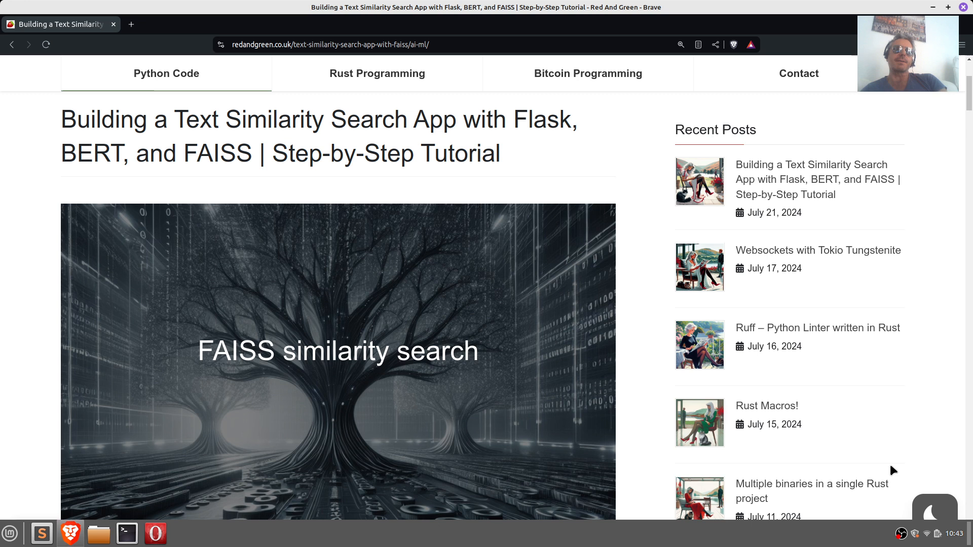
Scroll from the tutorial title past the FAISS banner down to Section 1: Importing Libraries
scroll("down", 3)
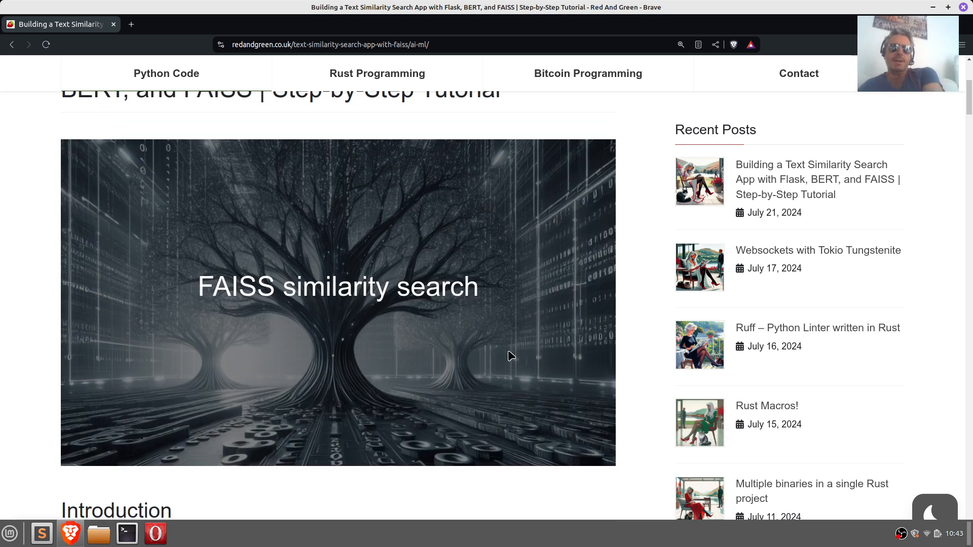
scroll("down", 3)
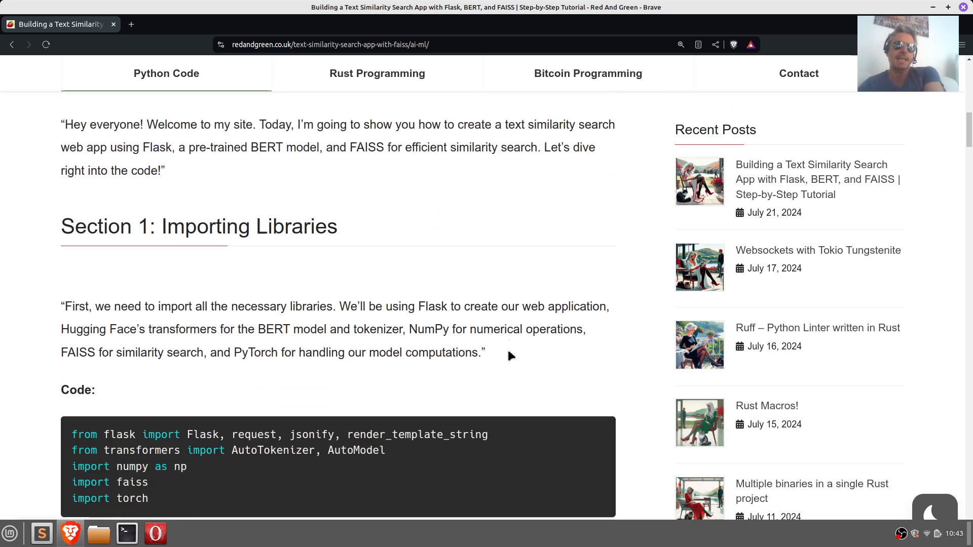
scroll("down", 3)
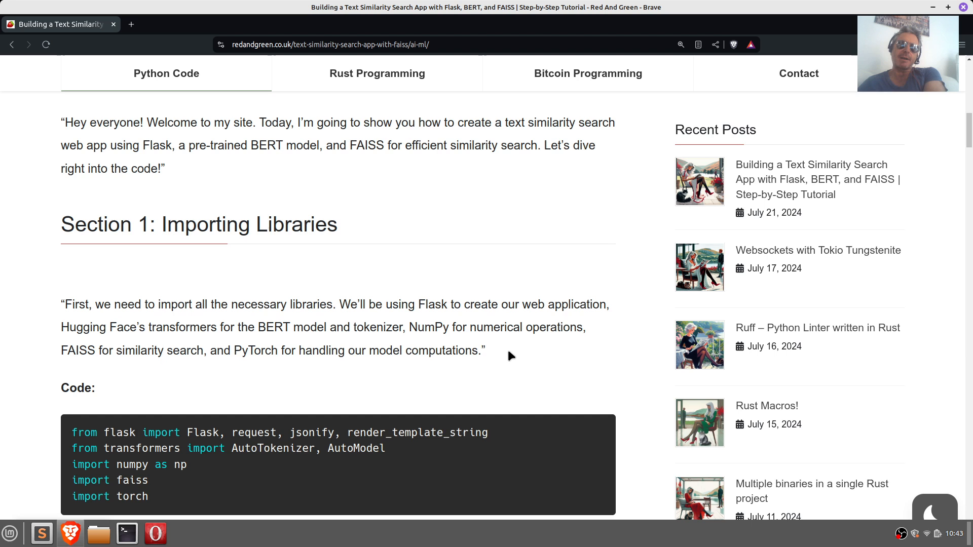
scroll("down", 3)
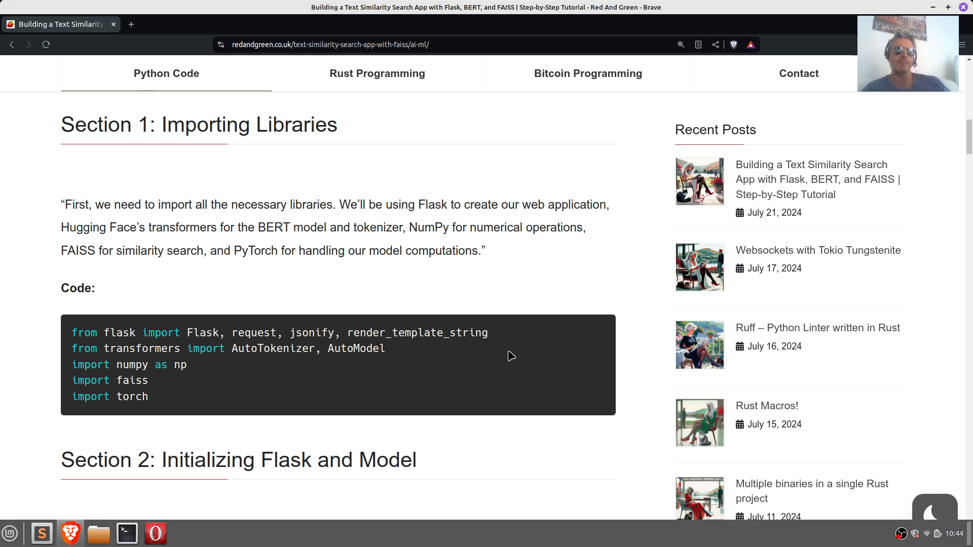
mouse_move(133, 351)
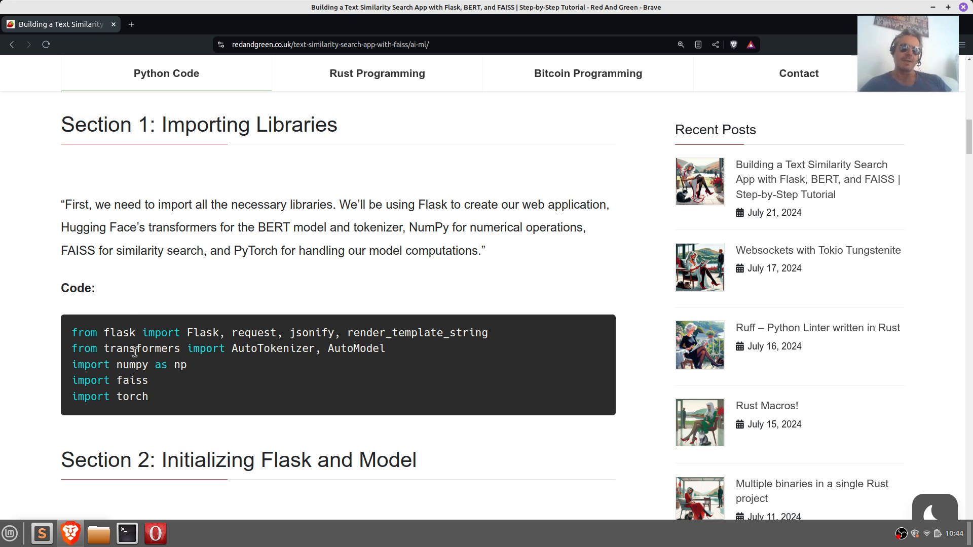
Highlight the transformers and torch import lines in Section 1's code block
double_click(141, 348)
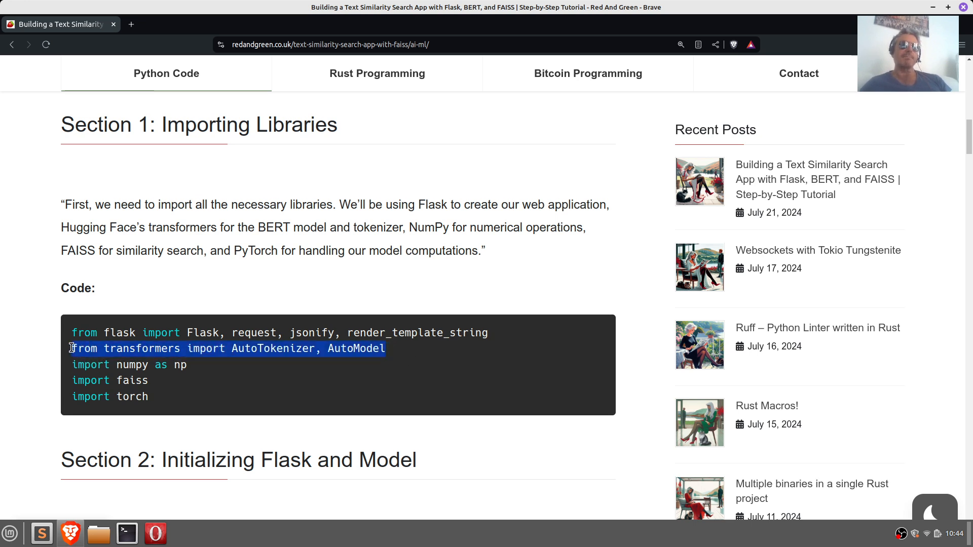
mouse_move(165, 390)
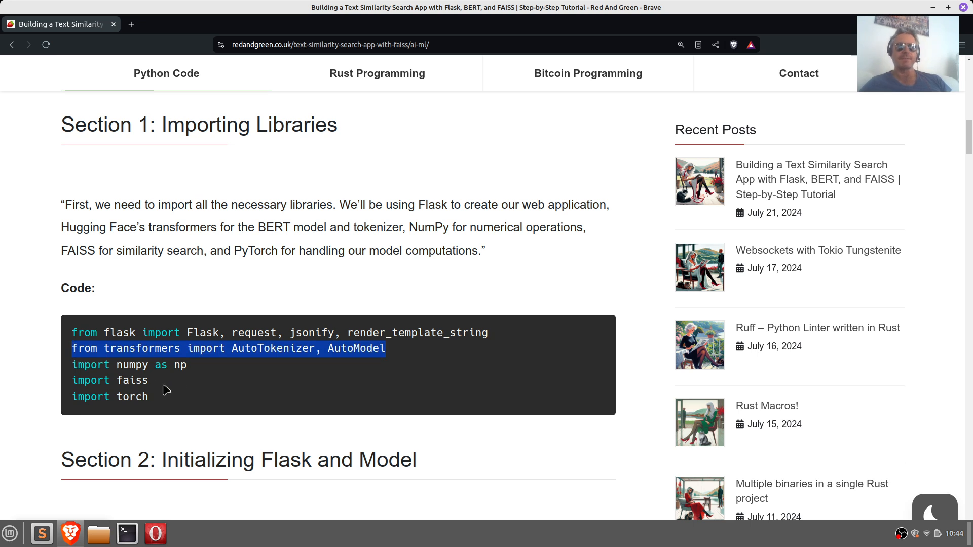
mouse_move(205, 381)
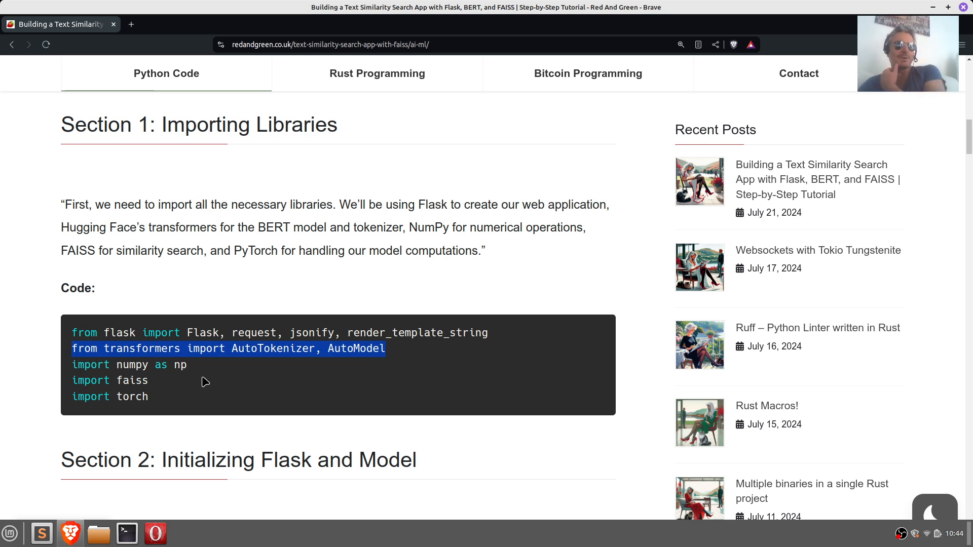
mouse_move(154, 377)
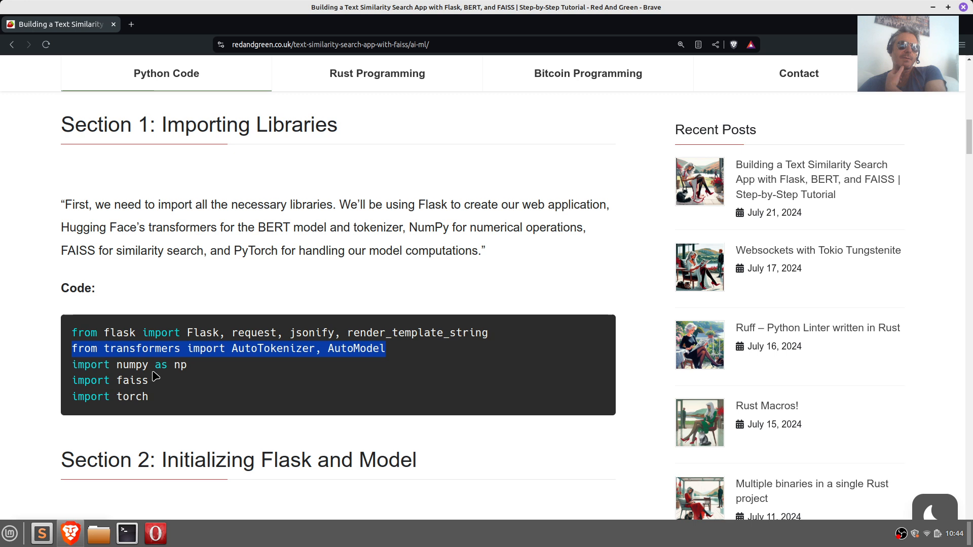
scroll("down", 3)
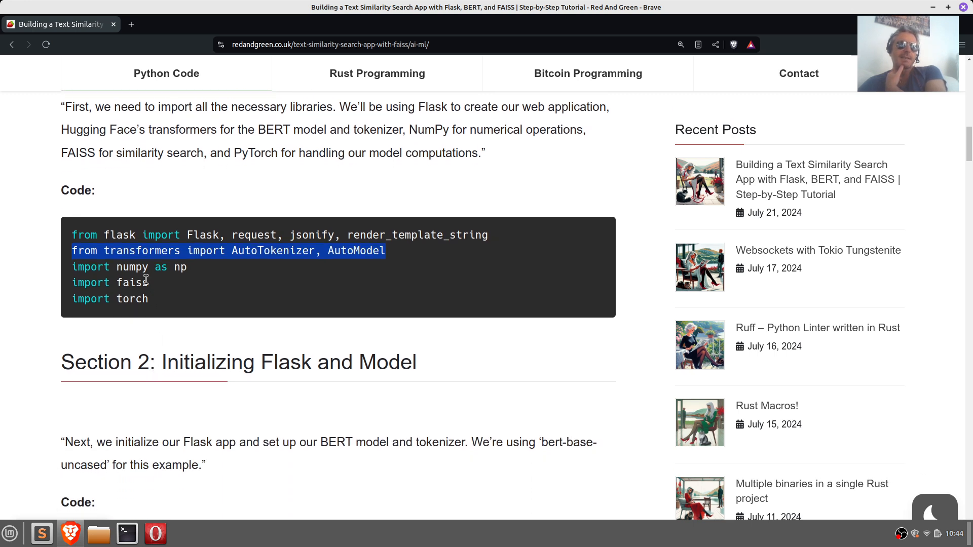
double_click(133, 282)
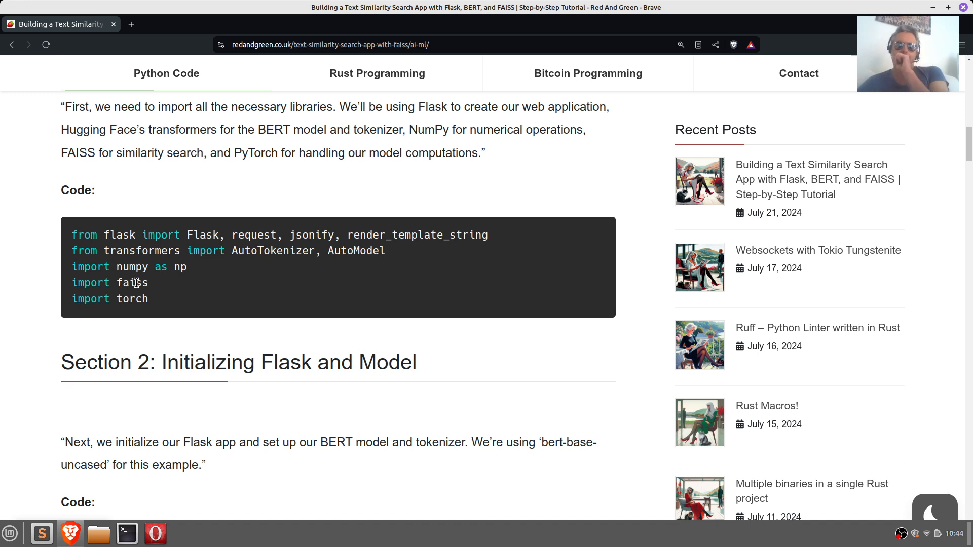
double_click(132, 299)
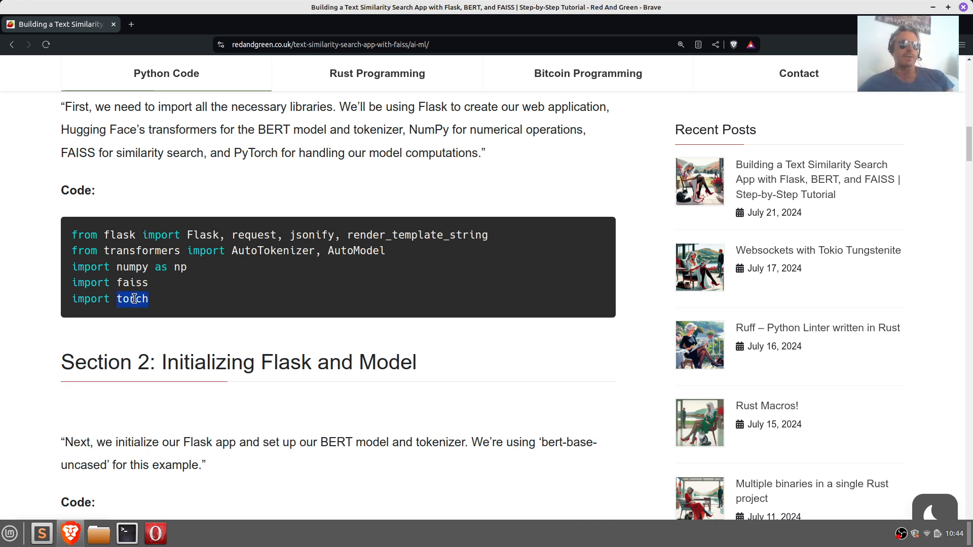
scroll("down", 3)
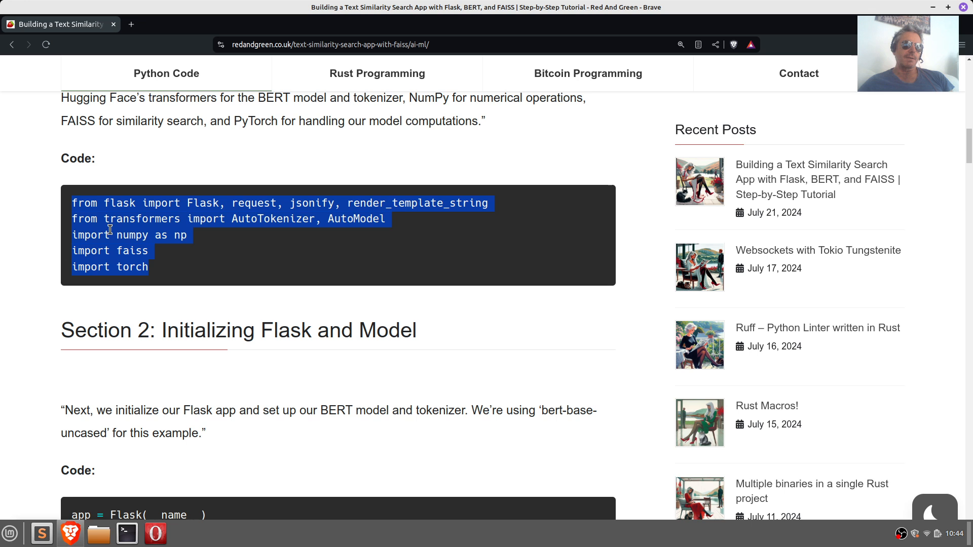
Scroll to Section 2's initialization code and highlight the model name 'bert-base-uncased'
scroll("down", 3)
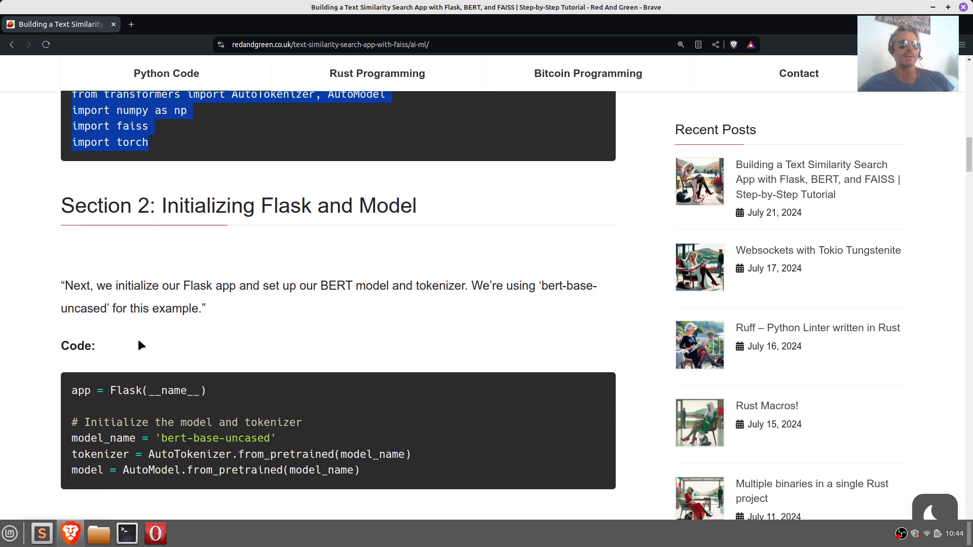
scroll("down", 3)
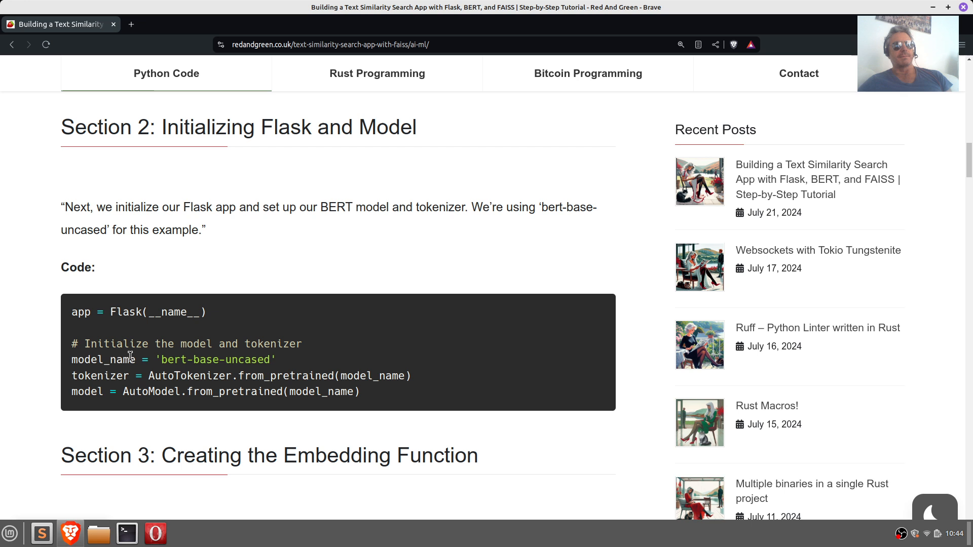
scroll("down", 3)
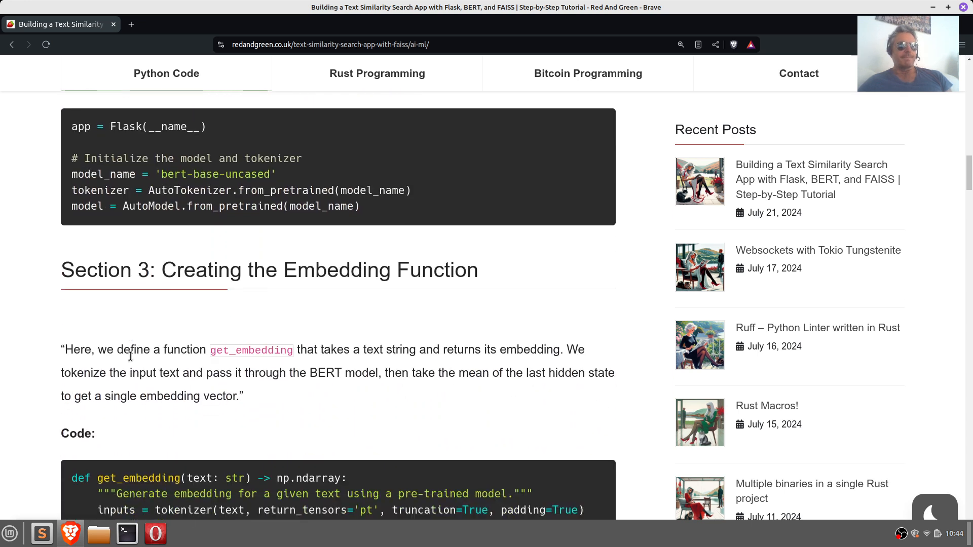
scroll("down", 3)
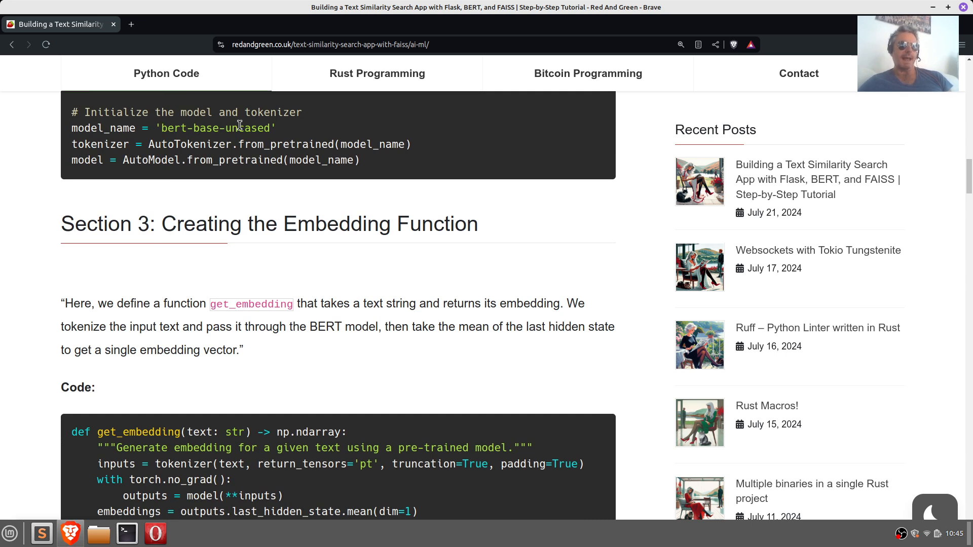
left_click_drag(177, 128, 269, 128)
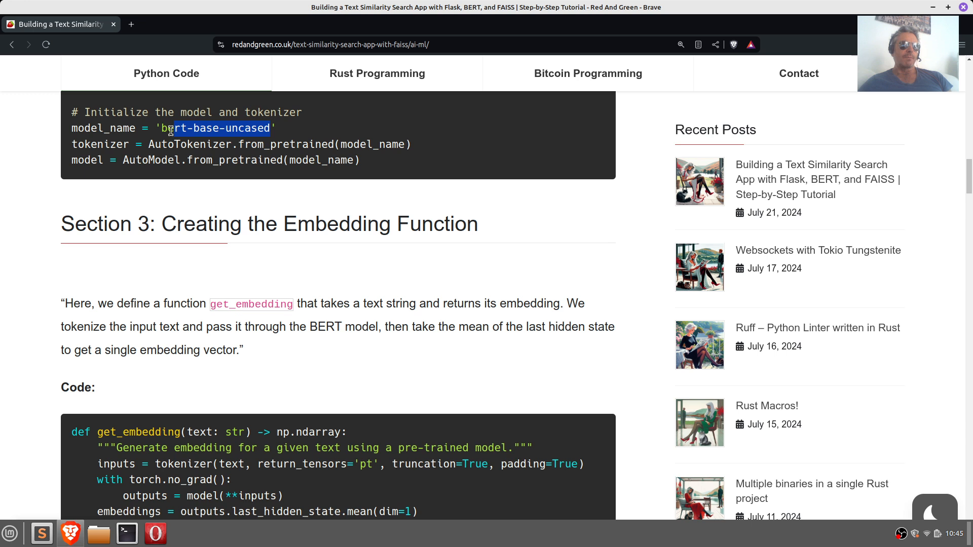
left_click_drag(171, 127, 224, 137)
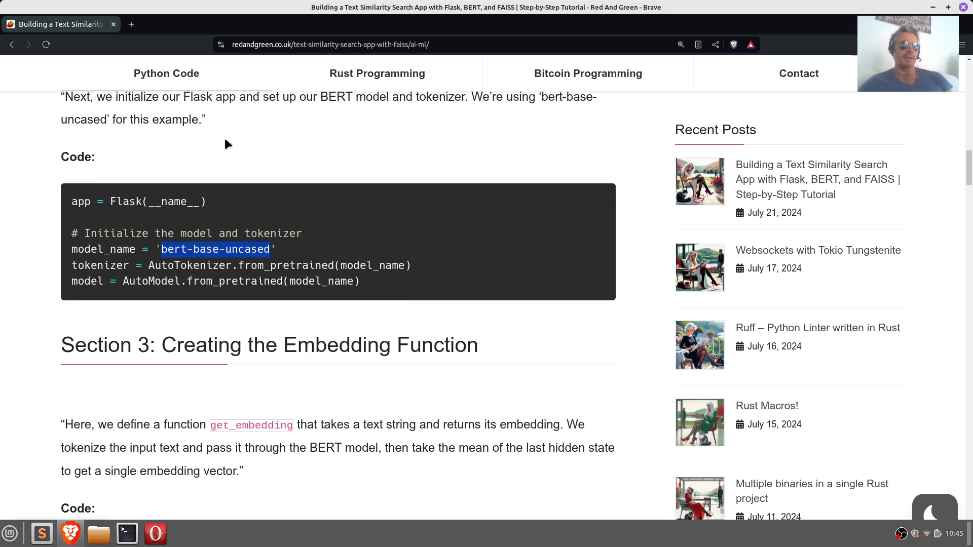
Scroll down to Section 3: Creating the Embedding Function
scroll("down", 3)
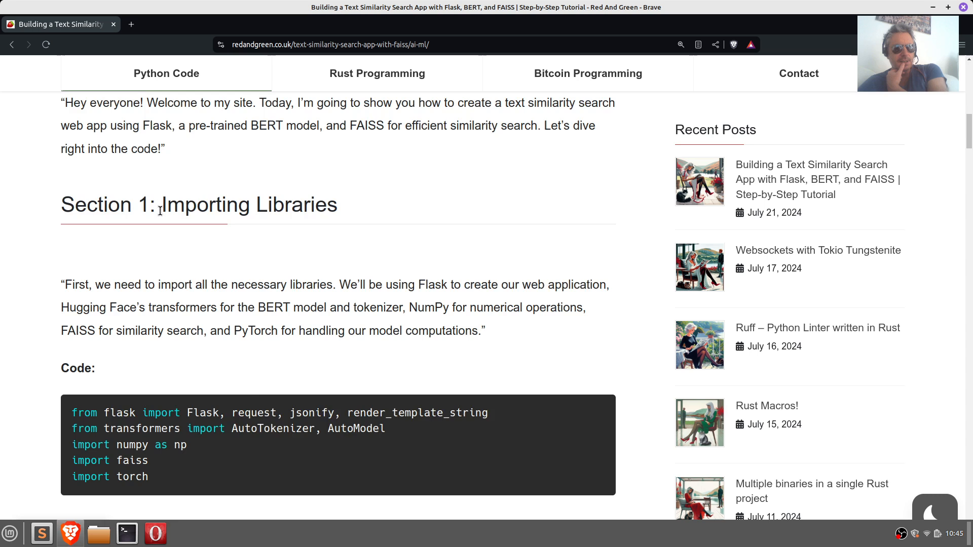
scroll("down", 3)
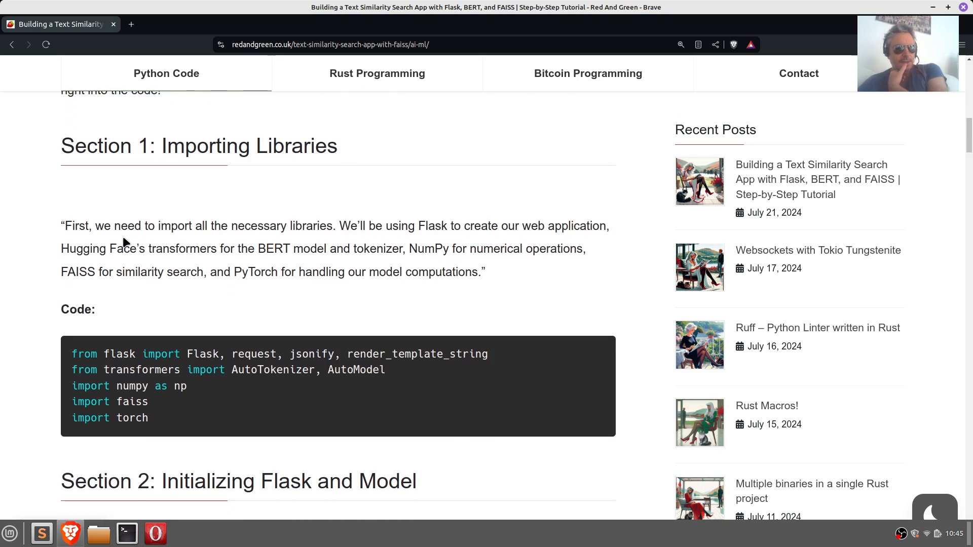
mouse_move(218, 284)
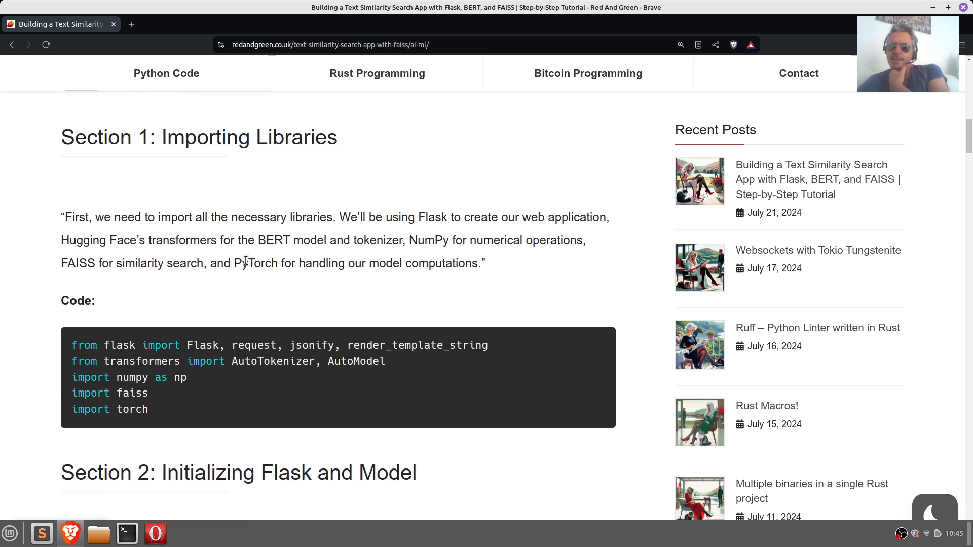
scroll("down", 3)
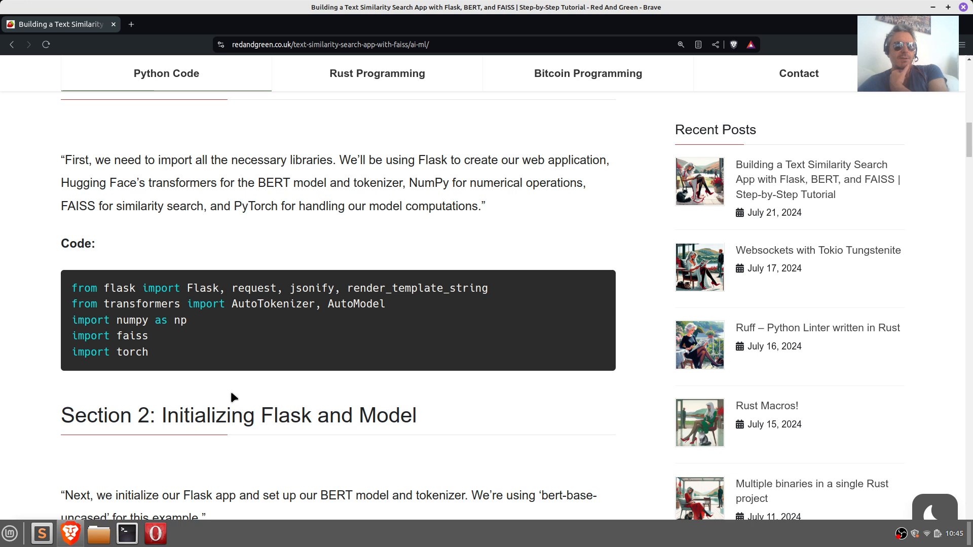
scroll("down", 3)
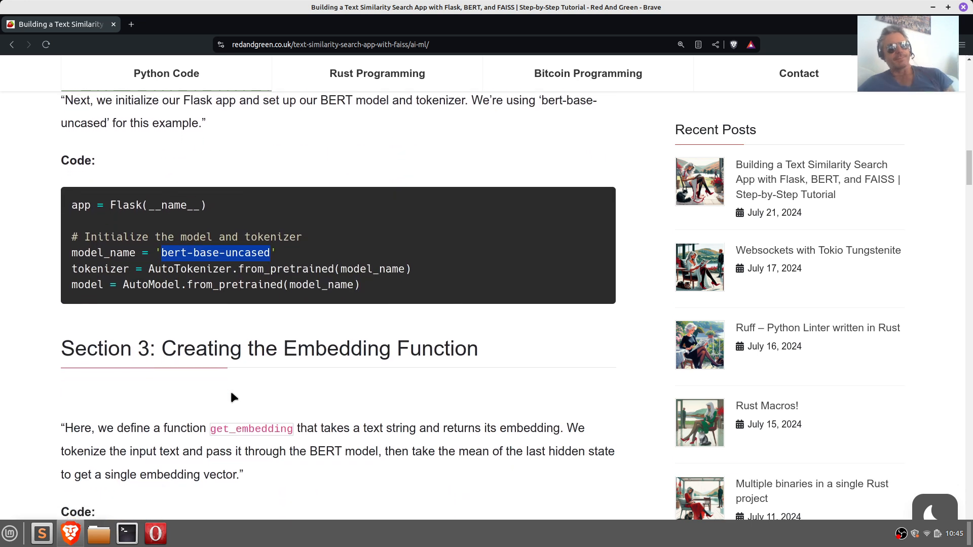
scroll("down", 3)
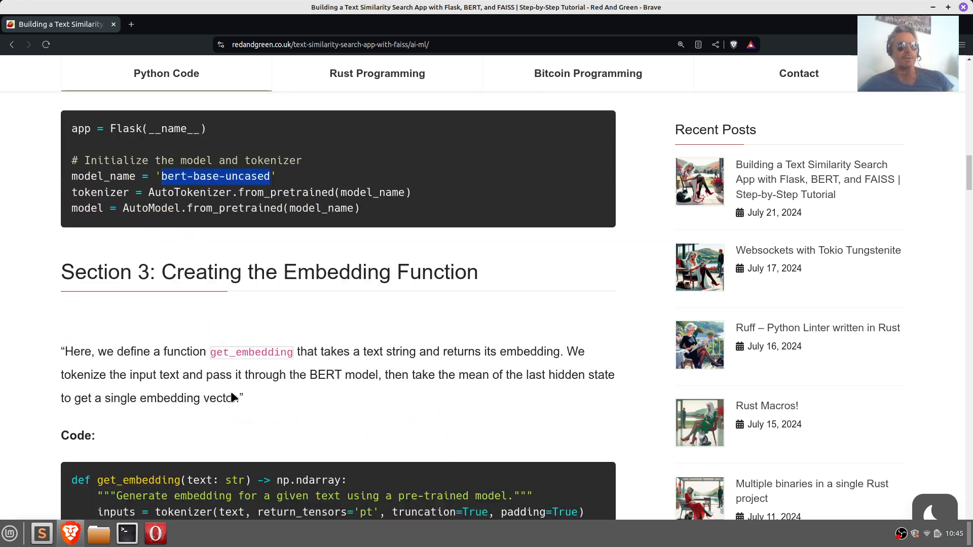
Highlight np.ndarray, padding=True, the model call and AutoModel.from_pretrained in the embedding code
scroll("down", 3)
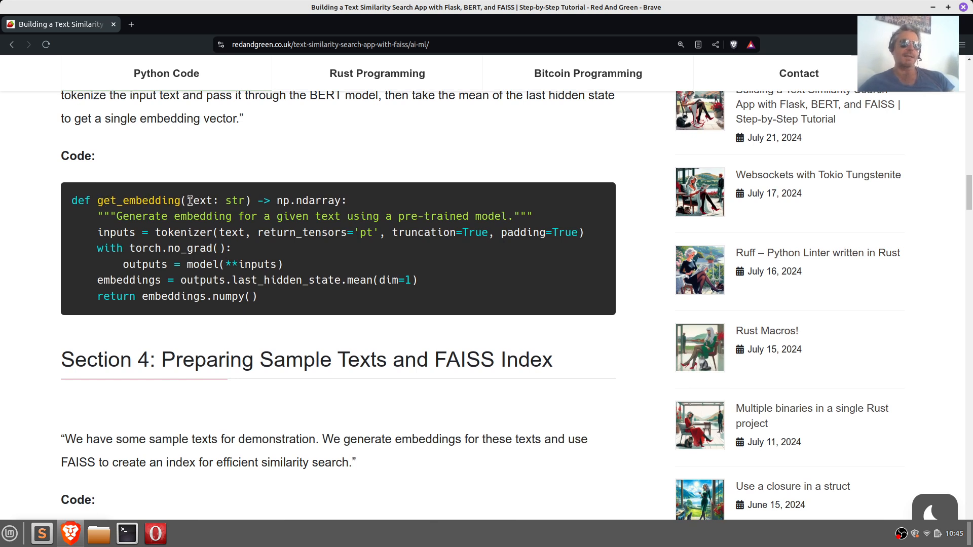
double_click(234, 201)
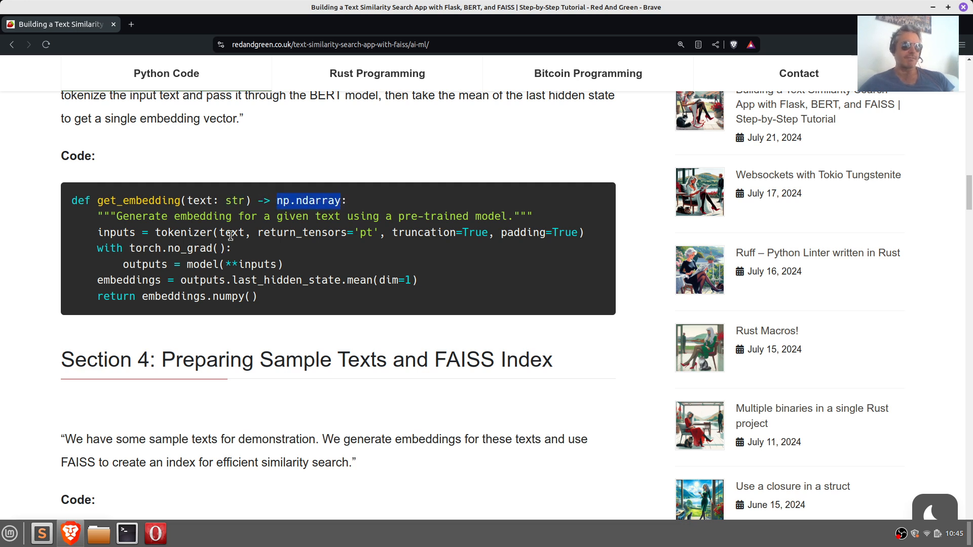
mouse_move(360, 277)
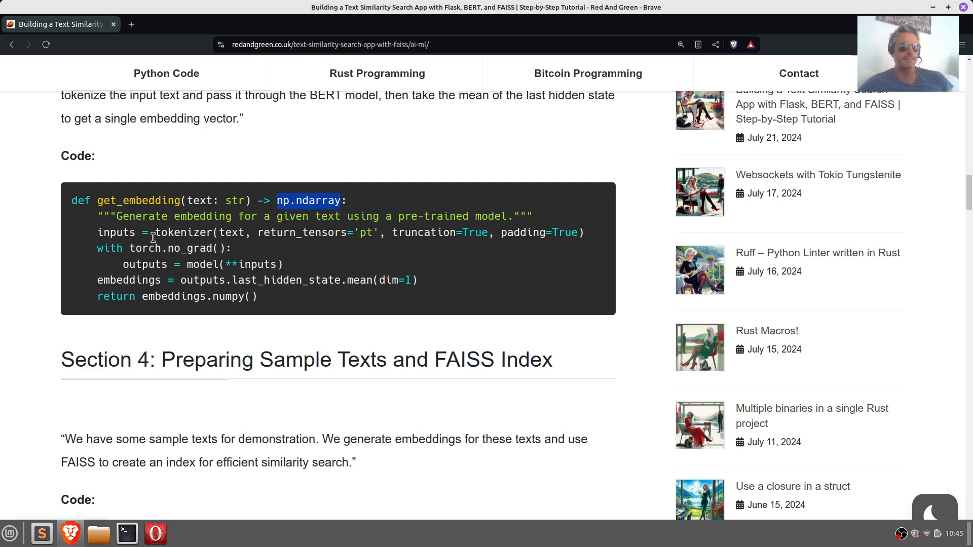
mouse_move(244, 231)
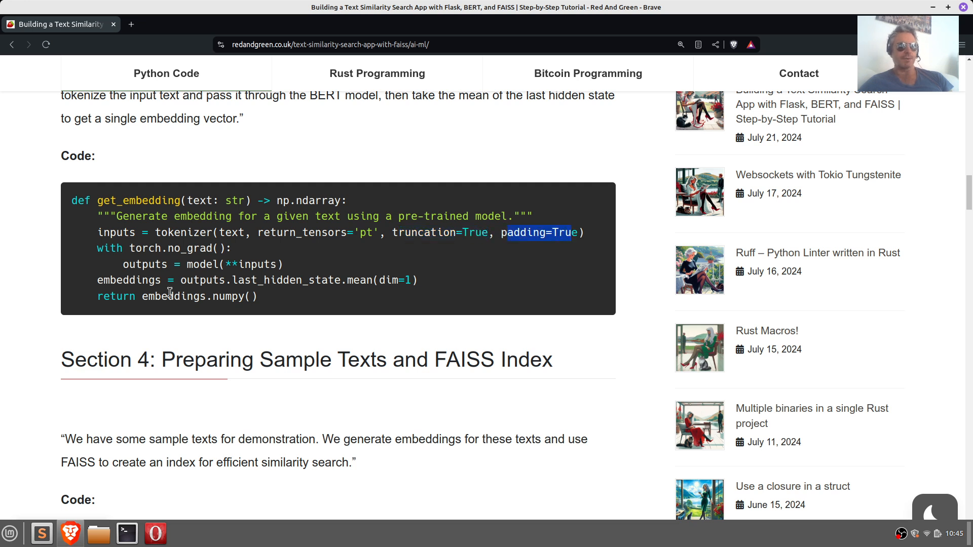
double_click(172, 248)
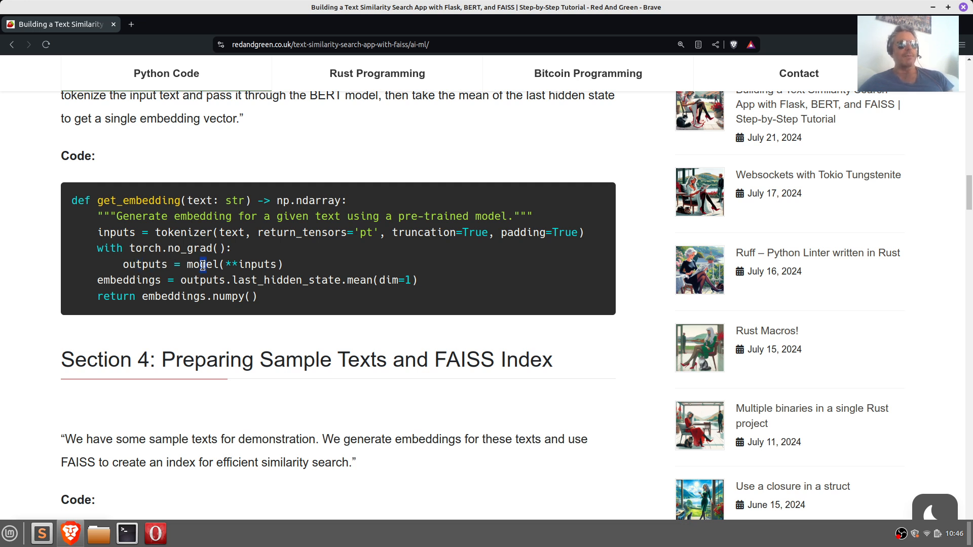
double_click(202, 265)
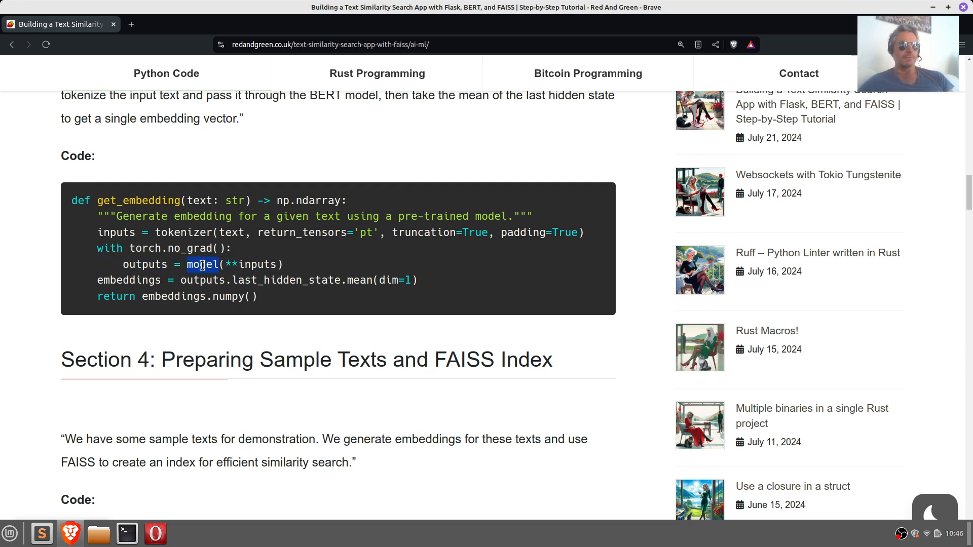
scroll("up", 3)
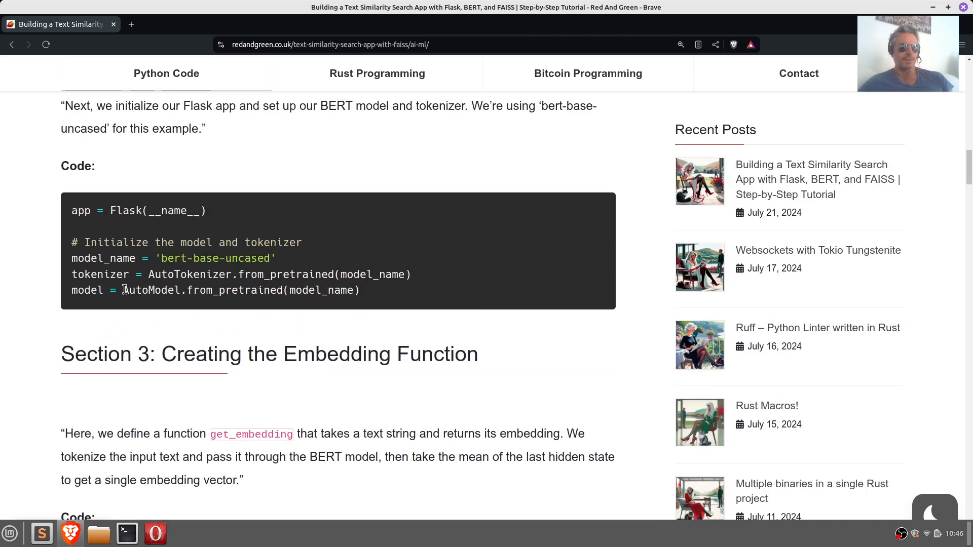
left_click_drag(122, 290, 283, 290)
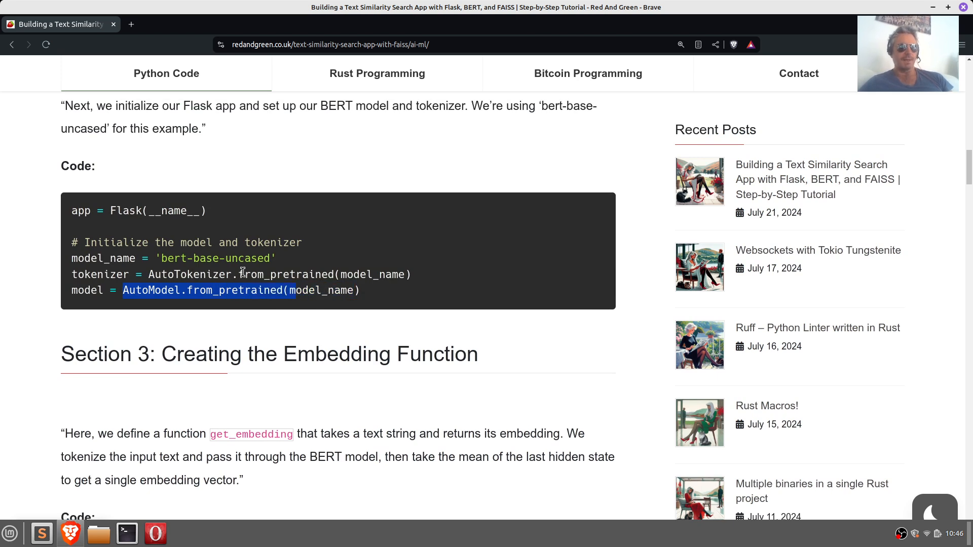
Scroll down toward Section 4 and highlight '.numpy()' in get_embedding's return line
scroll("down", 3)
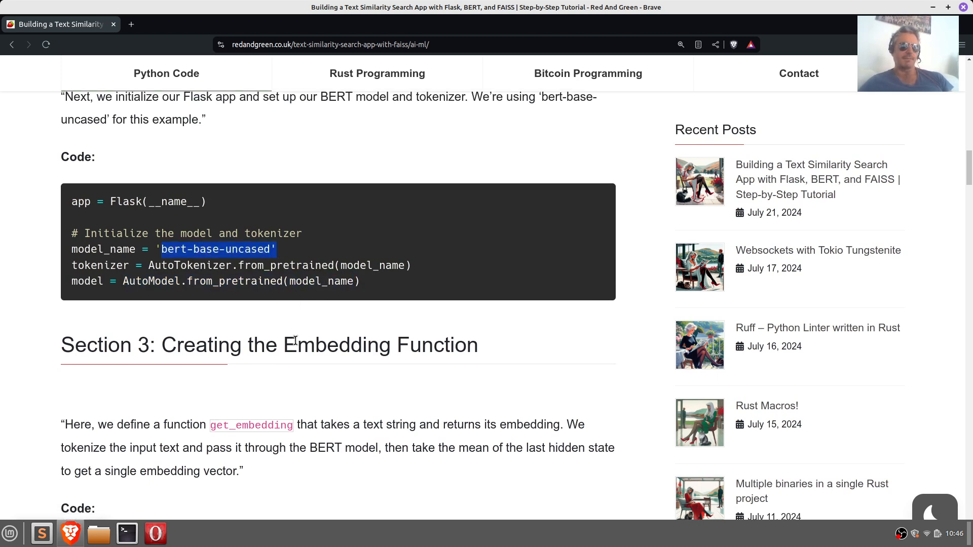
scroll("down", 3)
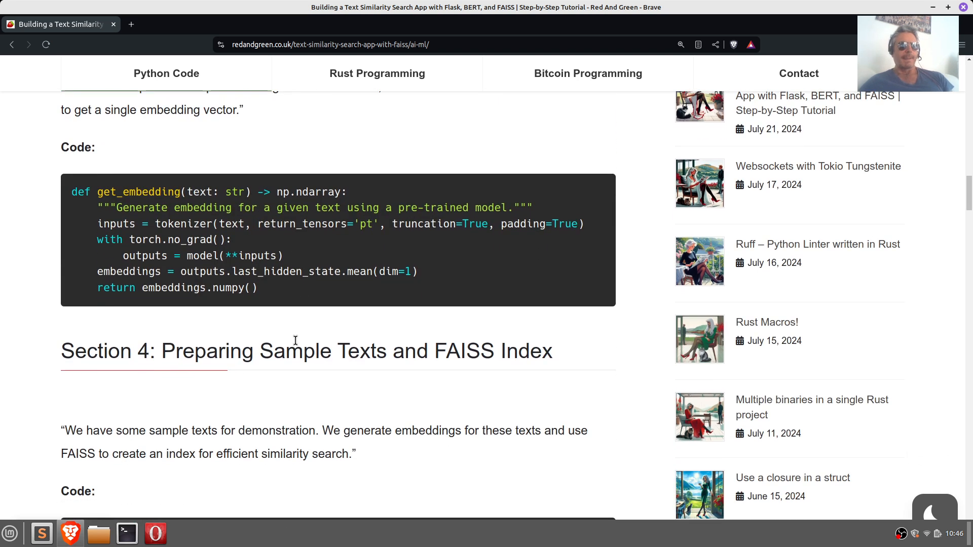
scroll("down", 3)
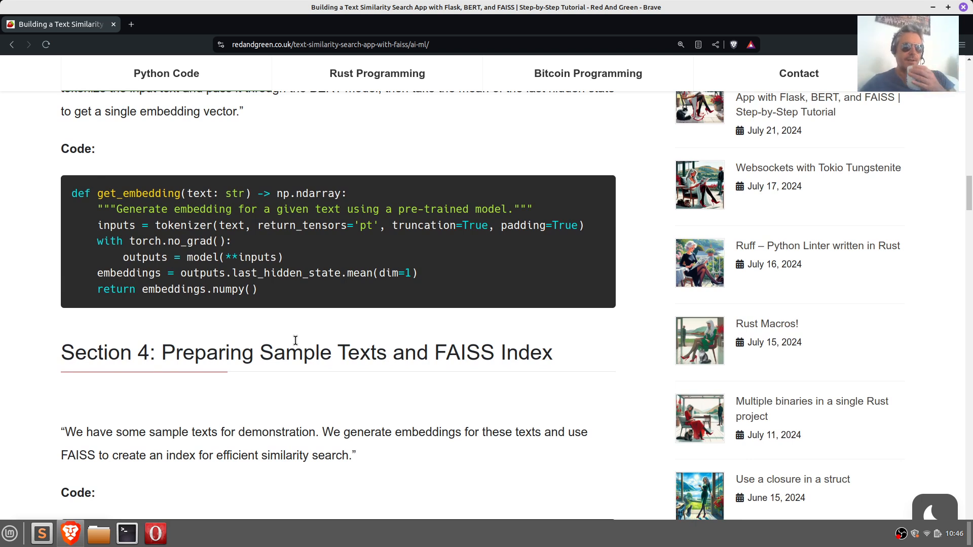
scroll("down", 3)
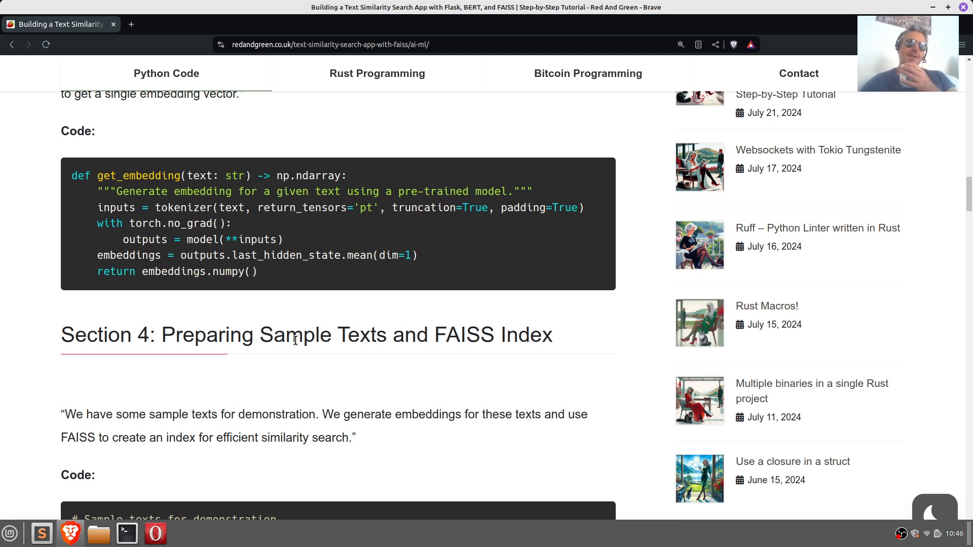
scroll("down", 3)
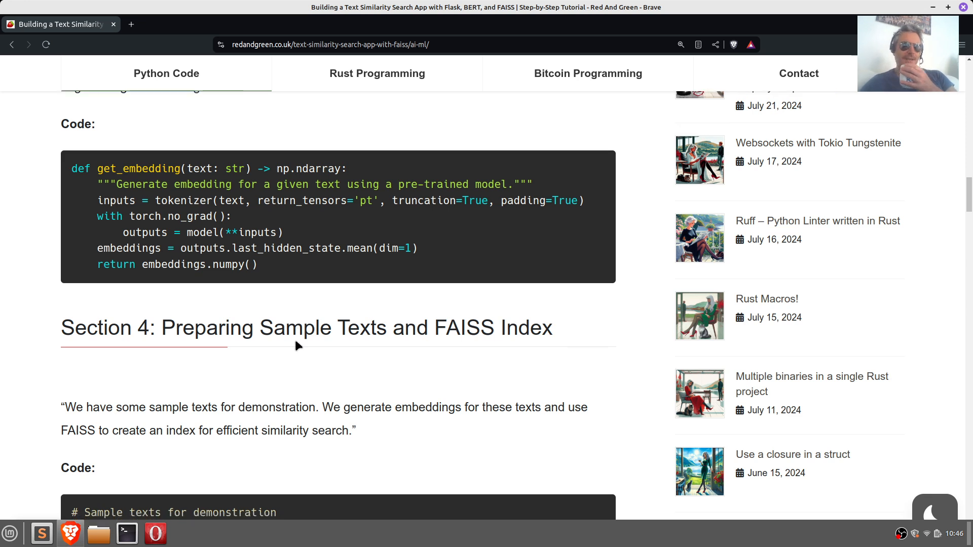
scroll("down", 3)
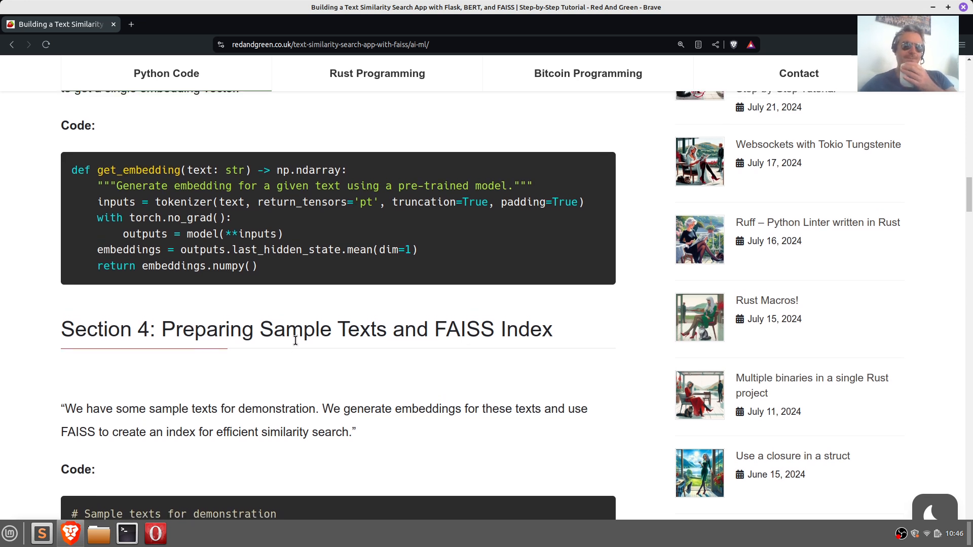
scroll("down", 3)
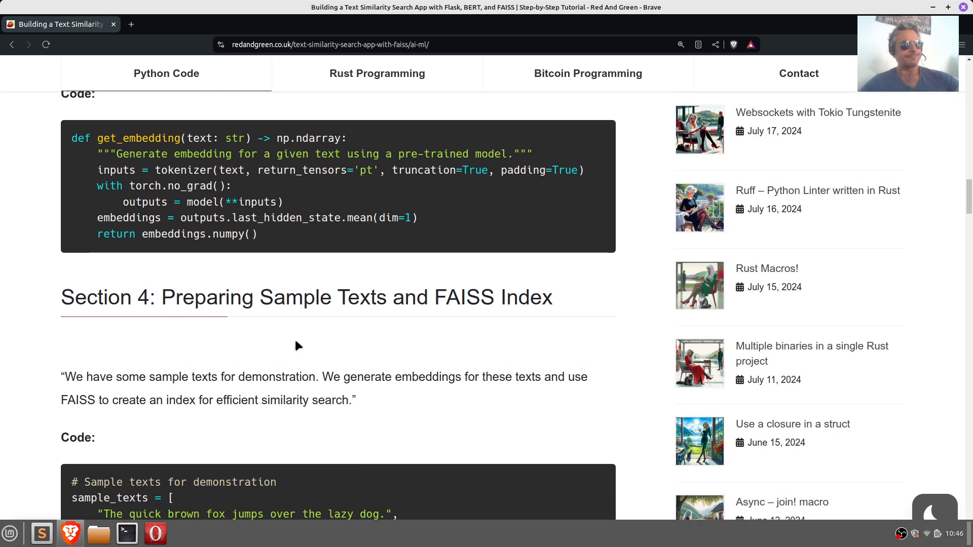
scroll("down", 3)
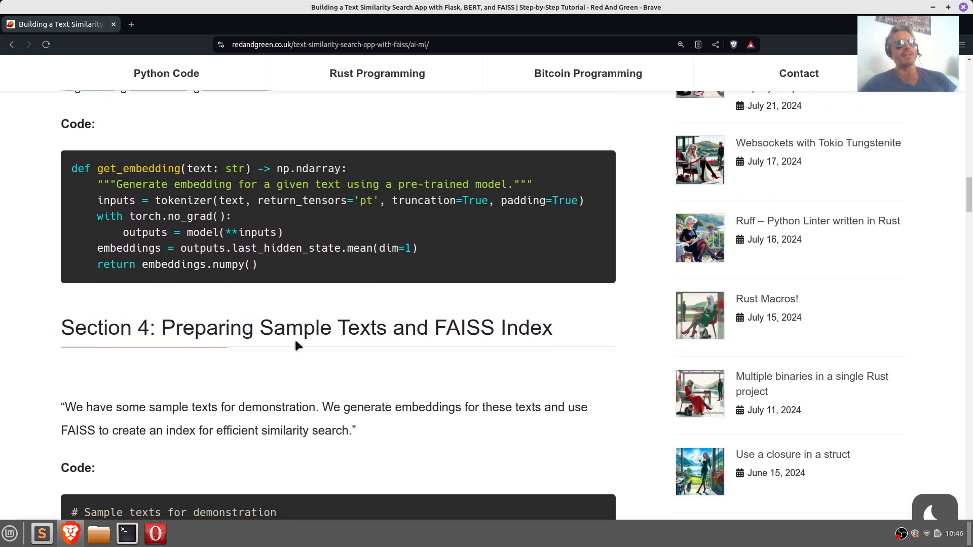
mouse_move(207, 266)
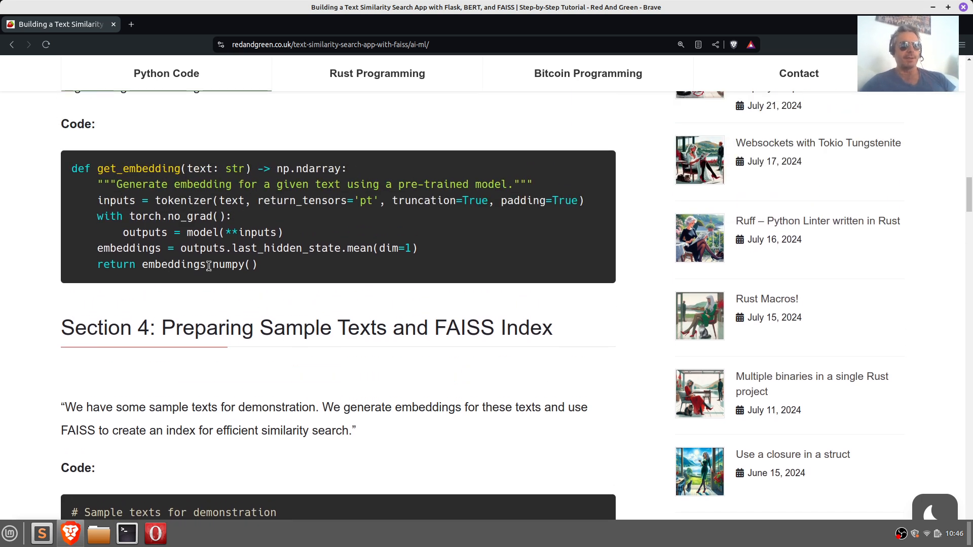
double_click(231, 265)
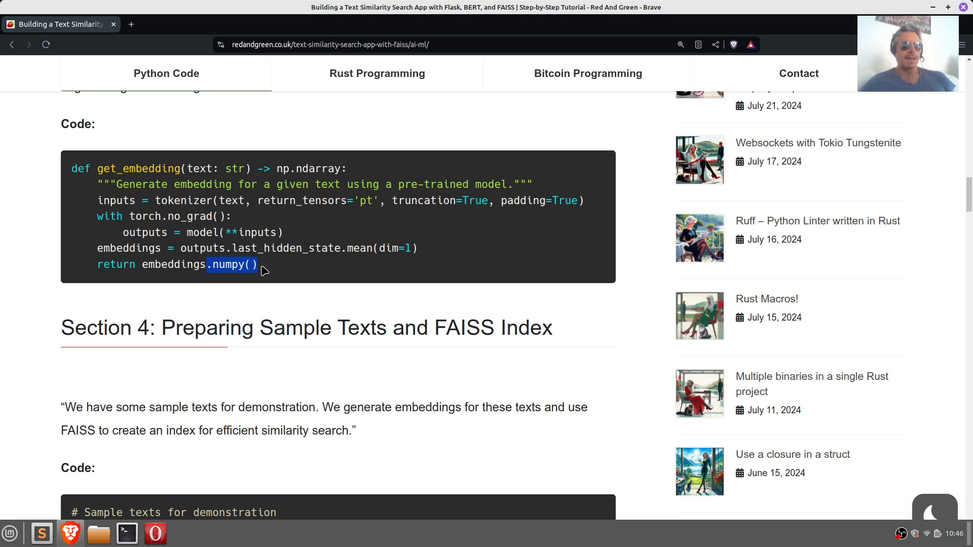
Scroll to Section 4's code and highlight all five sample_texts strings
scroll("down", 3)
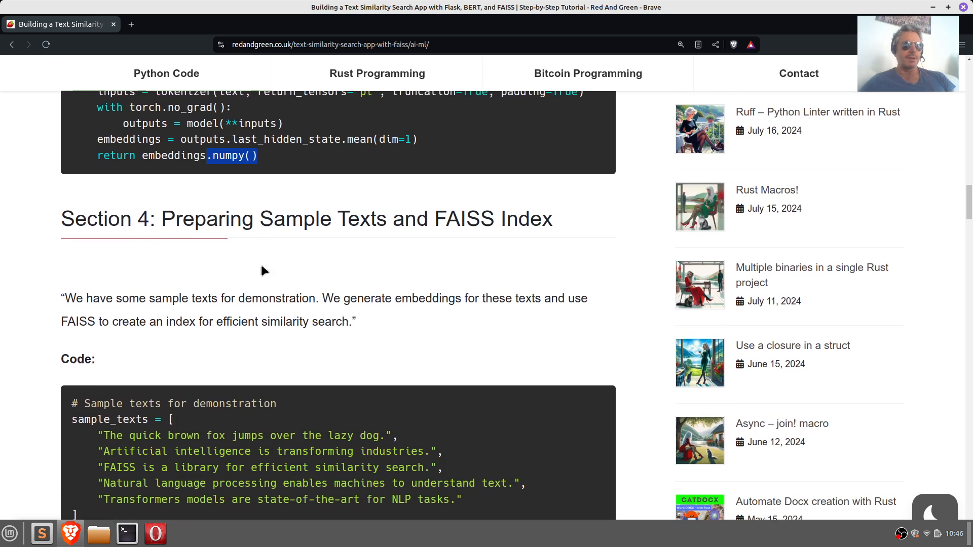
scroll("down", 3)
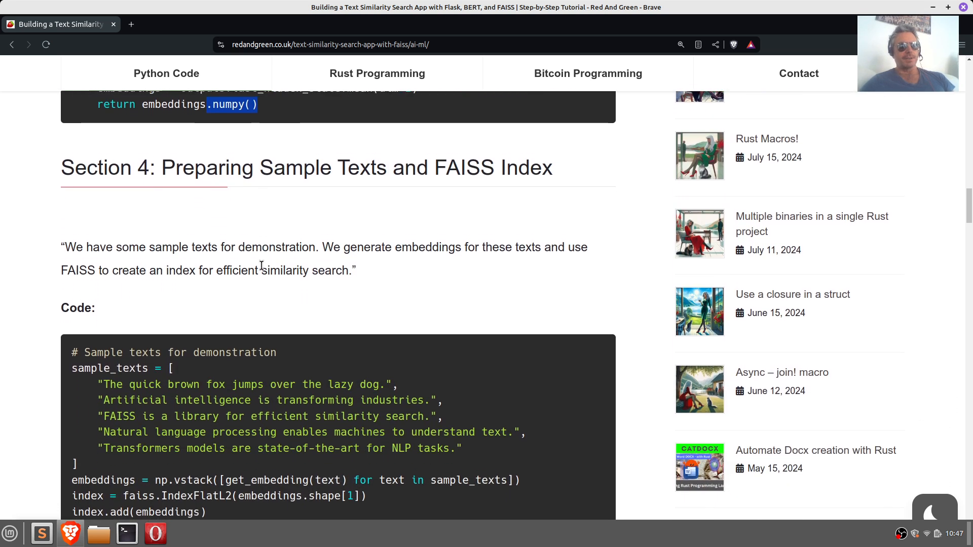
scroll("down", 3)
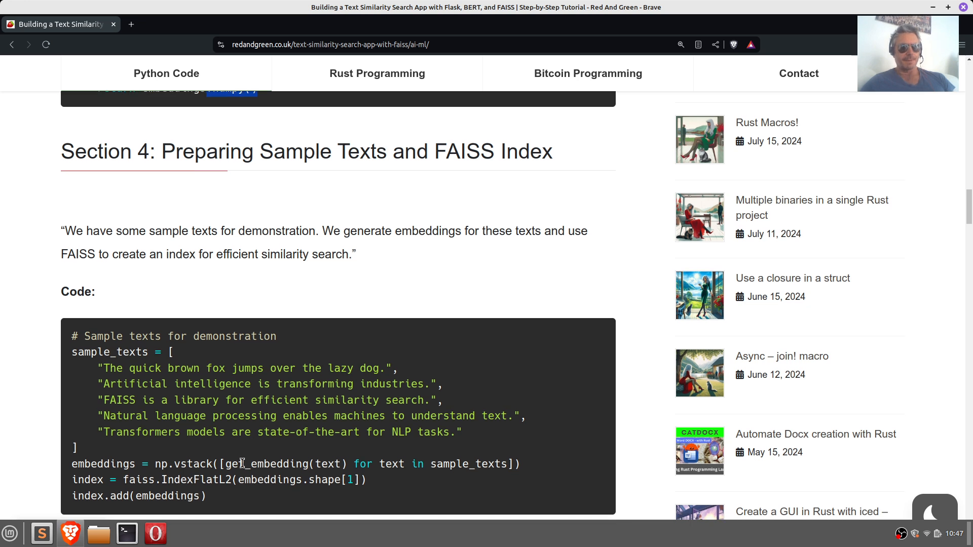
scroll("down", 3)
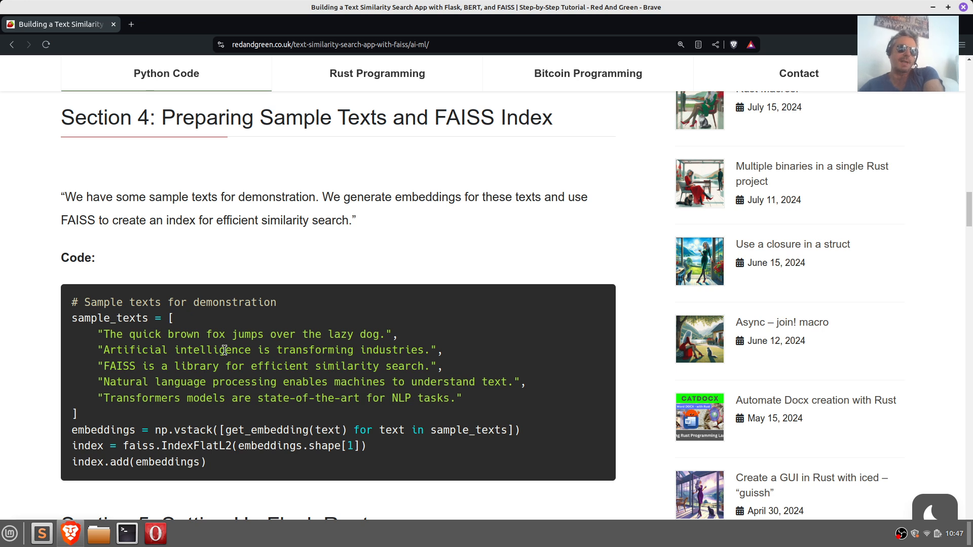
left_click_drag(99, 335, 232, 351)
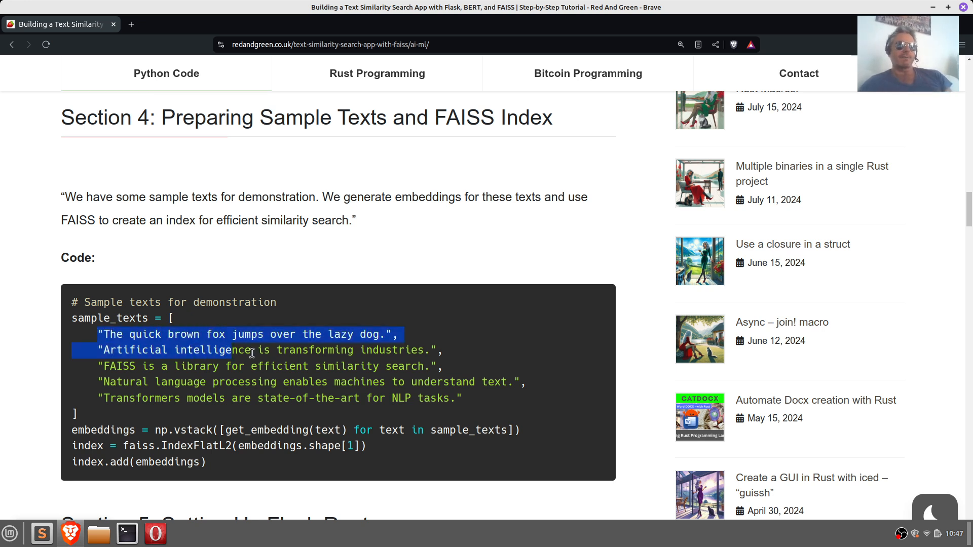
left_click_drag(248, 353, 528, 383)
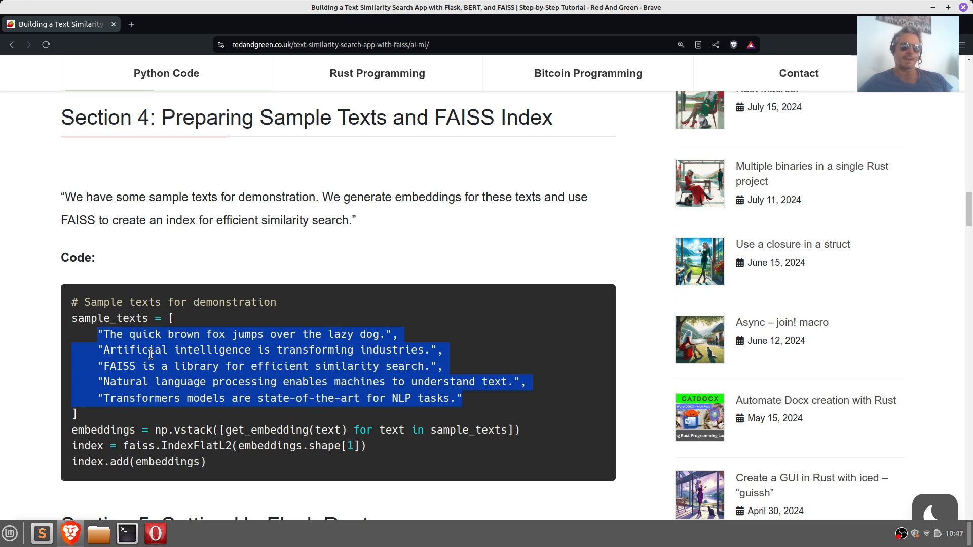
Scroll further and highlight np.vstack in the embeddings line
scroll("down", 3)
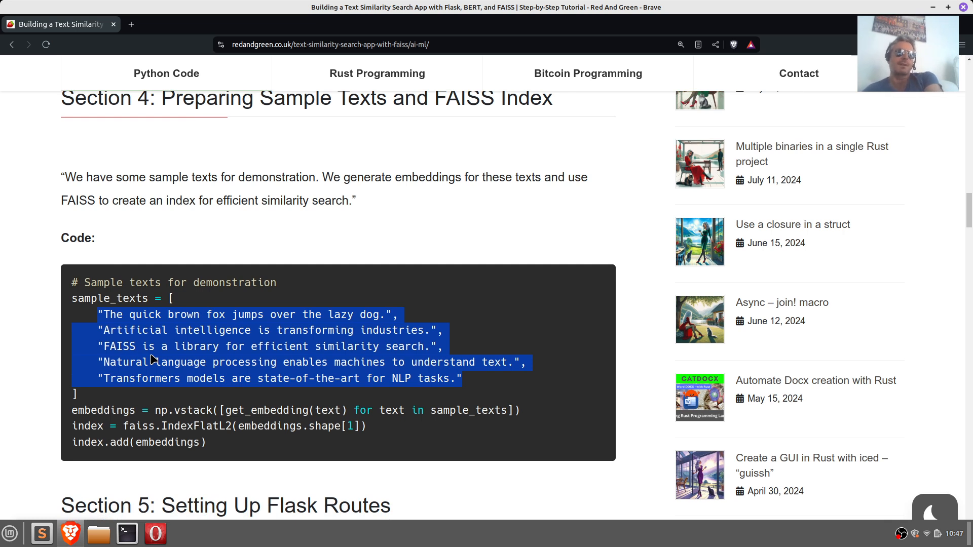
scroll("down", 3)
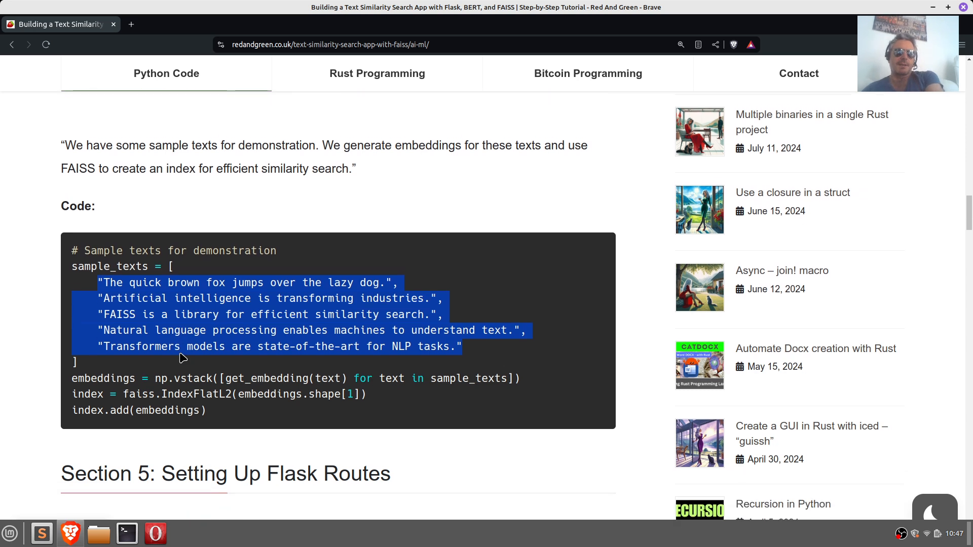
scroll("down", 3)
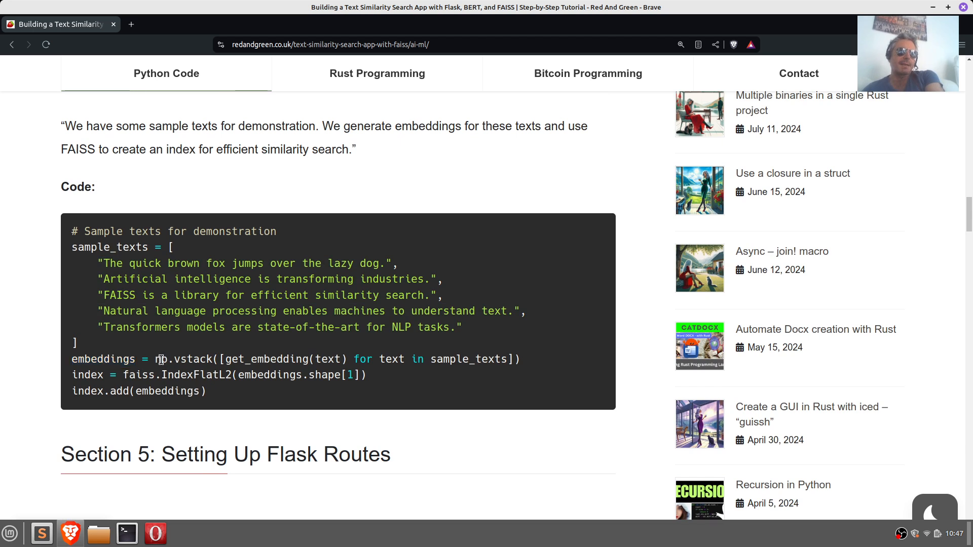
double_click(183, 359)
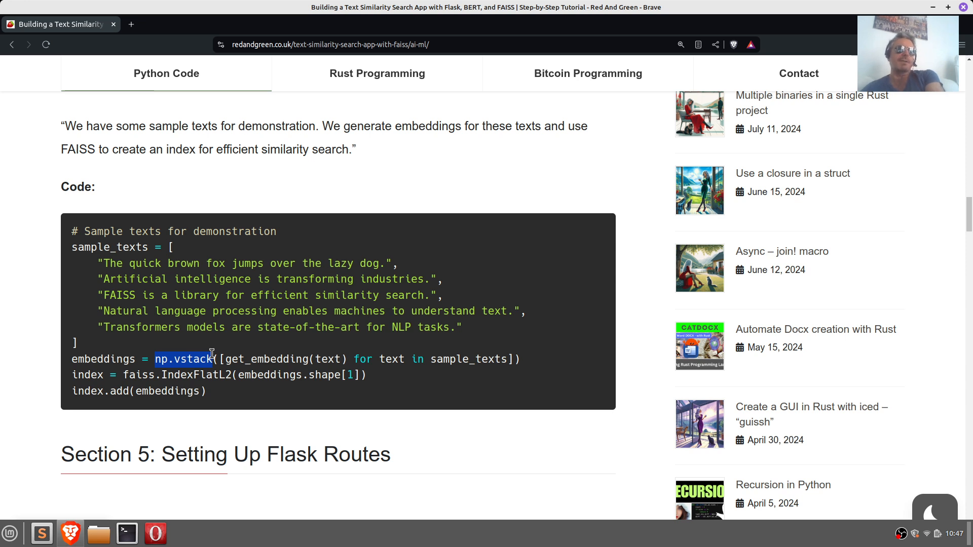
mouse_move(226, 359)
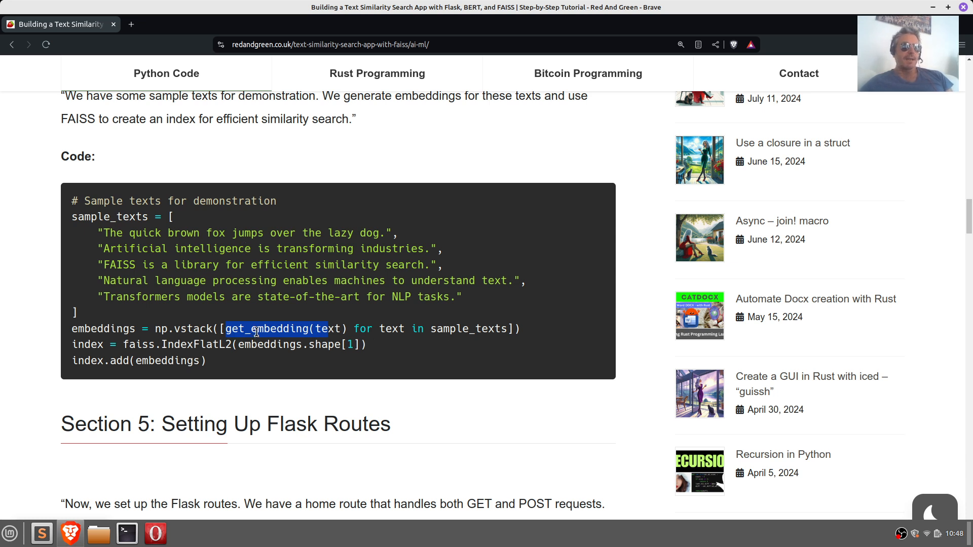
Highlight the get_embedding call on the embeddings line and the FAISS index creation line
scroll("up", 3)
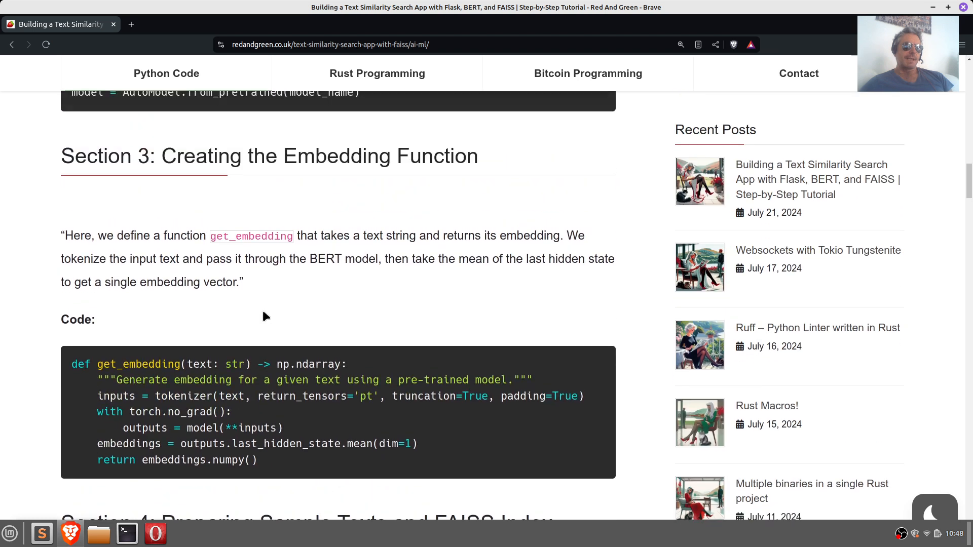
double_click(139, 375)
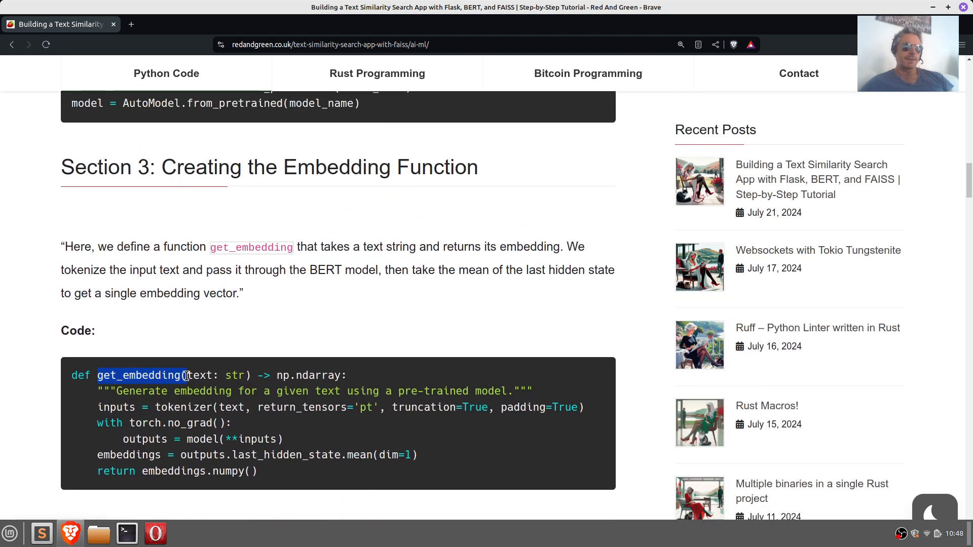
scroll("down", 3)
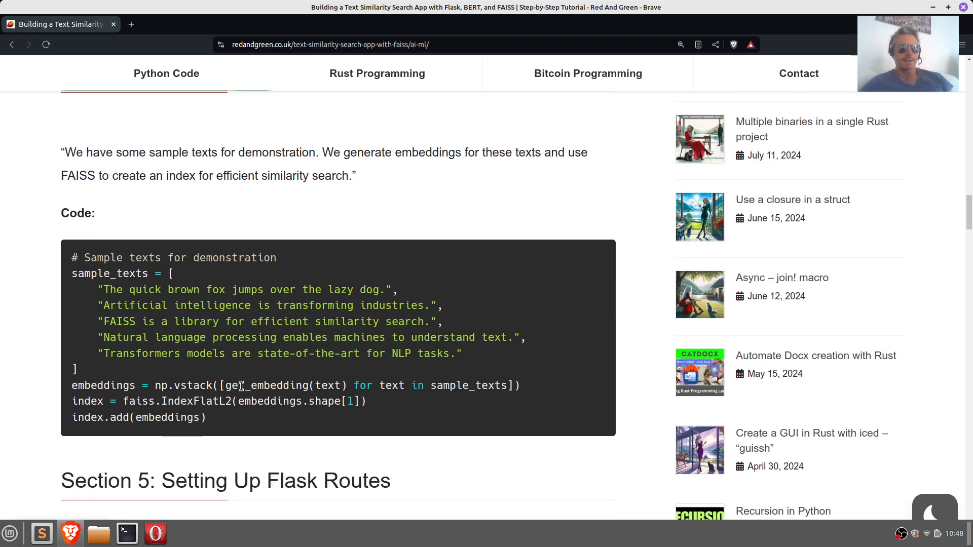
double_click(332, 385)
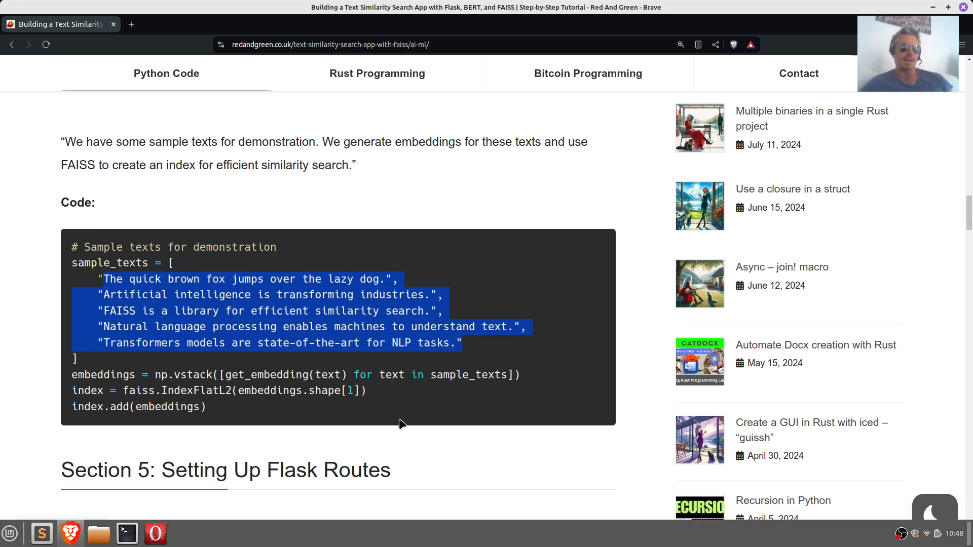
scroll("down", 3)
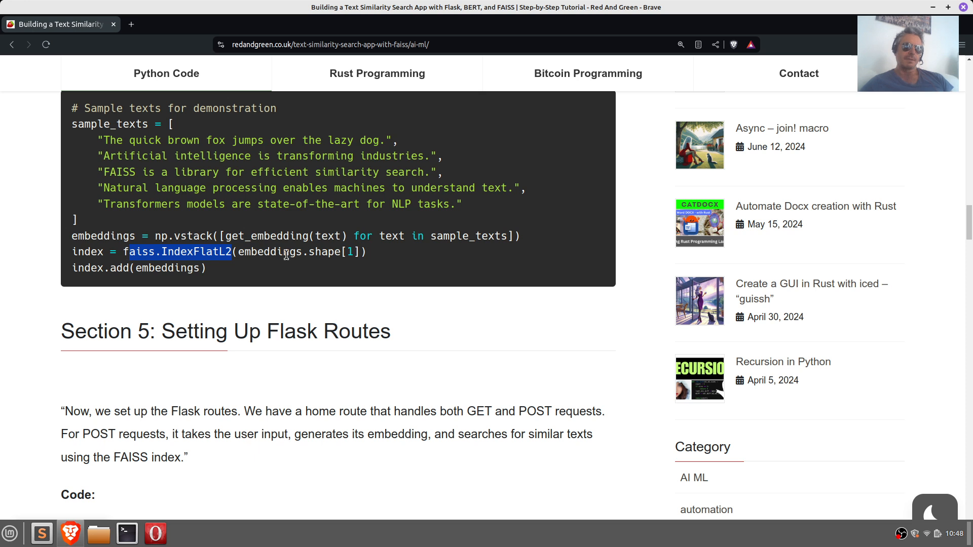
double_click(268, 252)
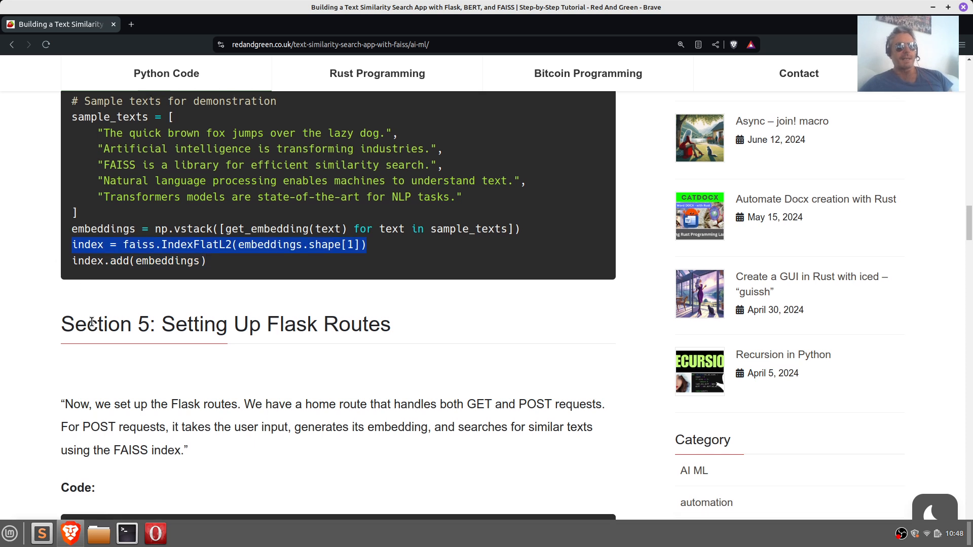
Highlight the 1 in embeddings.shape[1], then scroll on to Section 5's route code
scroll("down", 3)
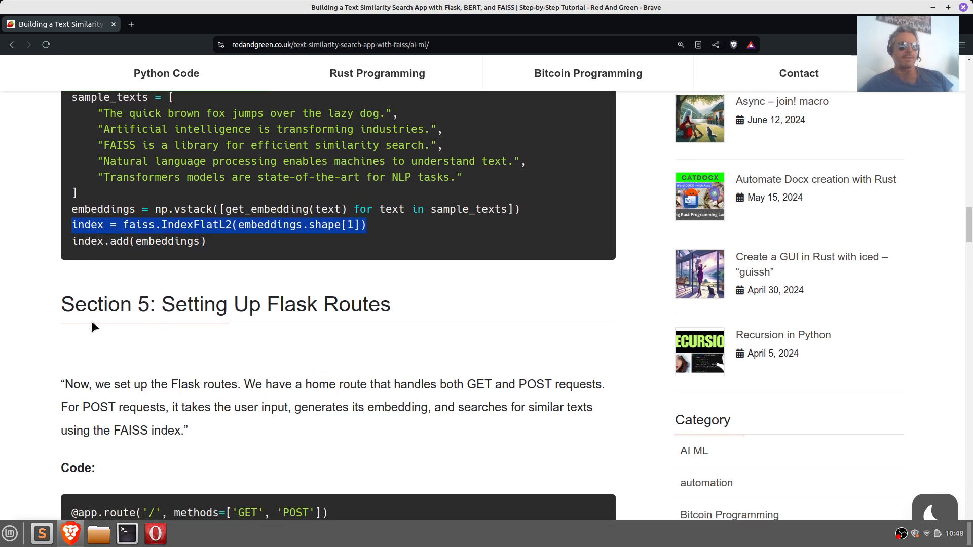
scroll("down", 3)
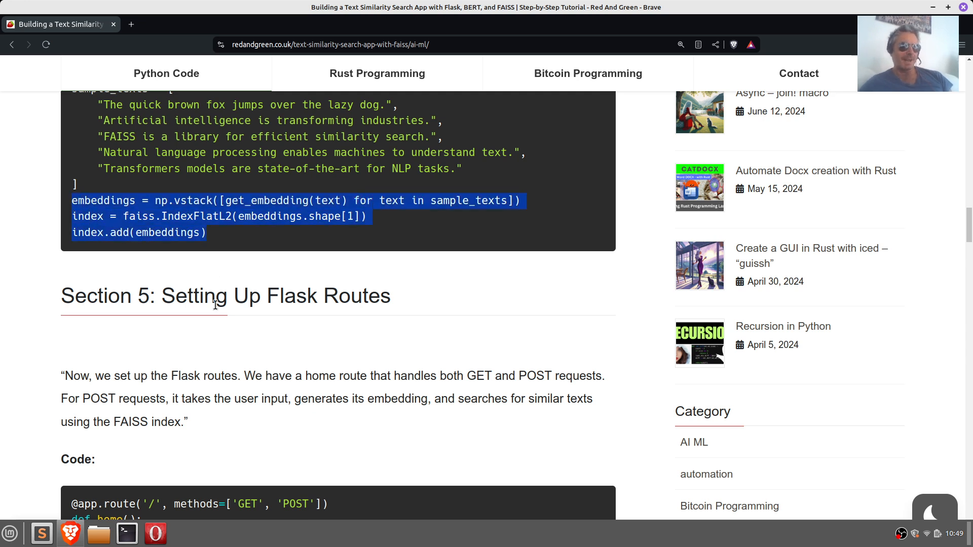
scroll("down", 3)
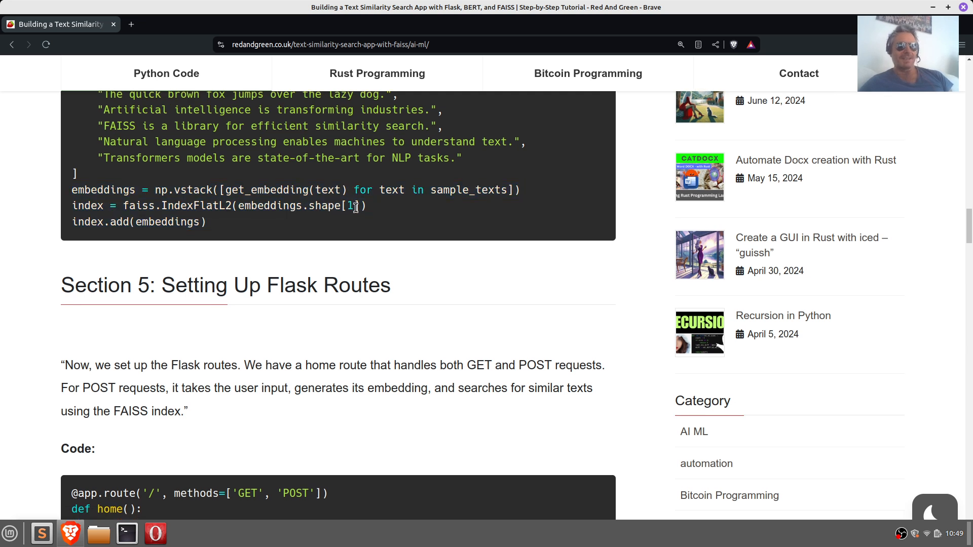
double_click(352, 205)
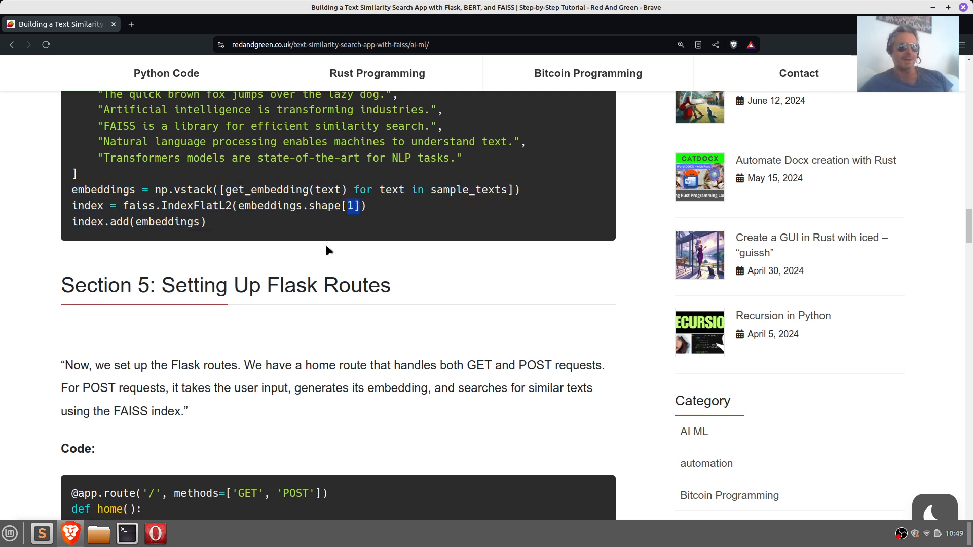
scroll("down", 3)
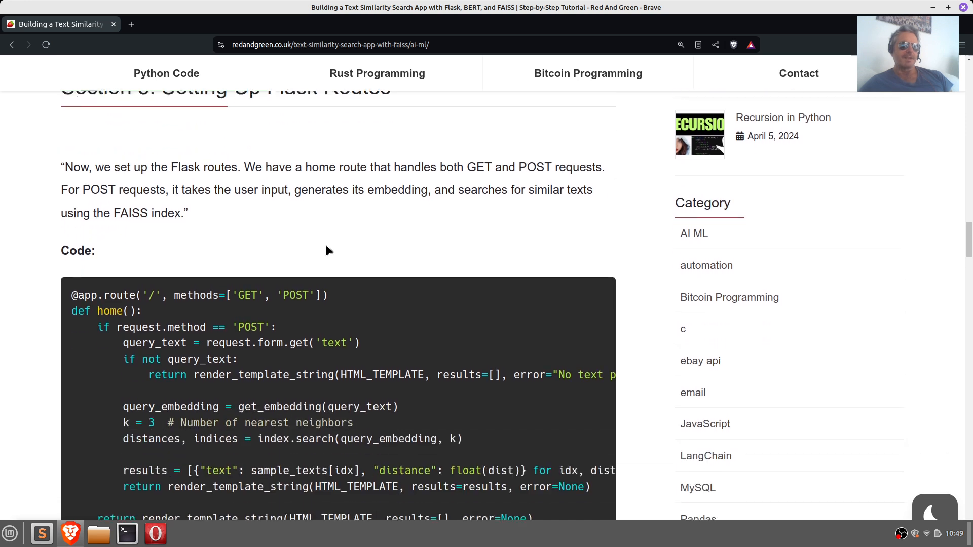
Highlight the home route's opening lines and its HTML_TEMPLATE argument
scroll("down", 3)
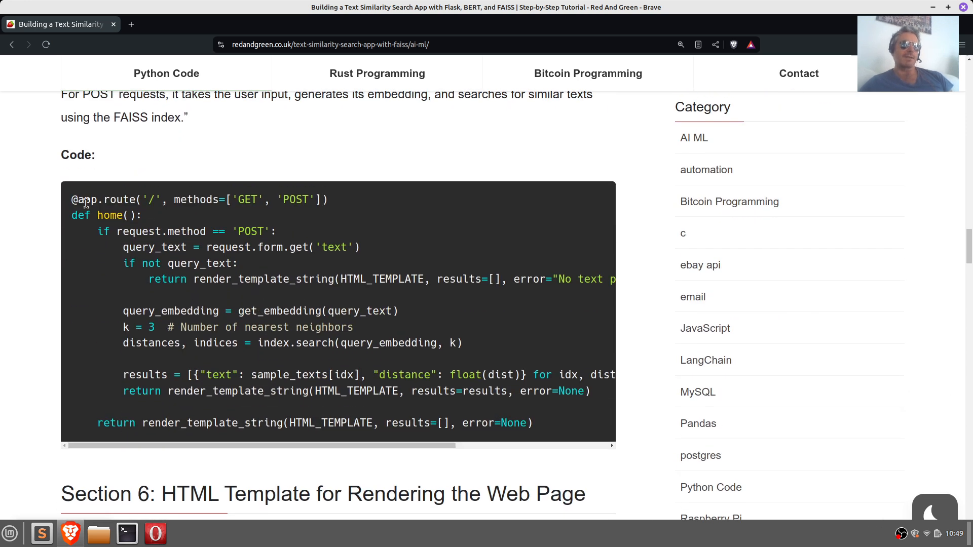
left_click_drag(81, 199, 246, 279)
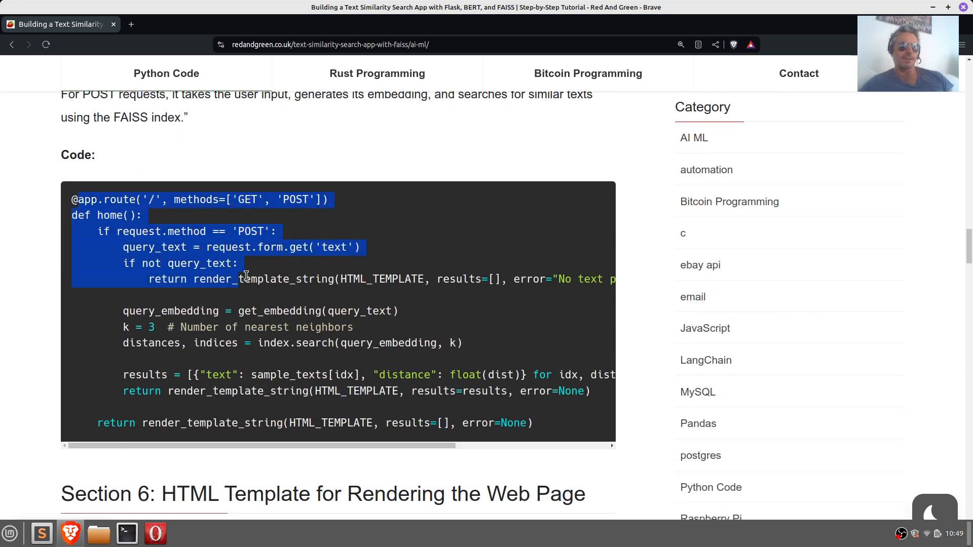
double_click(390, 279)
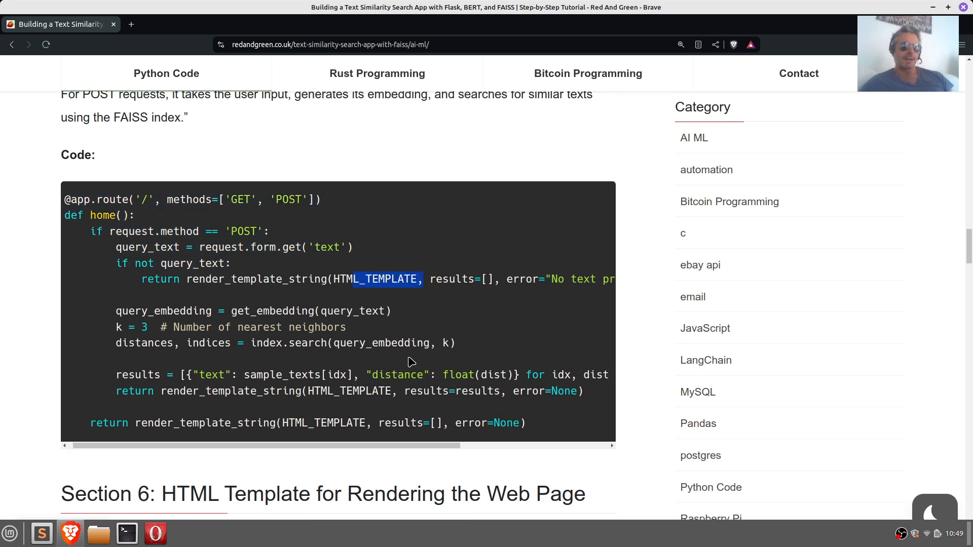
scroll("down", 3)
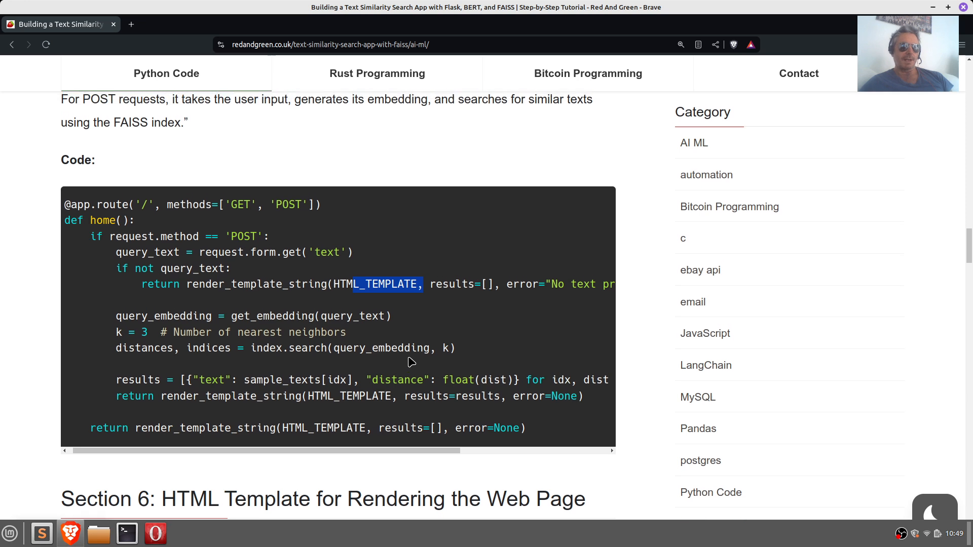
scroll("down", 3)
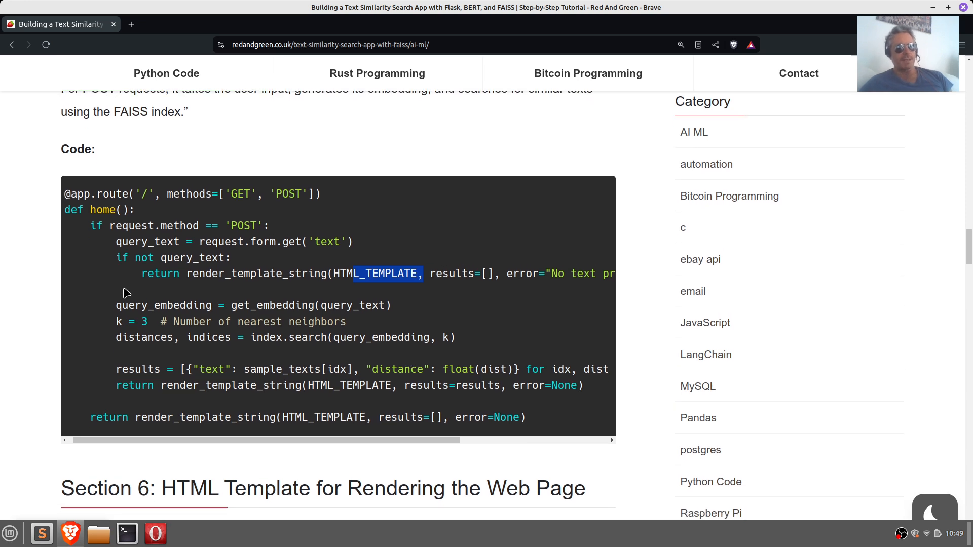
Highlight the query_text embedding call and index.search, then scroll toward Section 6
double_click(163, 305)
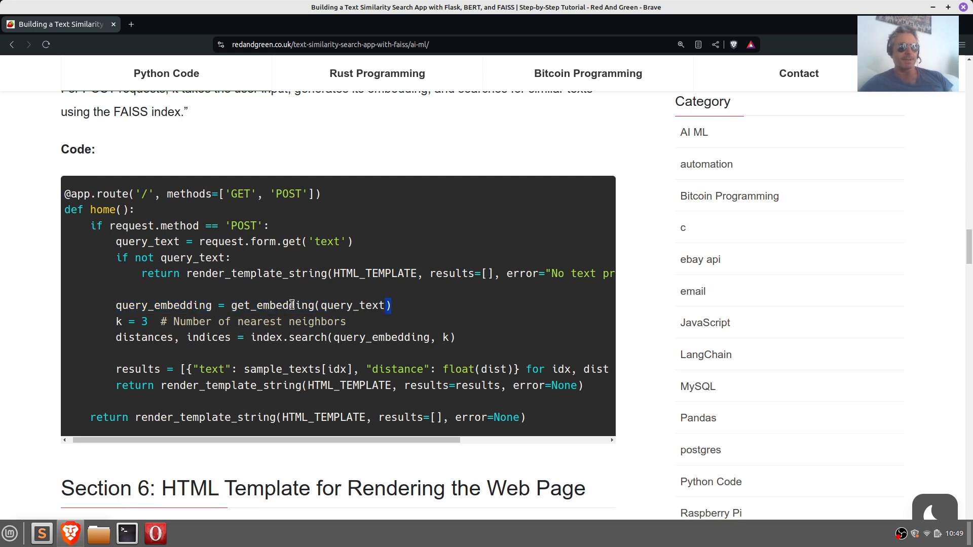
double_click(341, 306)
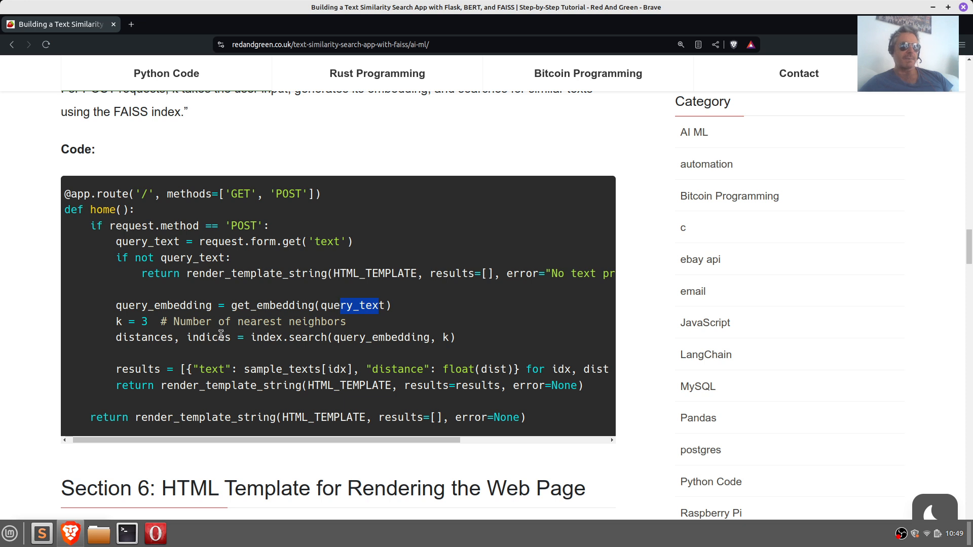
mouse_move(124, 321)
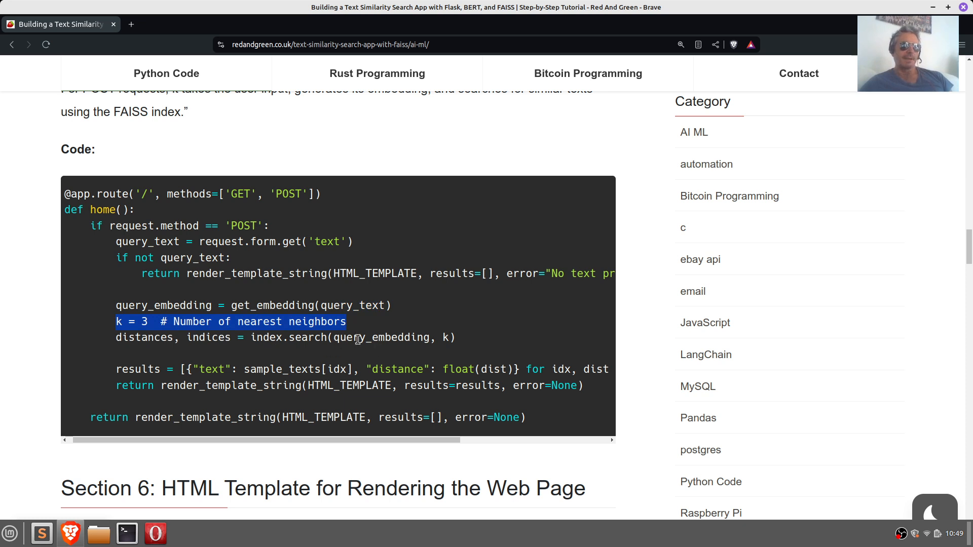
double_click(381, 338)
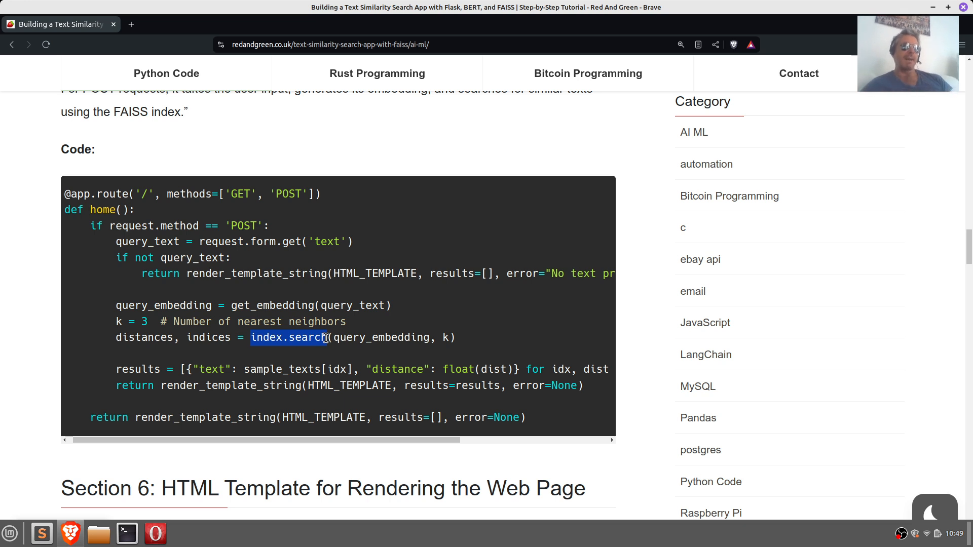
scroll("down", 3)
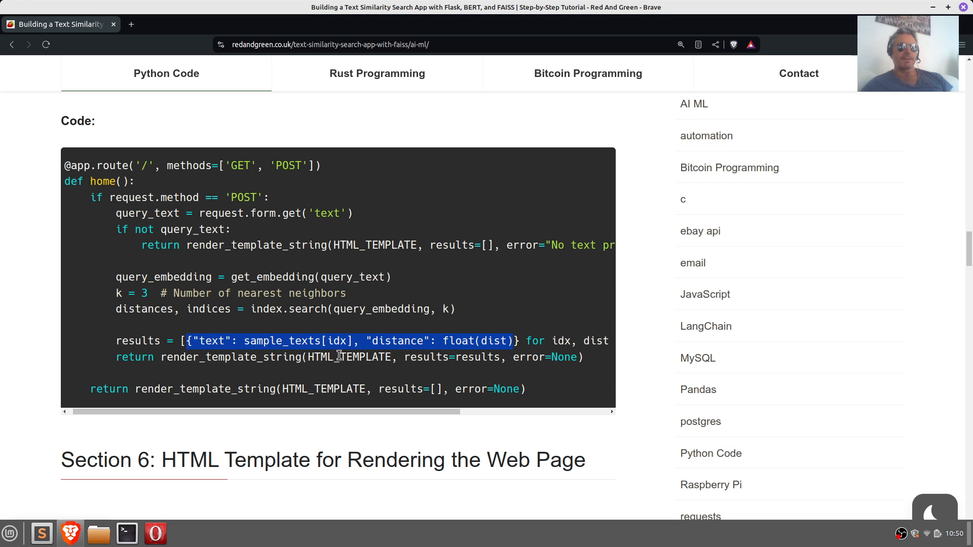
scroll("down", 3)
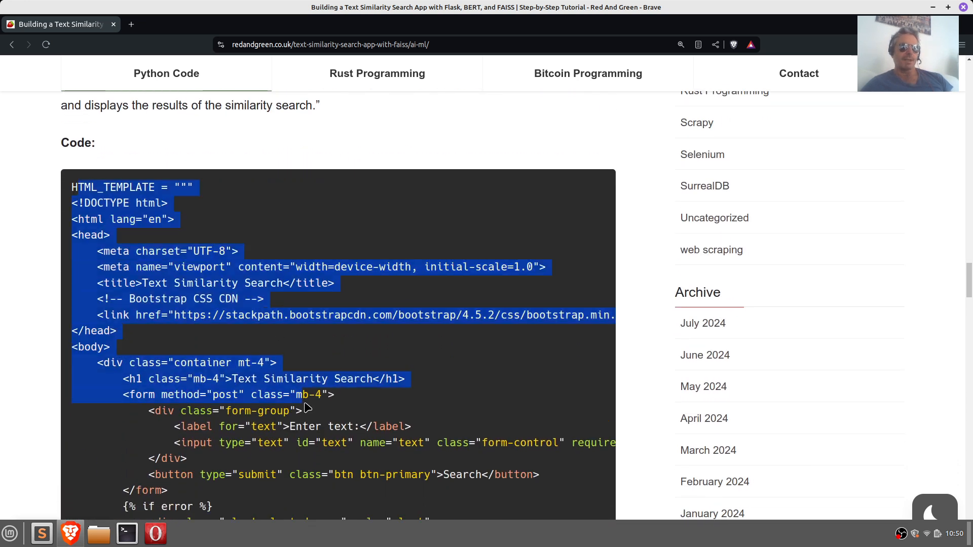
Scroll through the HTML_TEMPLATE code down to Section 7's app-run code
scroll("down", 3)
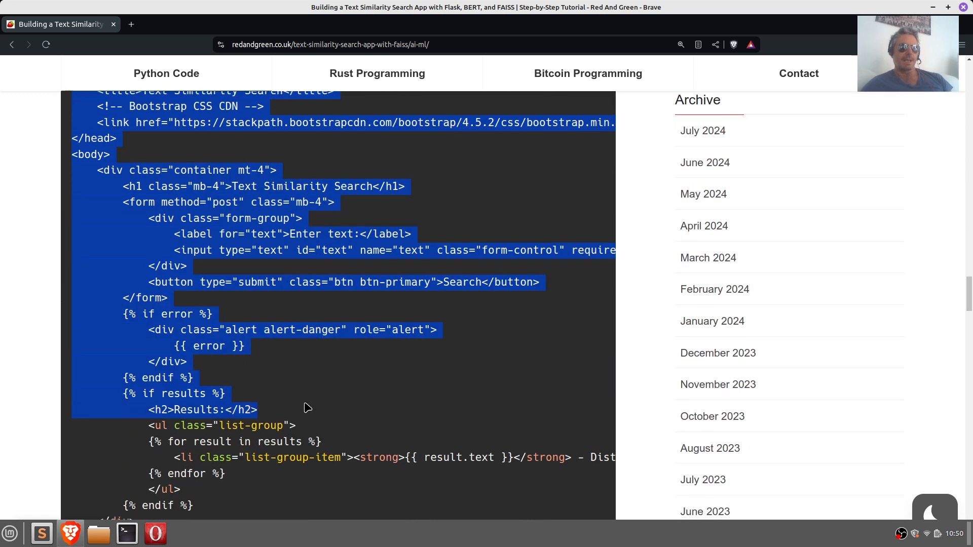
scroll("down", 3)
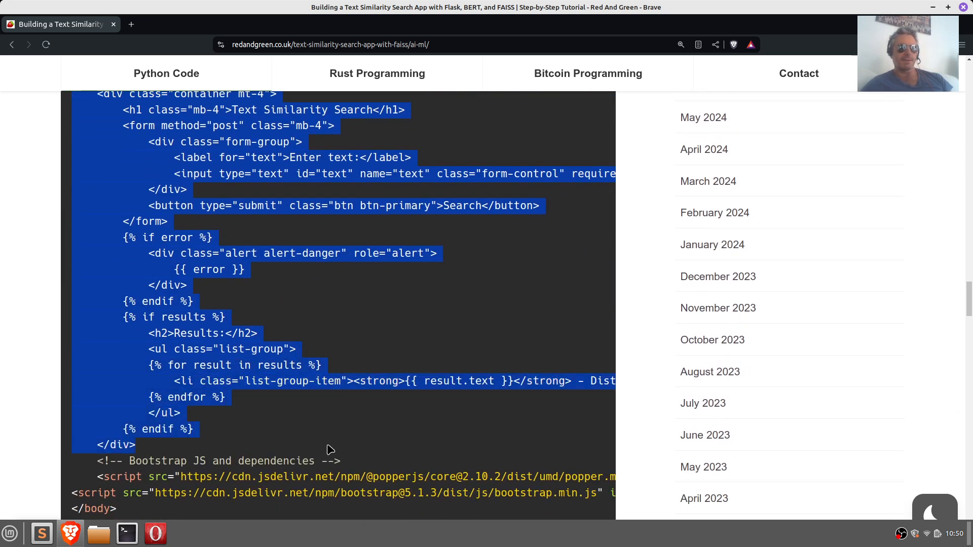
scroll("down", 3)
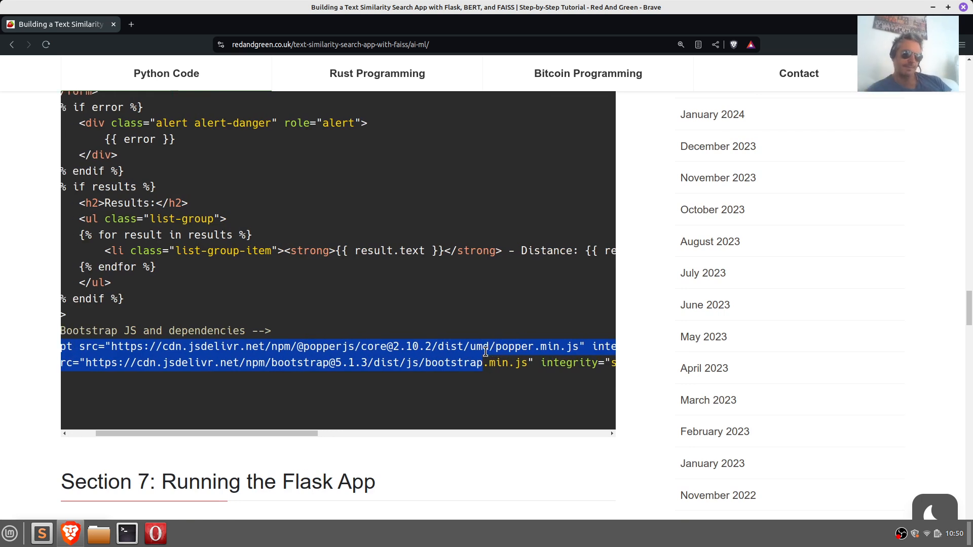
scroll("down", 3)
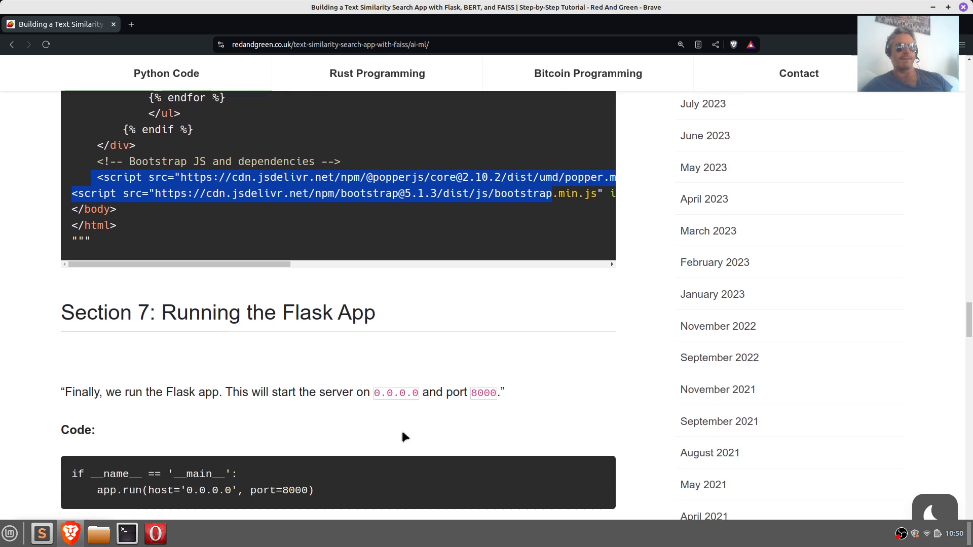
scroll("down", 3)
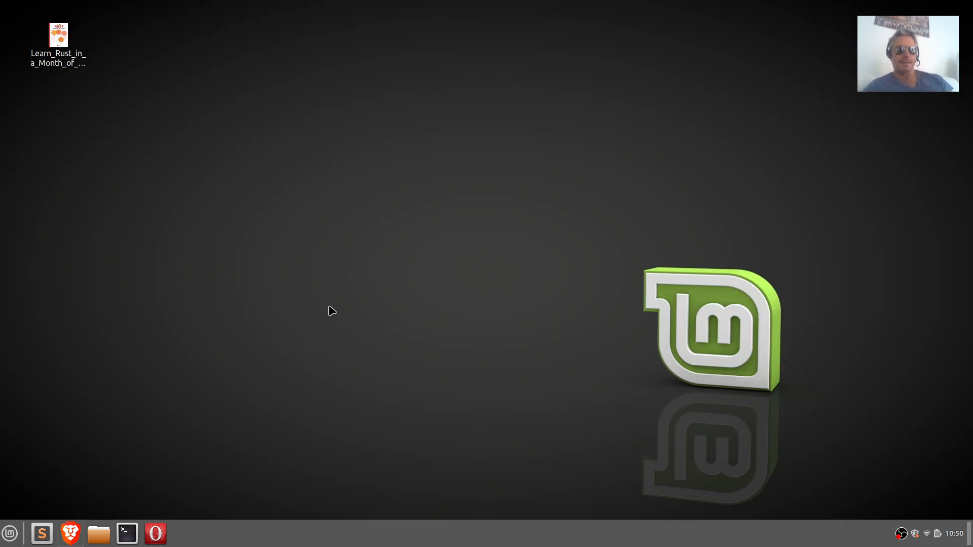
In a new terminal, go to ~/Documents and run python faiss_flask.py
left_click(126, 534)
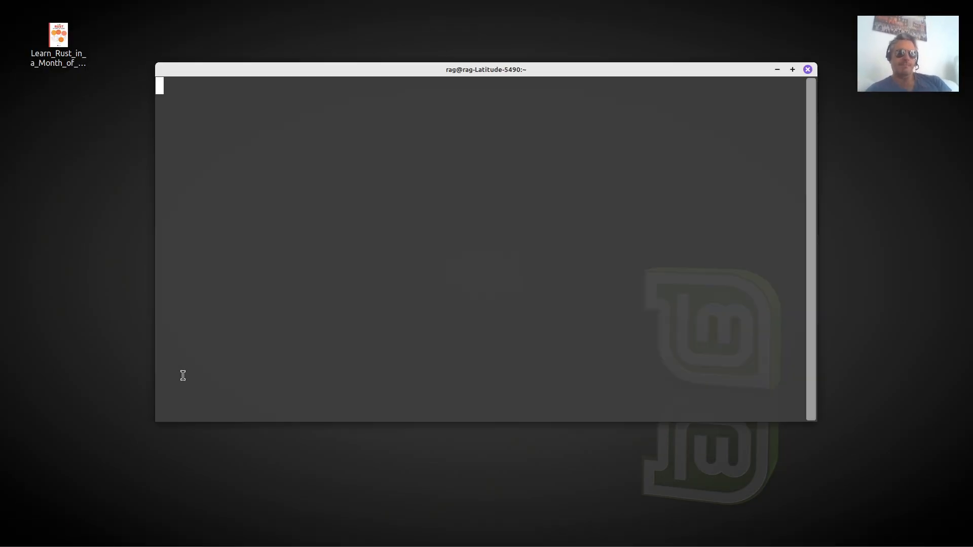
type("cd")
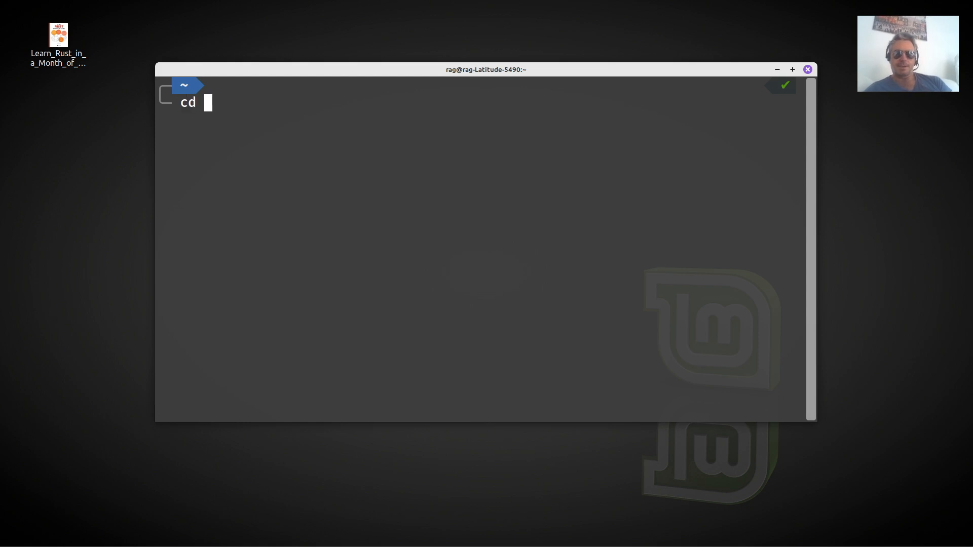
type("~/Documents/Python")
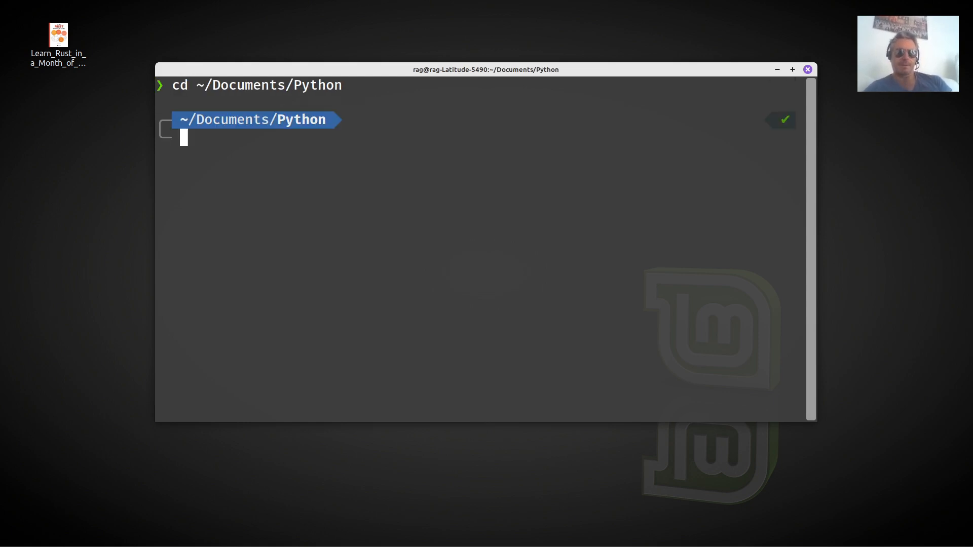
type("l")
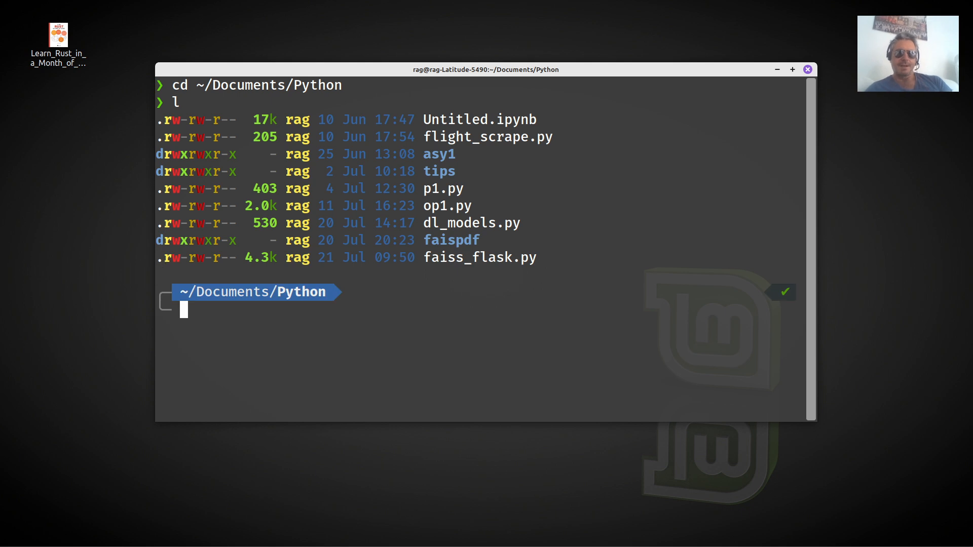
type("python d")
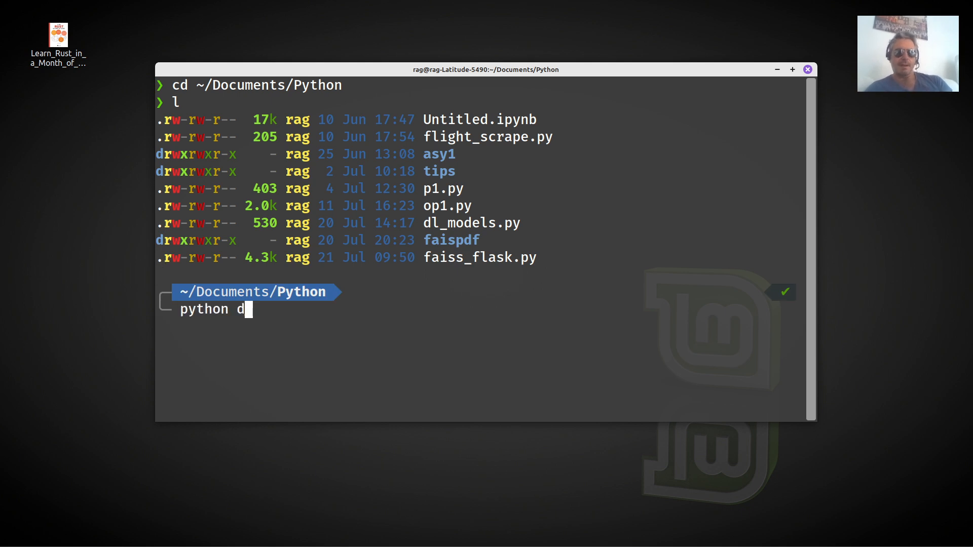
key("BackSpace")
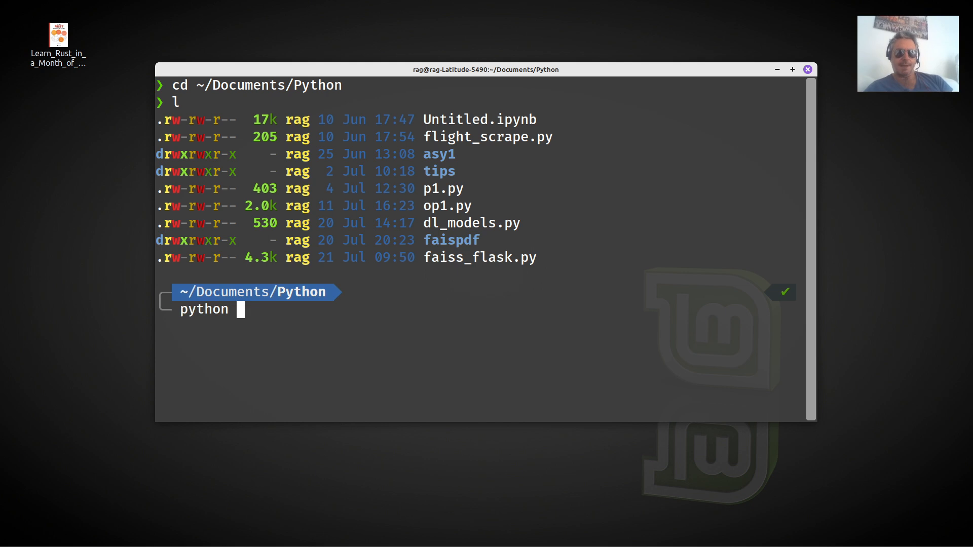
type("faiss_flask.py")
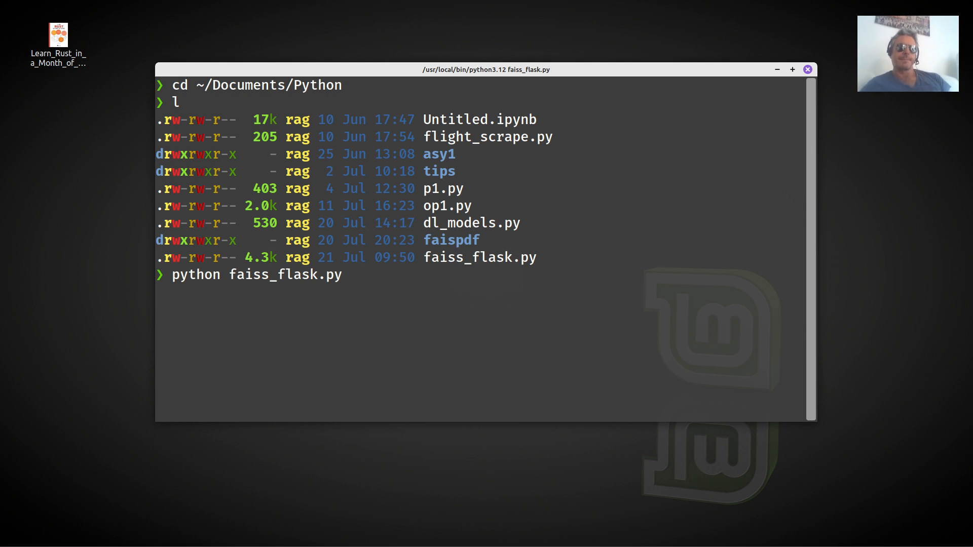
key("Return")
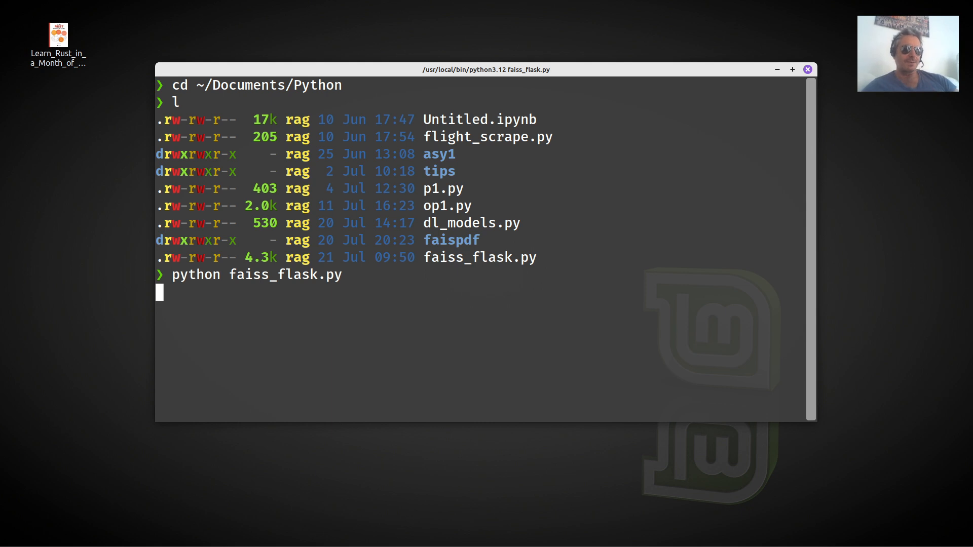
key("Return")
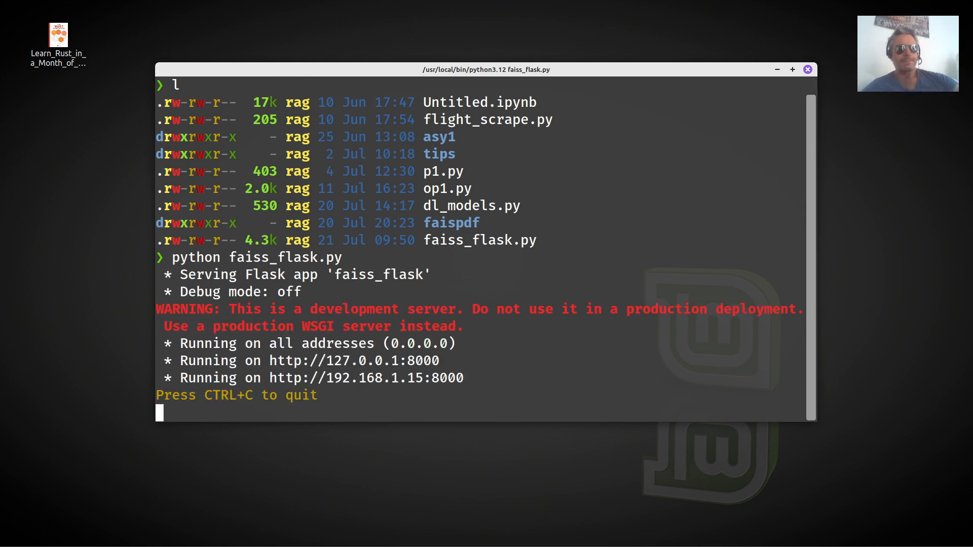
Open the served address 127.0.0.1:8000 in Brave and focus the query field
right_click(391, 368)
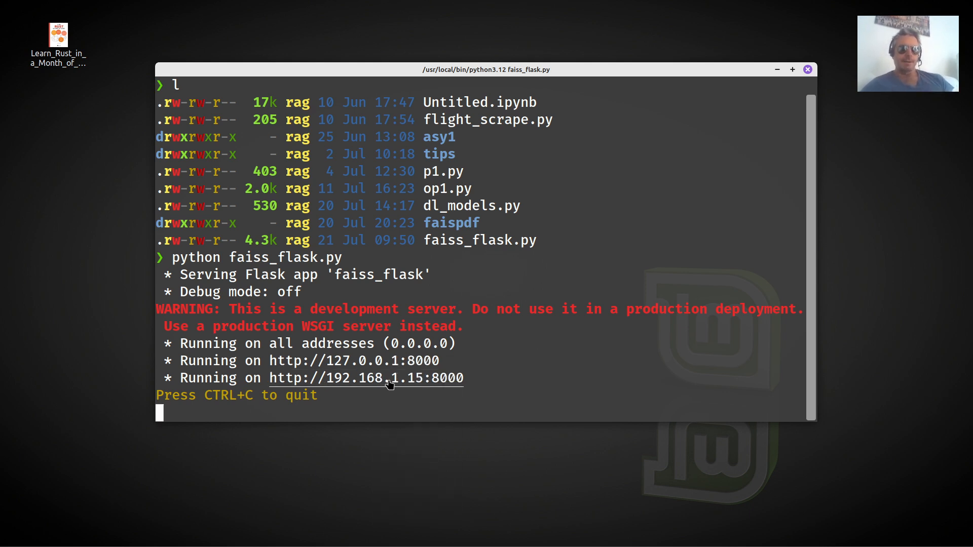
right_click(391, 378)
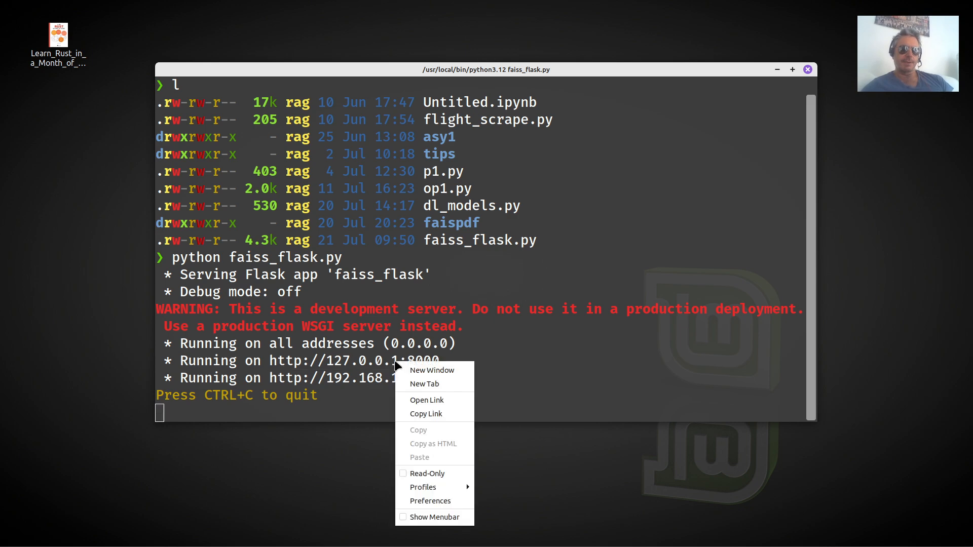
left_click(427, 400)
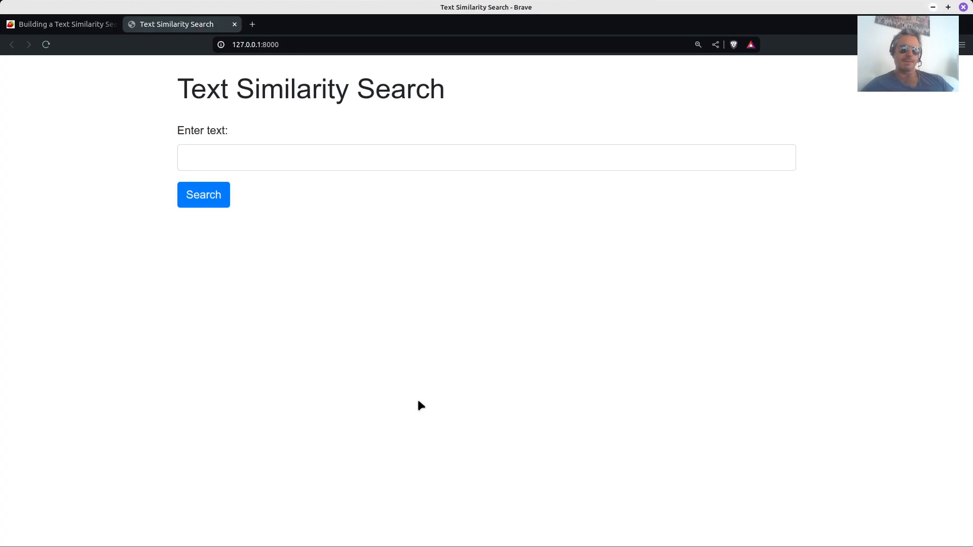
left_click(486, 157)
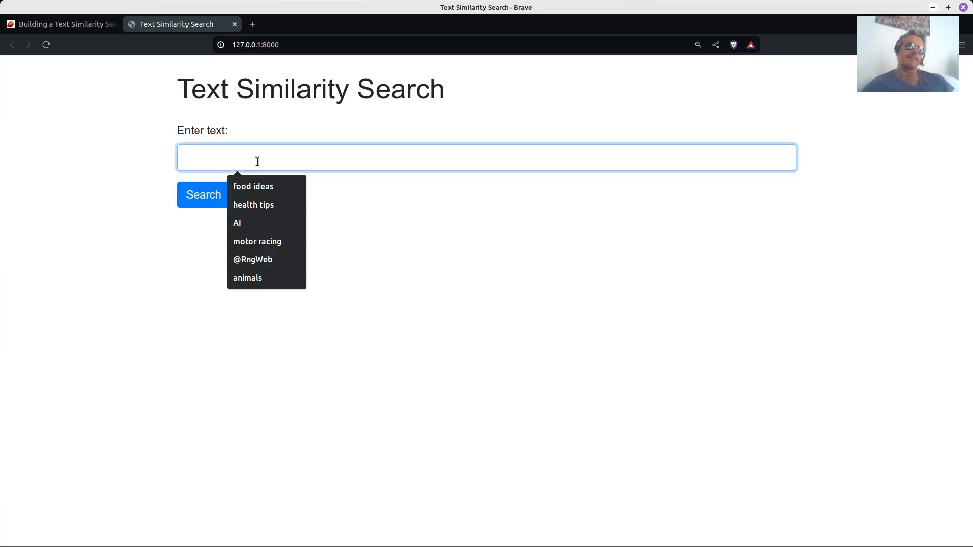
Search 'food ideas' from the earlier queries list, getting Recipes for Curry first
left_click(203, 194)
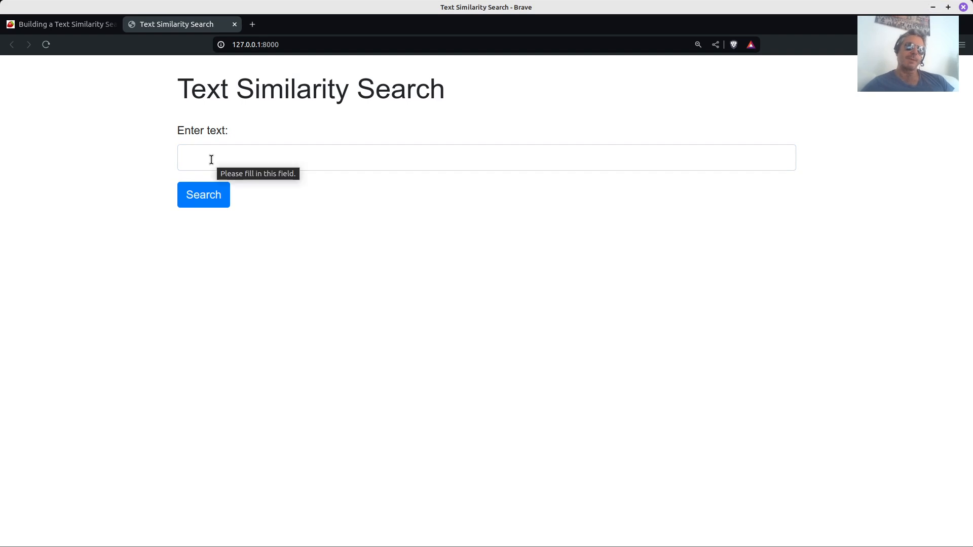
left_click(486, 158)
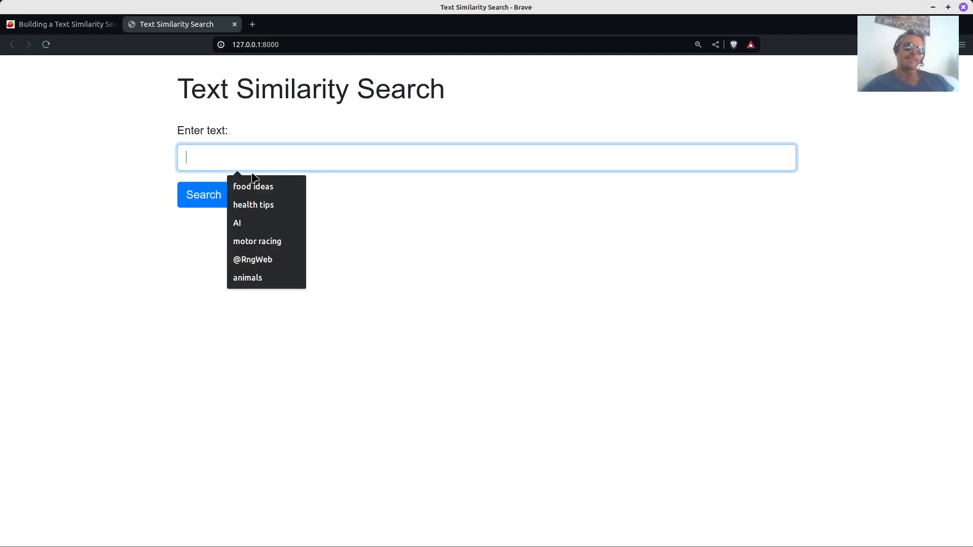
left_click(253, 186)
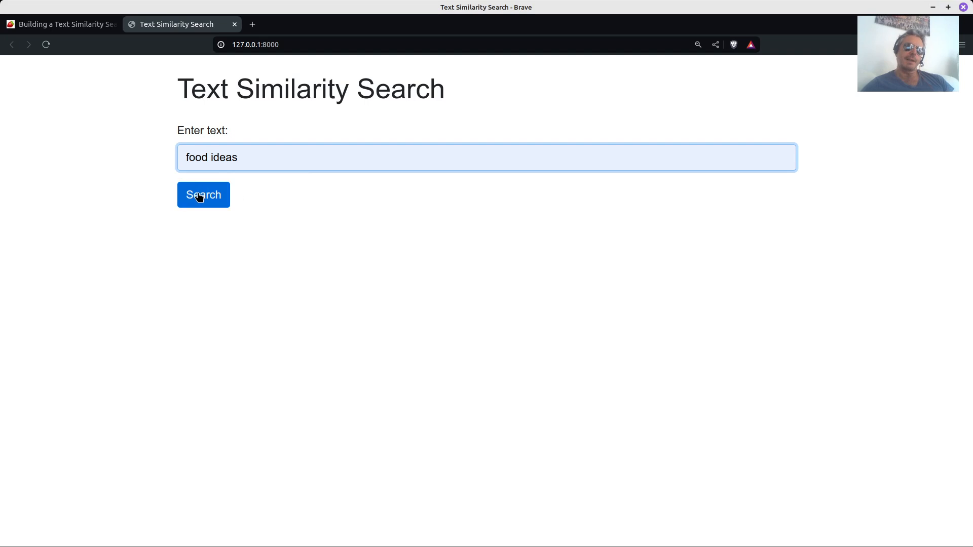
left_click(203, 194)
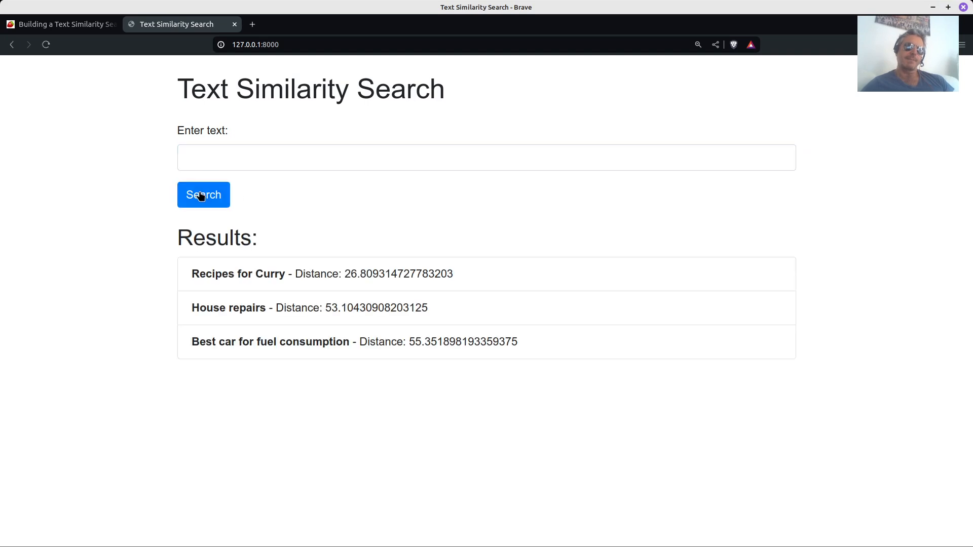
mouse_move(235, 288)
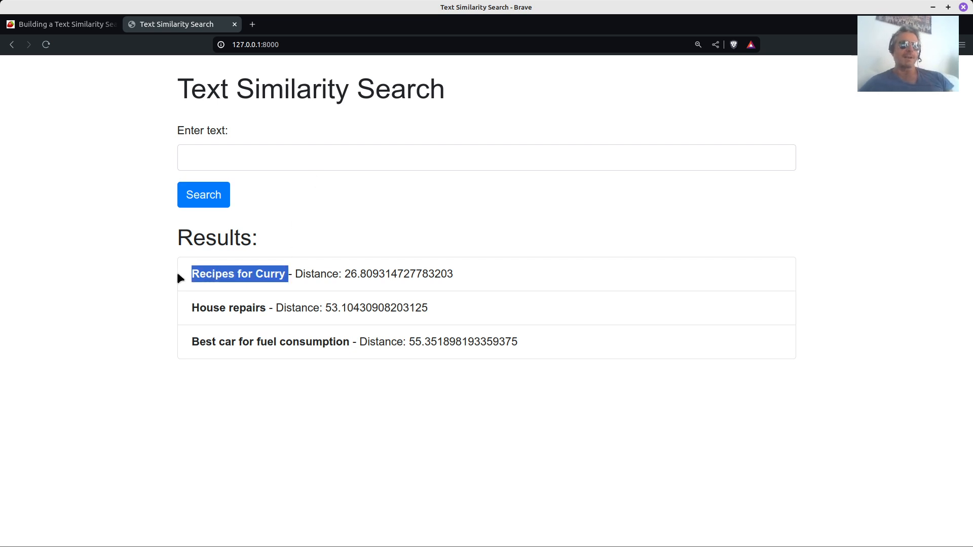
left_click(486, 157)
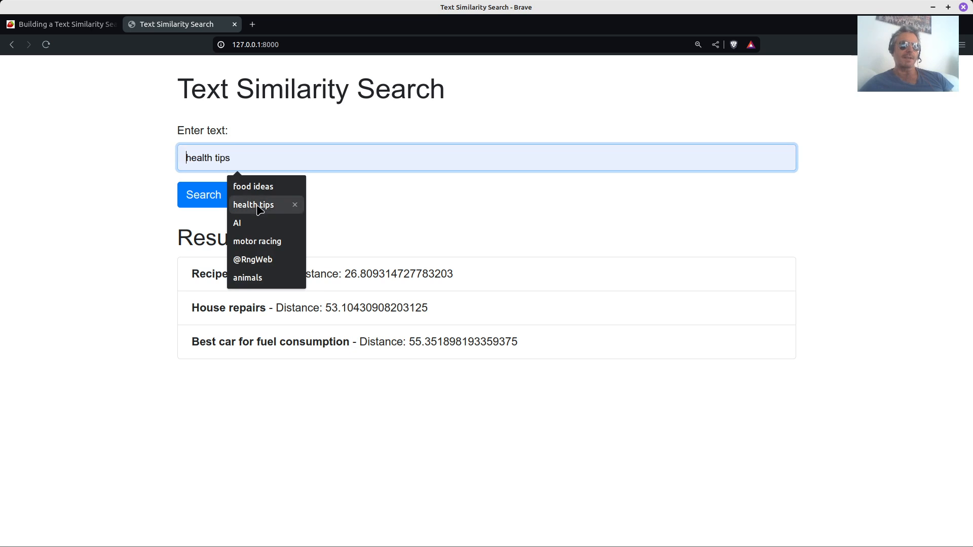
Search for the 'health tips' suggestion, returning 'Vitamin D is good for you' among the results
left_click(204, 194)
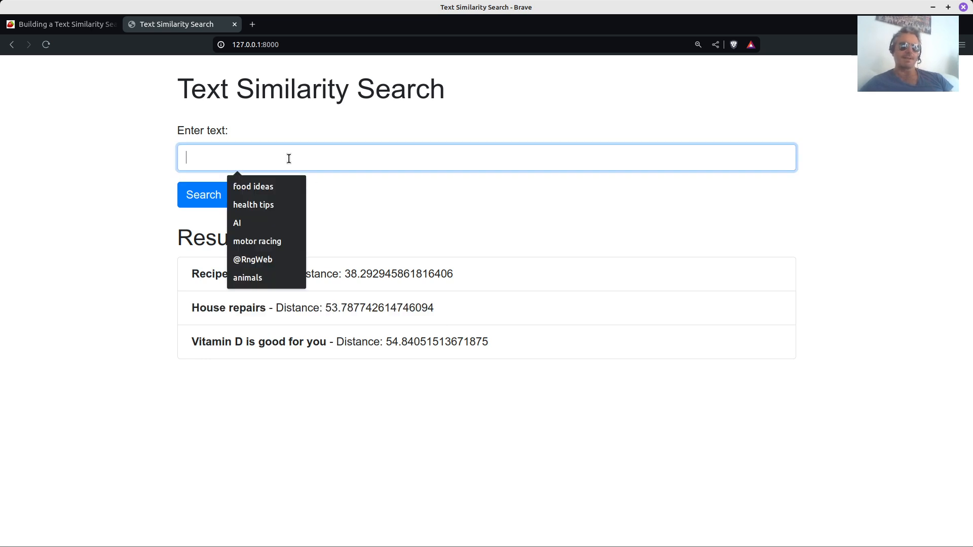
type("tra")
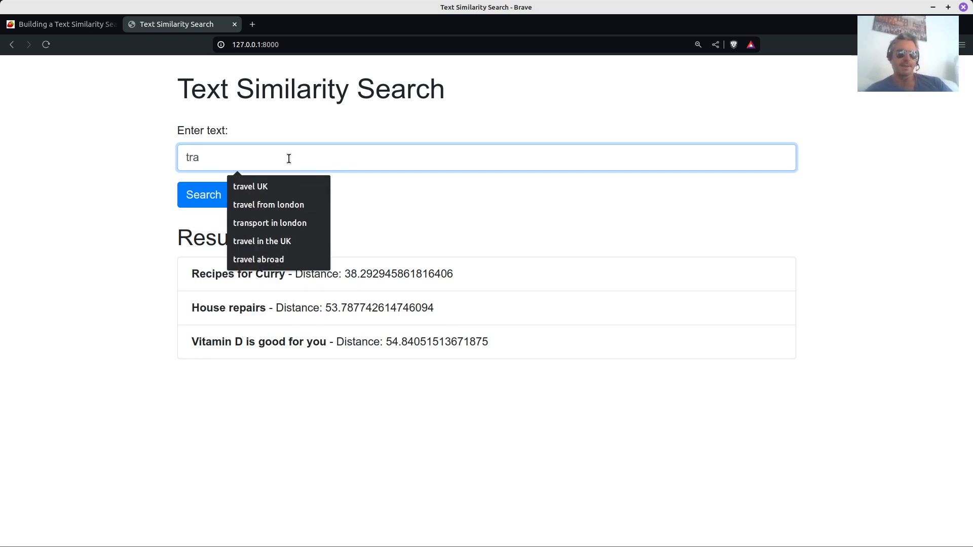
Search for 'travel abroad', with 'Countries that speak Spanish' ranked first
left_click(258, 259)
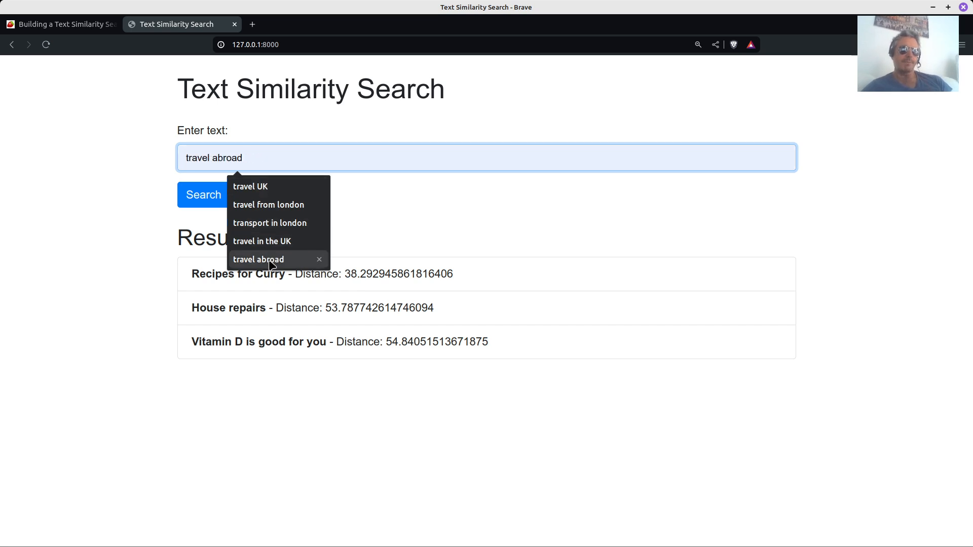
left_click(203, 194)
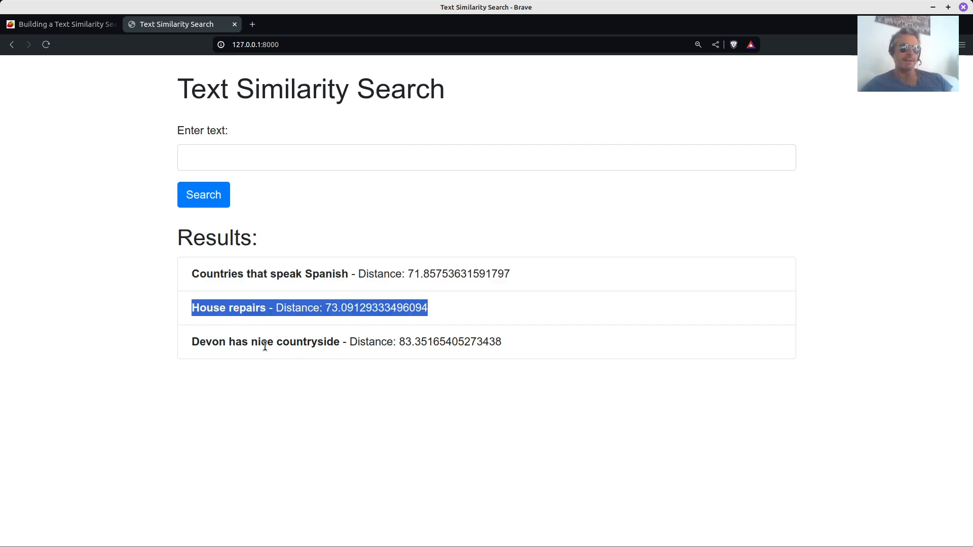
double_click(298, 343)
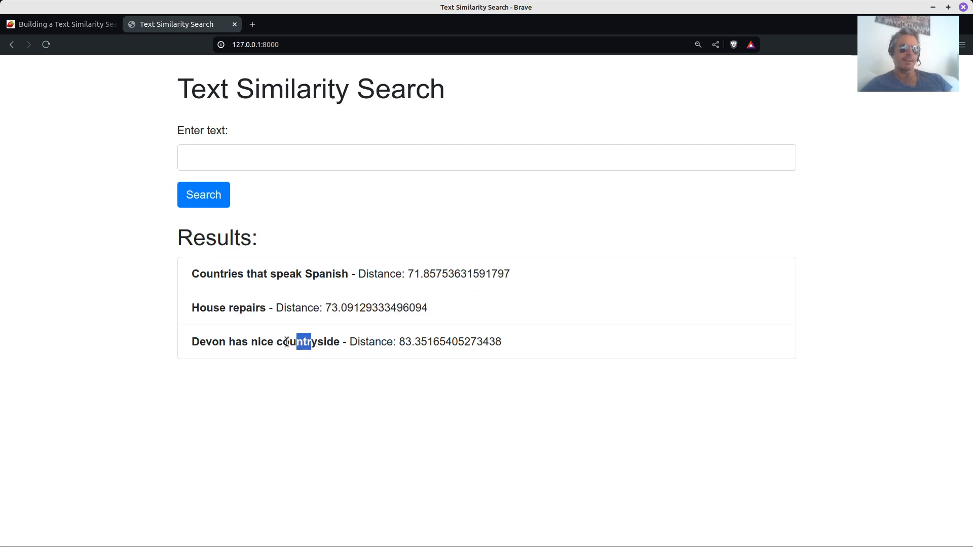
left_click(486, 157)
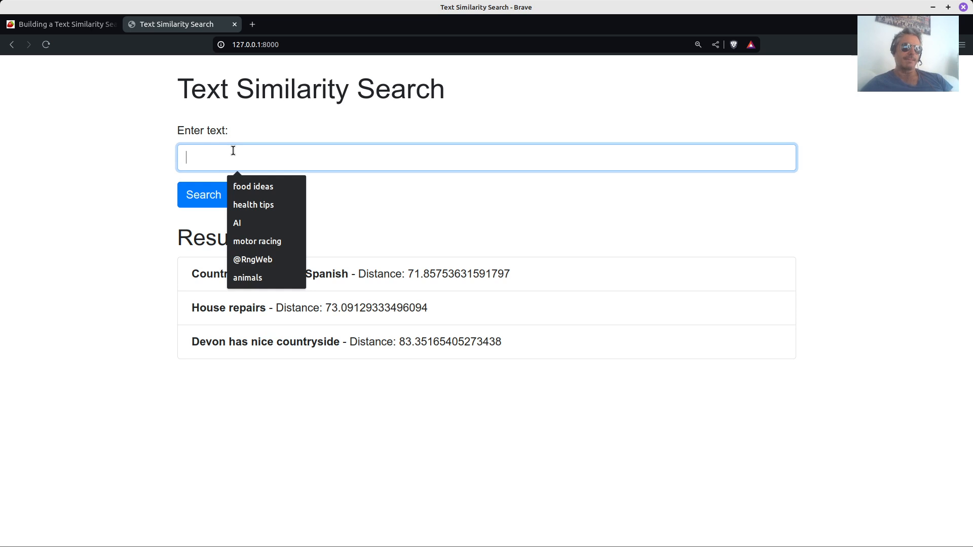
Search for 'programmer ideas', returning Recipes for Curry, How to fix a laptop, House repairs
type("pr")
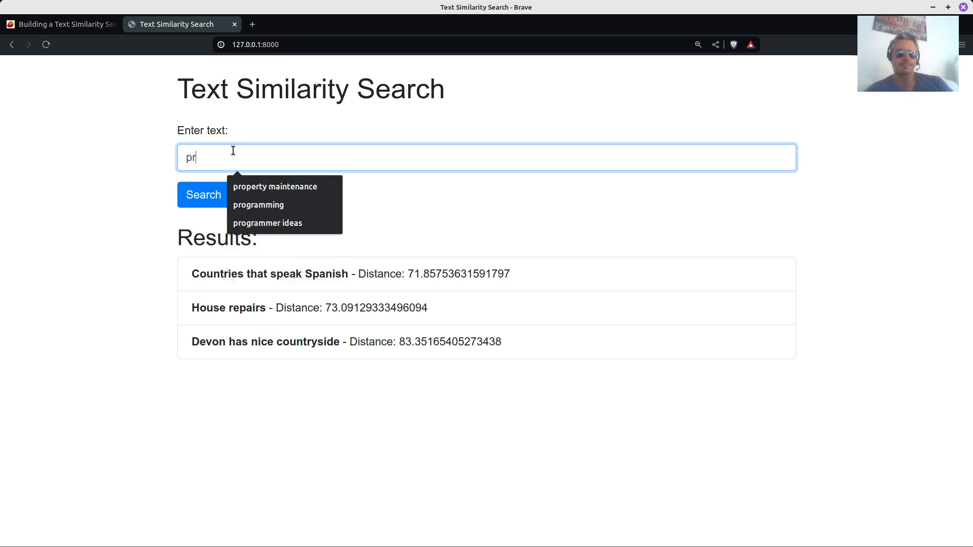
left_click(267, 223)
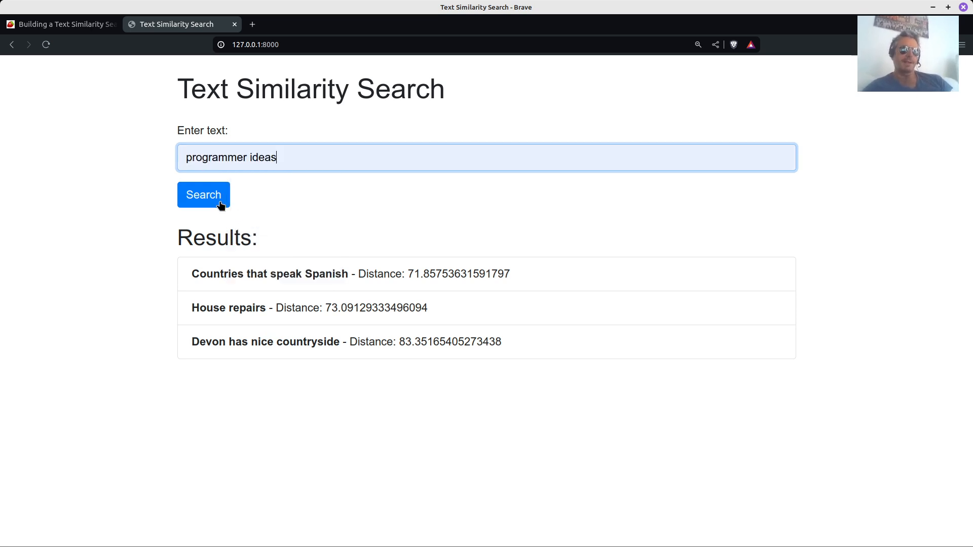
left_click(204, 195)
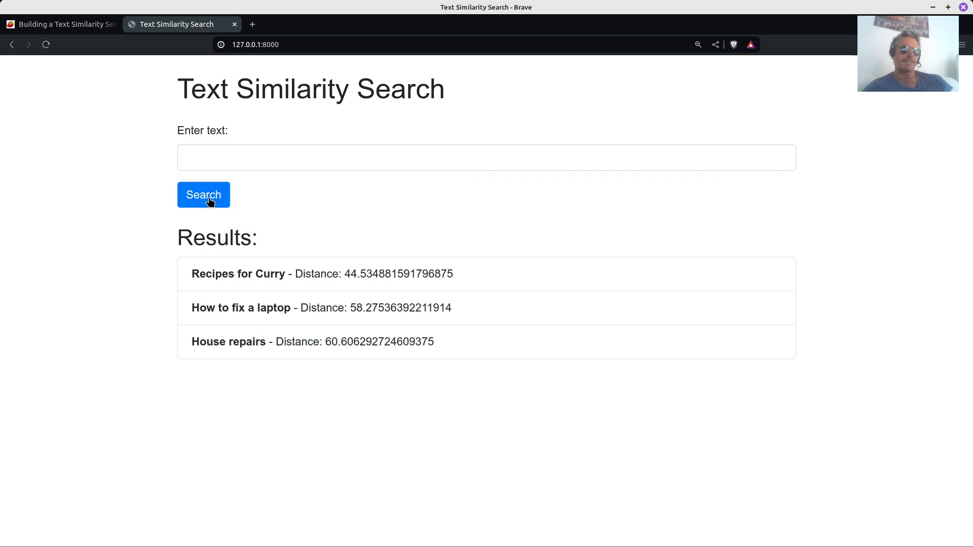
mouse_move(208, 273)
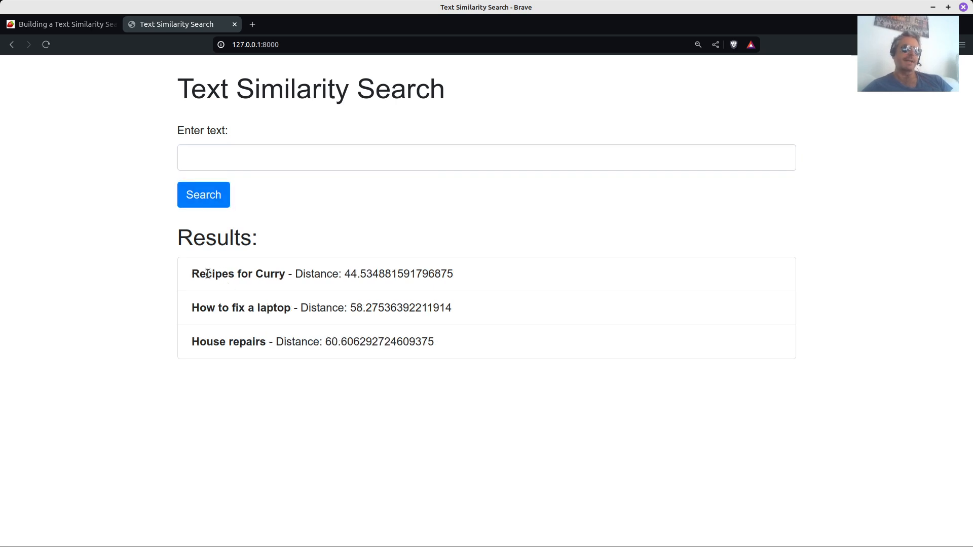
left_click_drag(199, 308, 327, 308)
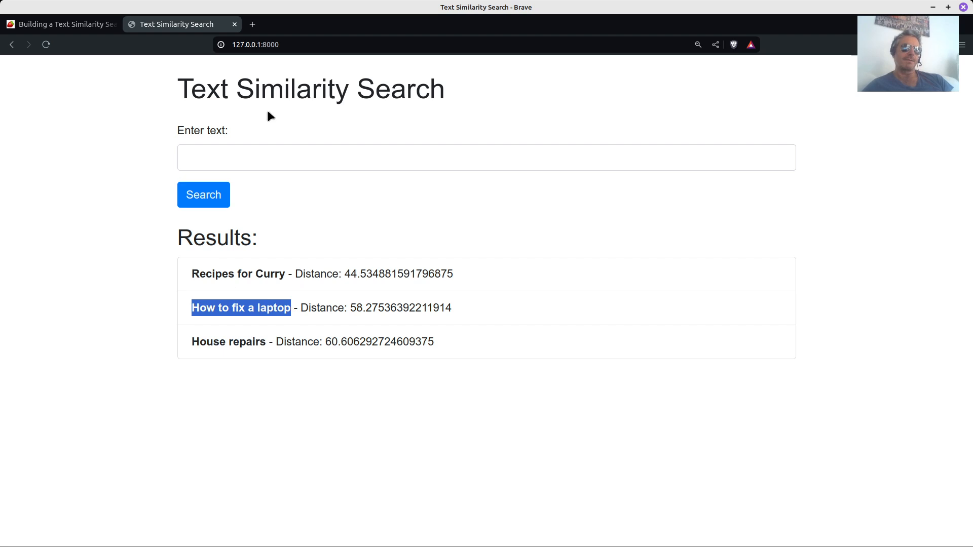
left_click(486, 157)
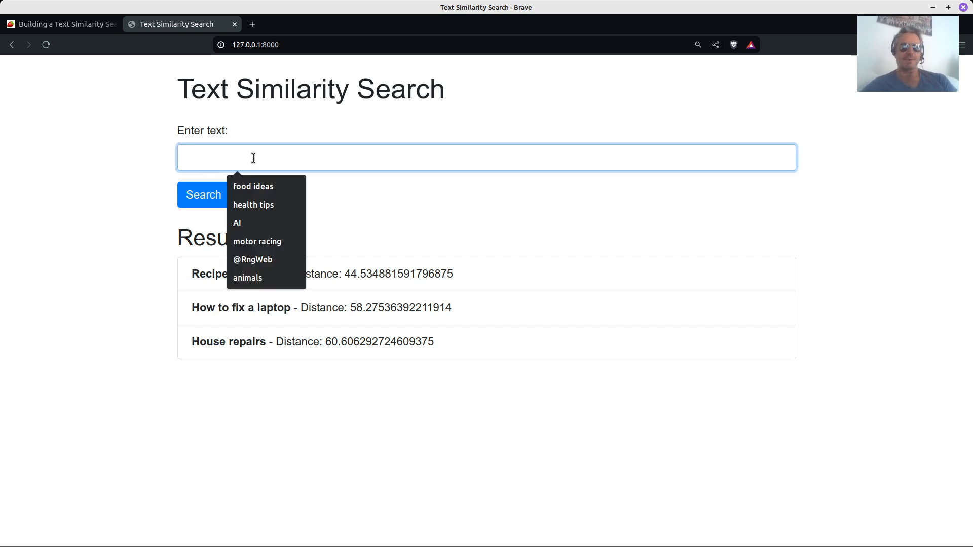
Search for 'property maintenance', with 'House repairs' as the top result
type("p")
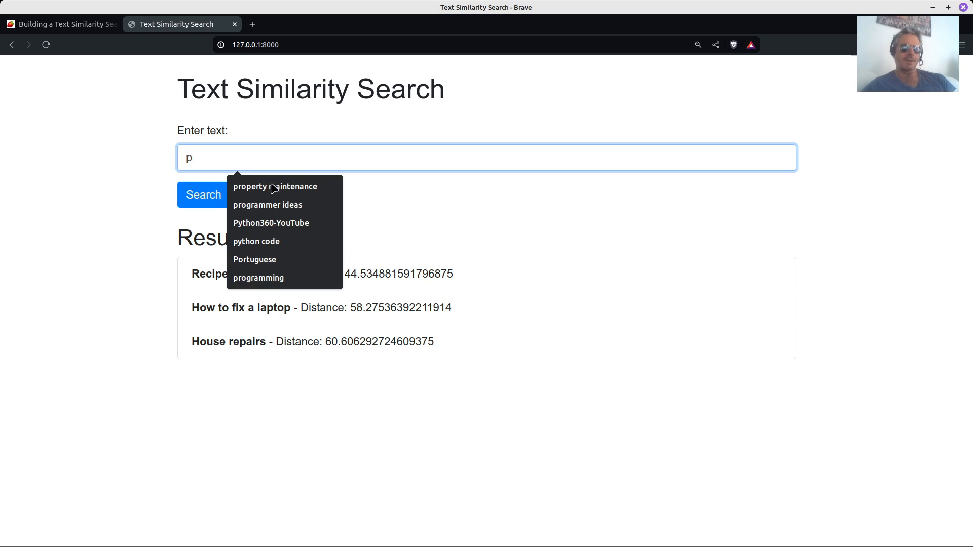
left_click(274, 186)
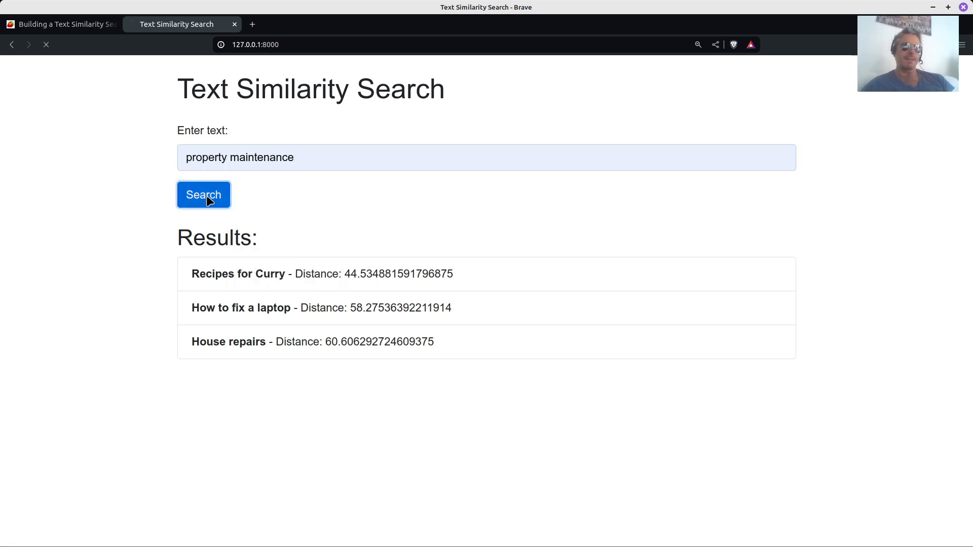
left_click(203, 194)
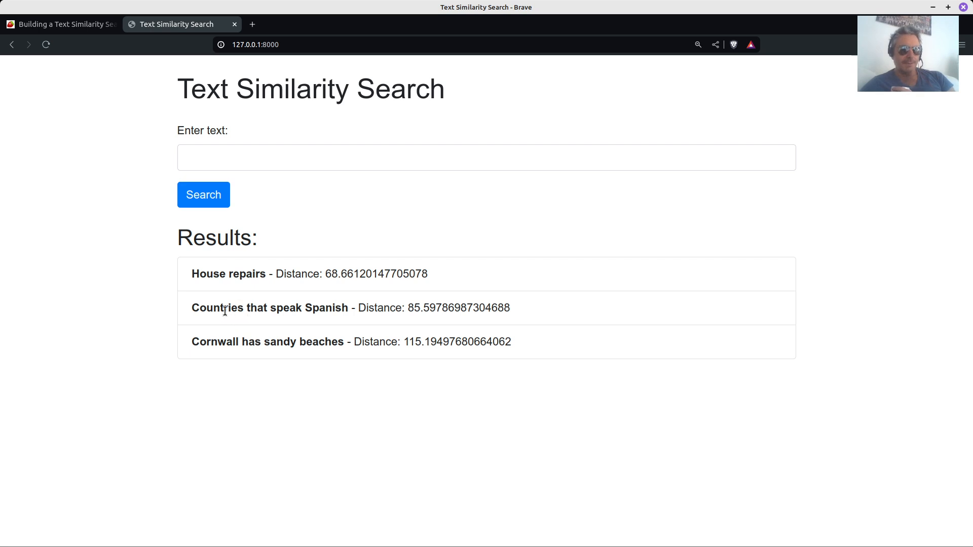
mouse_move(222, 345)
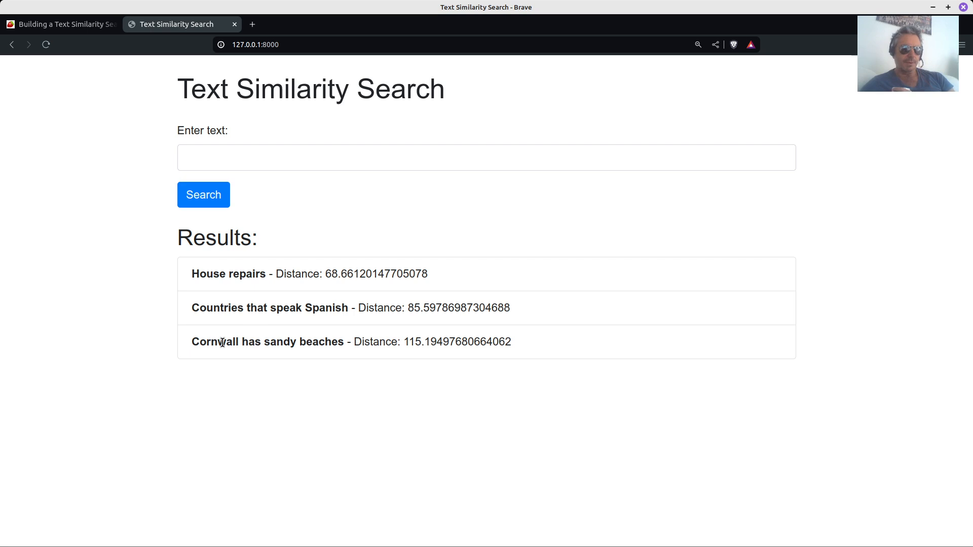
double_click(234, 342)
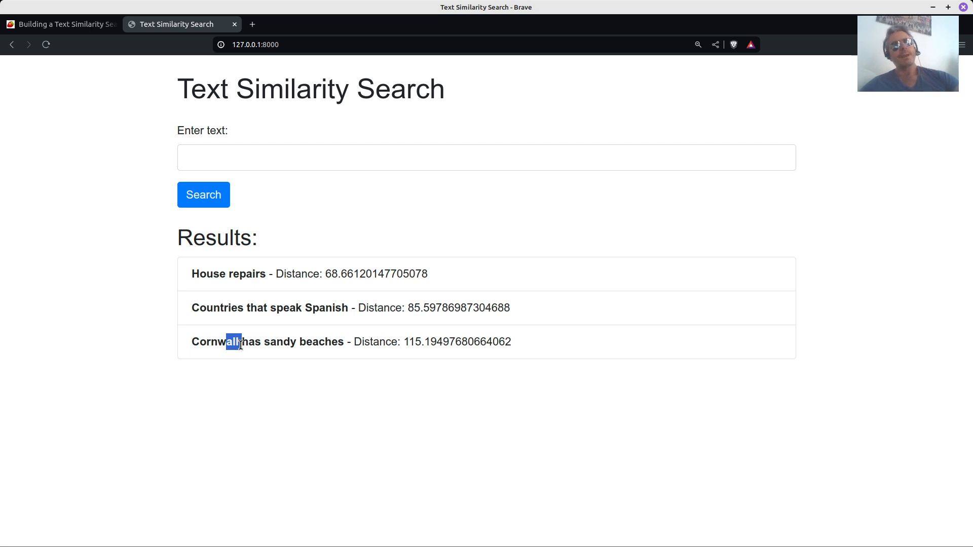
left_click(486, 157)
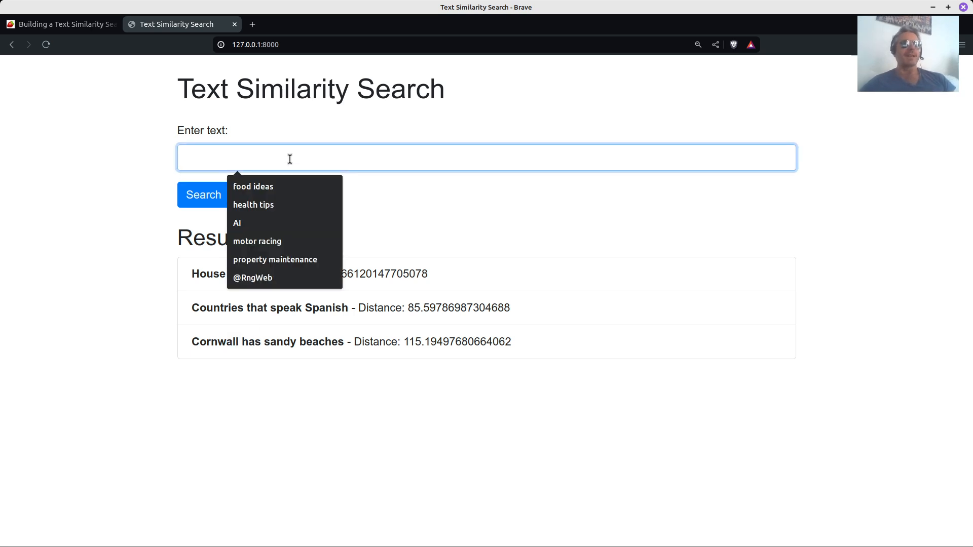
Back on the blog, scroll to Section 4's sample texts and FAISS index code
left_click(59, 25)
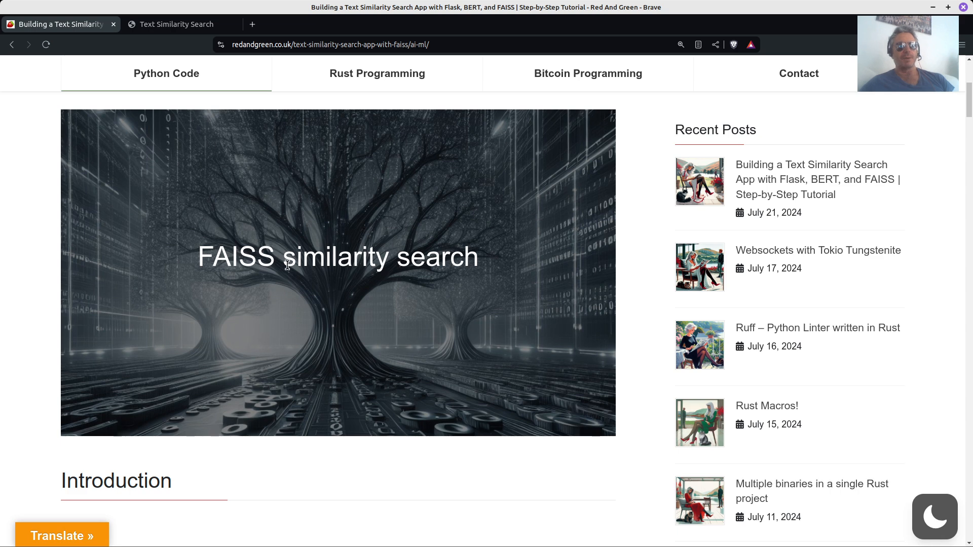
scroll("down", 3)
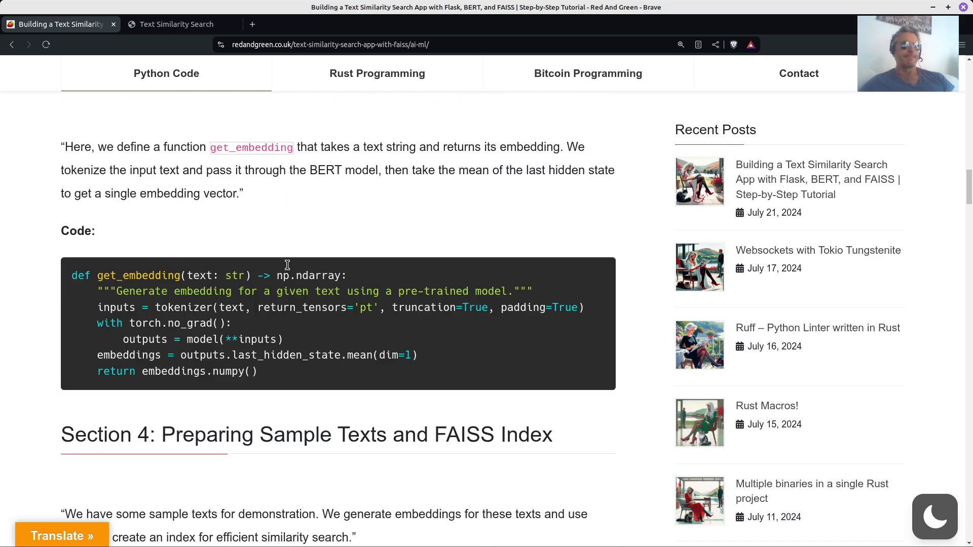
scroll("down", 3)
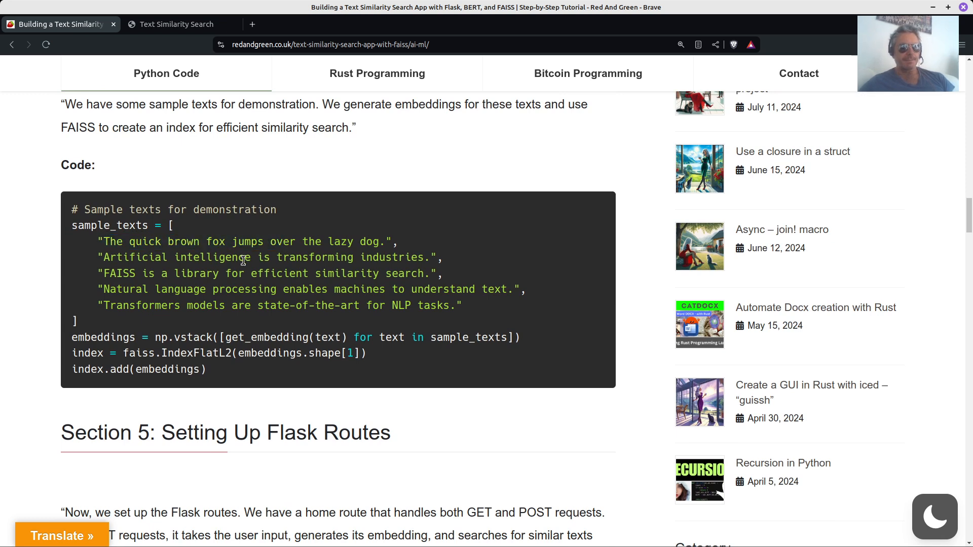
In the search app, run a 'lazy animal' query
left_click(180, 25)
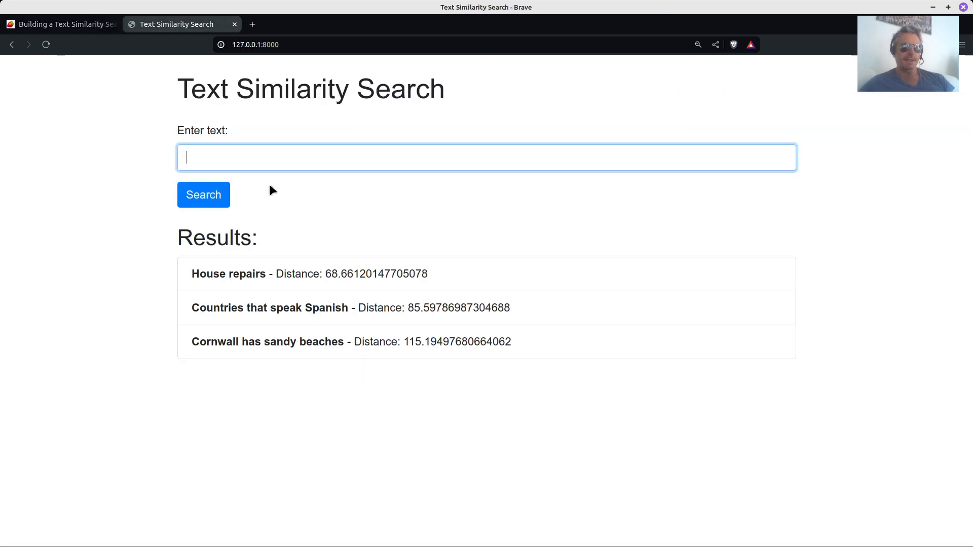
type("lazy animal")
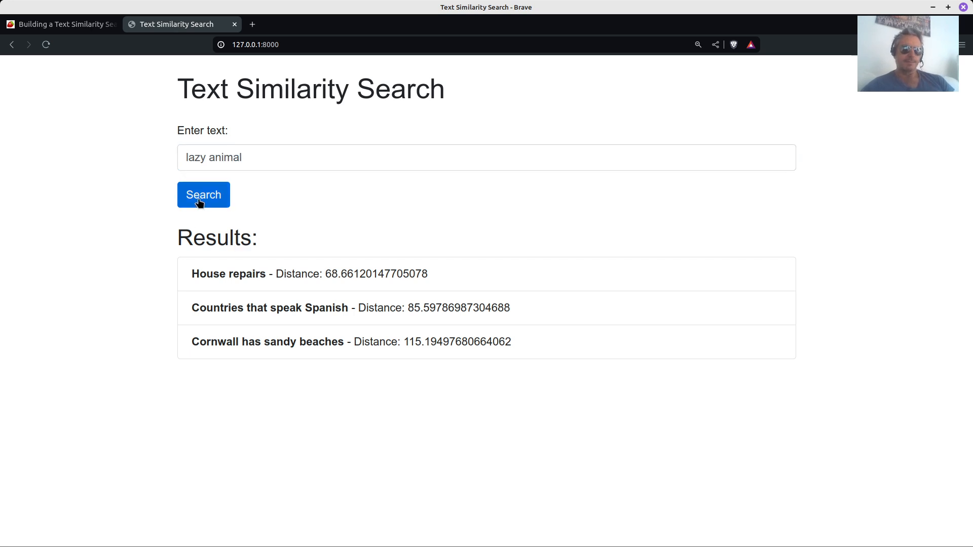
left_click(203, 194)
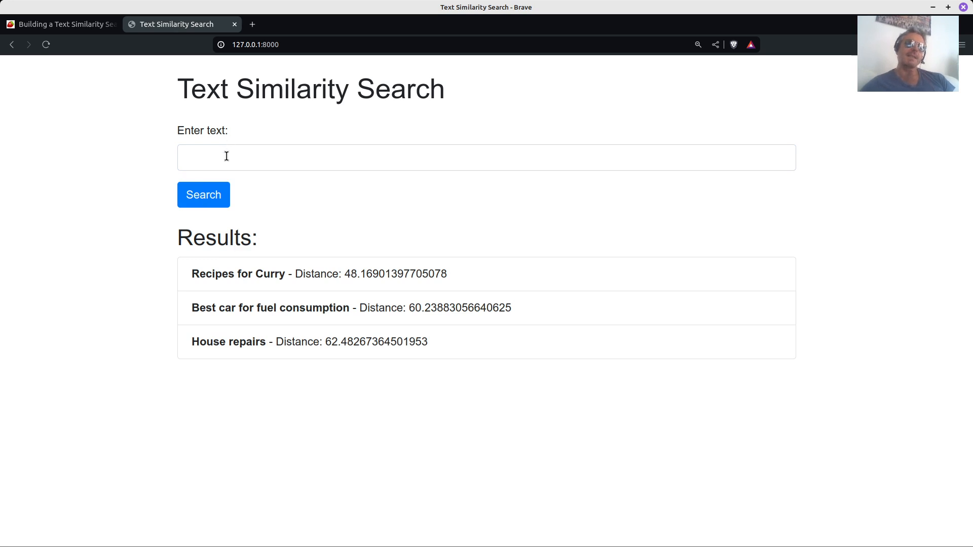
Run the suggested 'wild animals' query, returning House repairs, Cornwall and Devon results
left_click(203, 194)
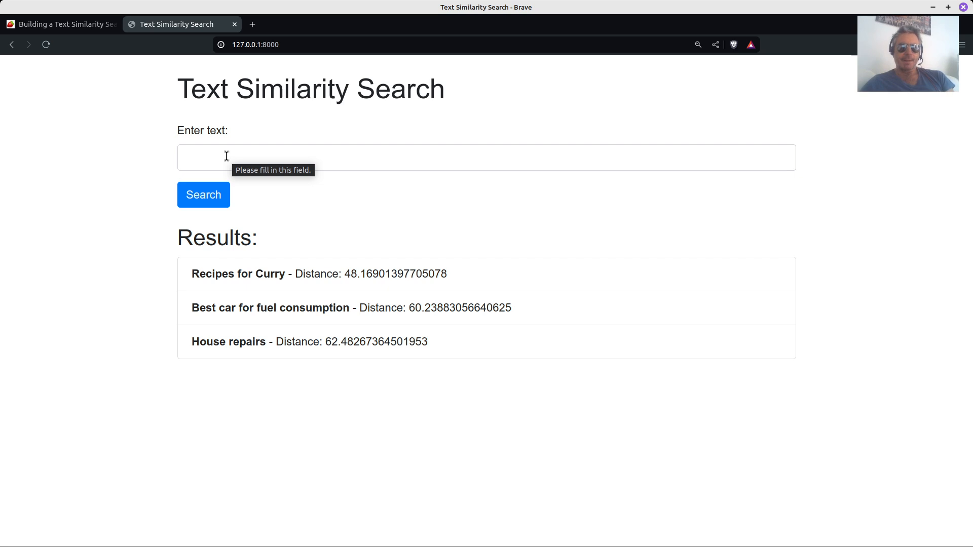
type("wild animal")
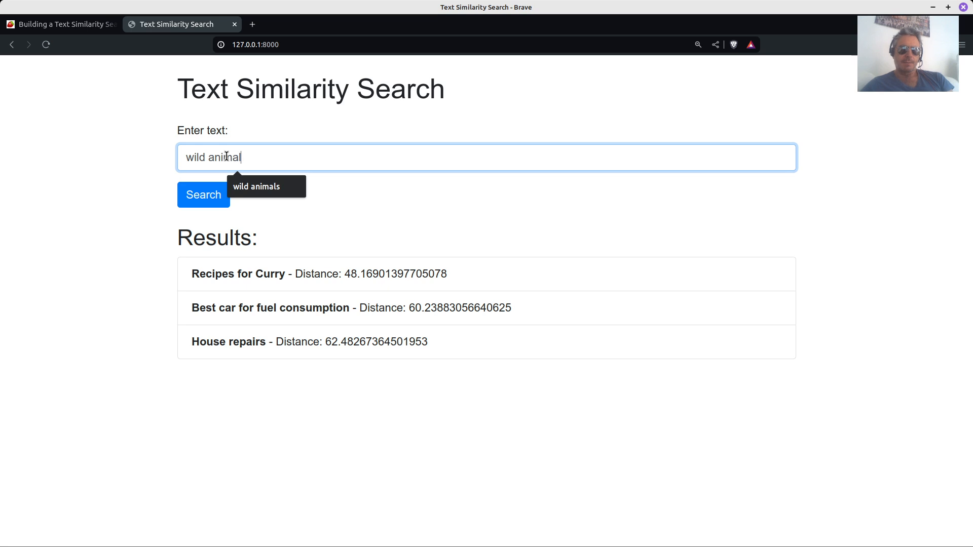
left_click(202, 194)
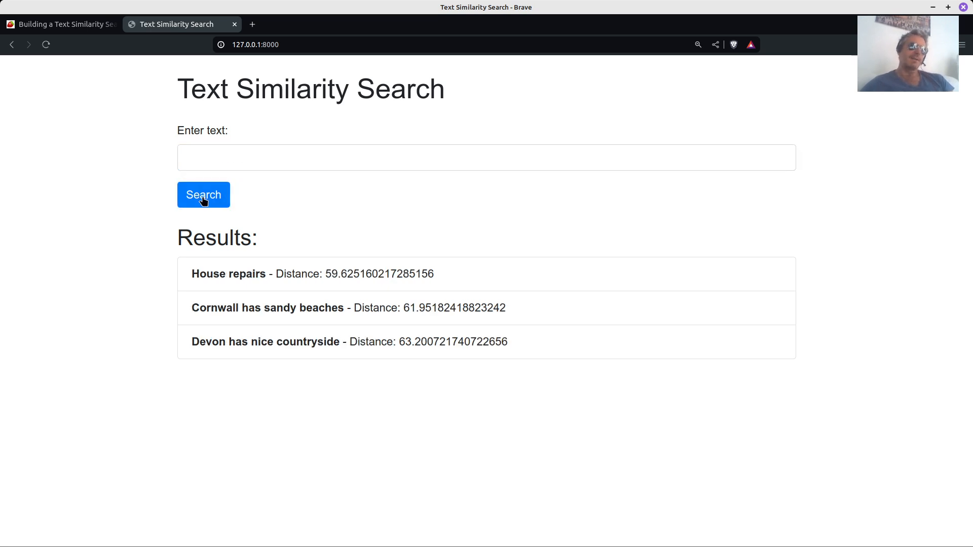
left_click(58, 24)
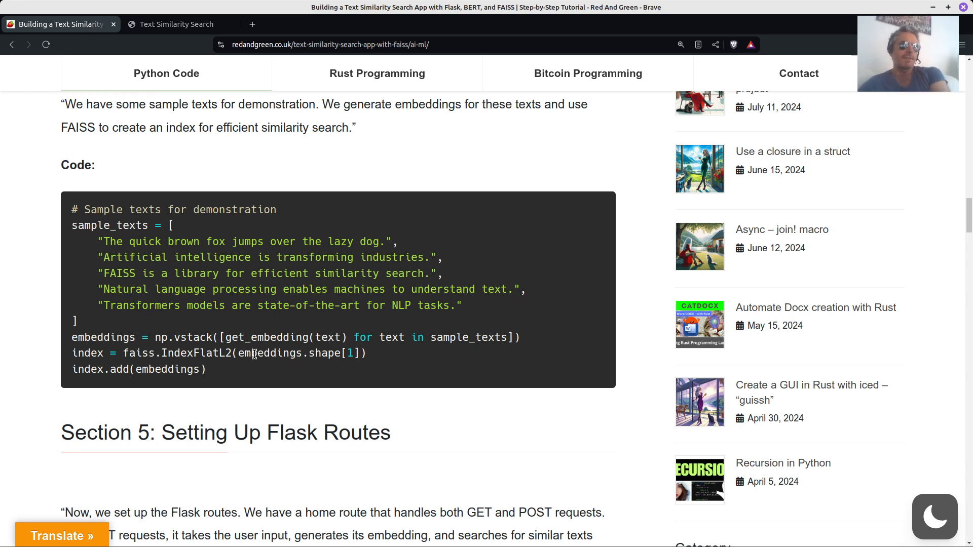
Search for 'Natural language processing' from the sample texts, ranking that sentence first
left_click_drag(103, 290, 273, 289)
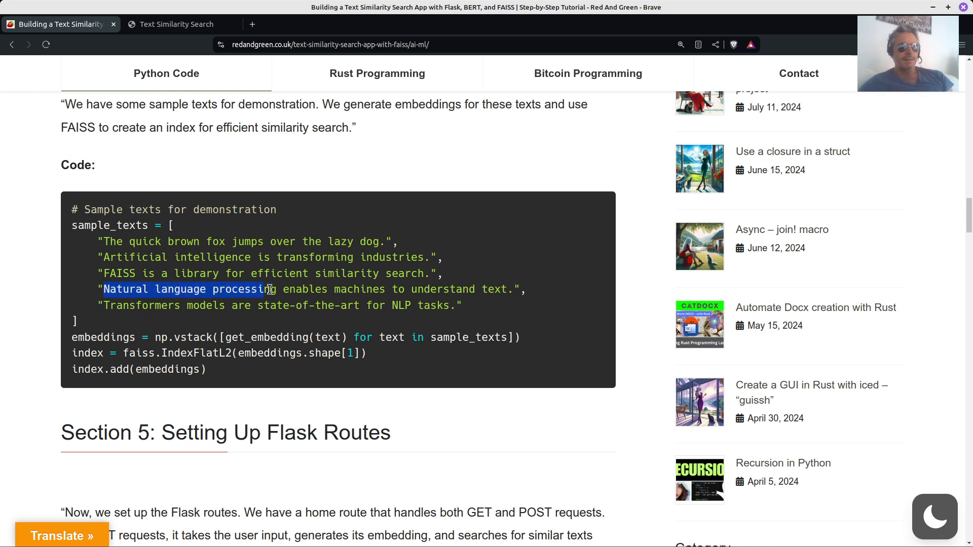
left_click(180, 24)
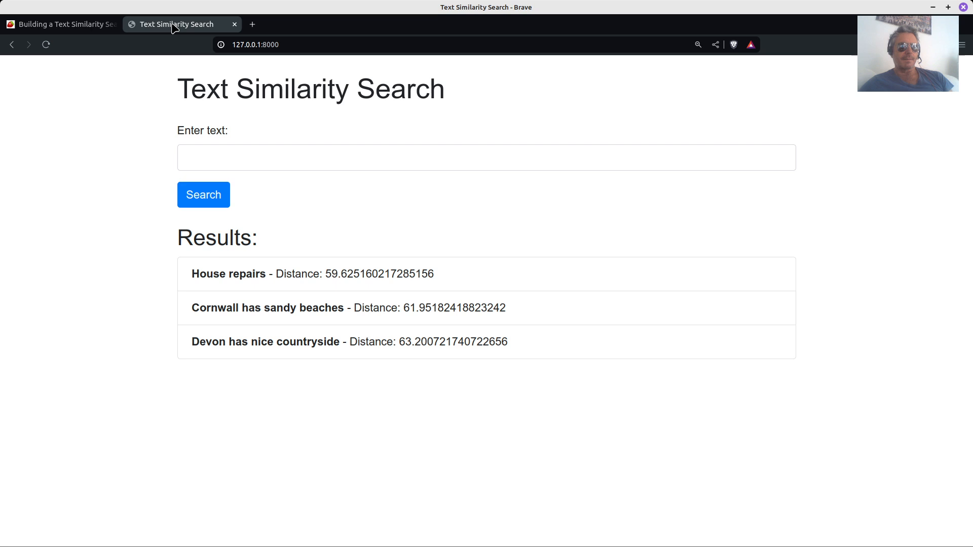
type("Natural language processing")
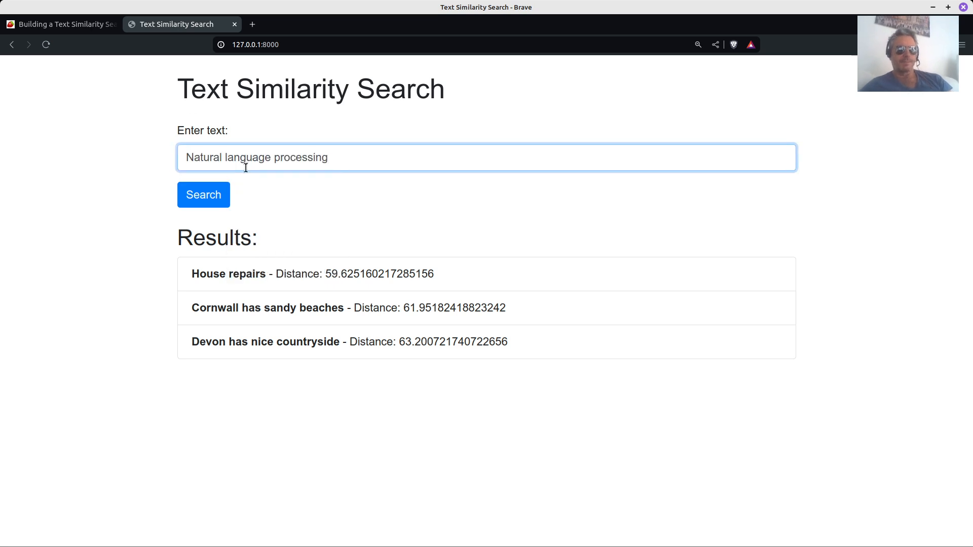
left_click(203, 194)
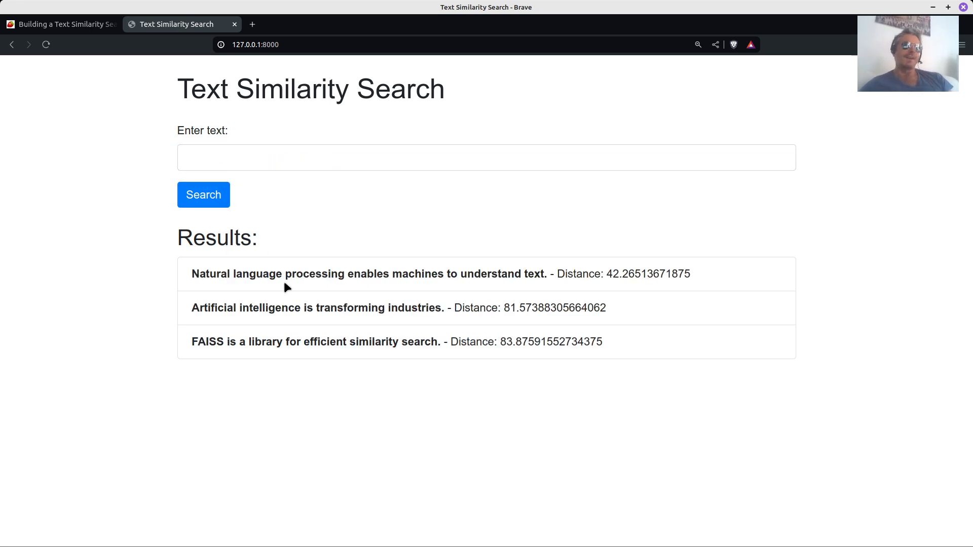
mouse_move(449, 286)
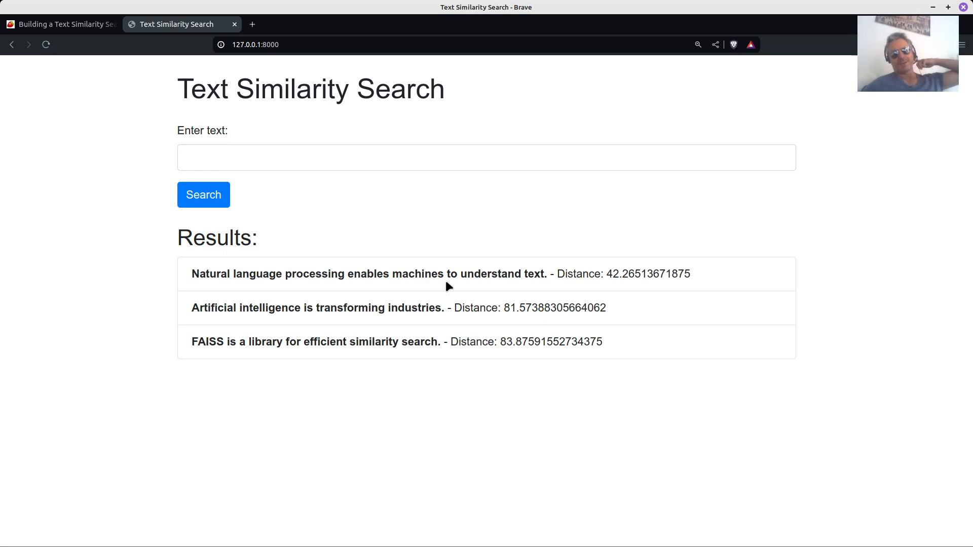
double_click(616, 274)
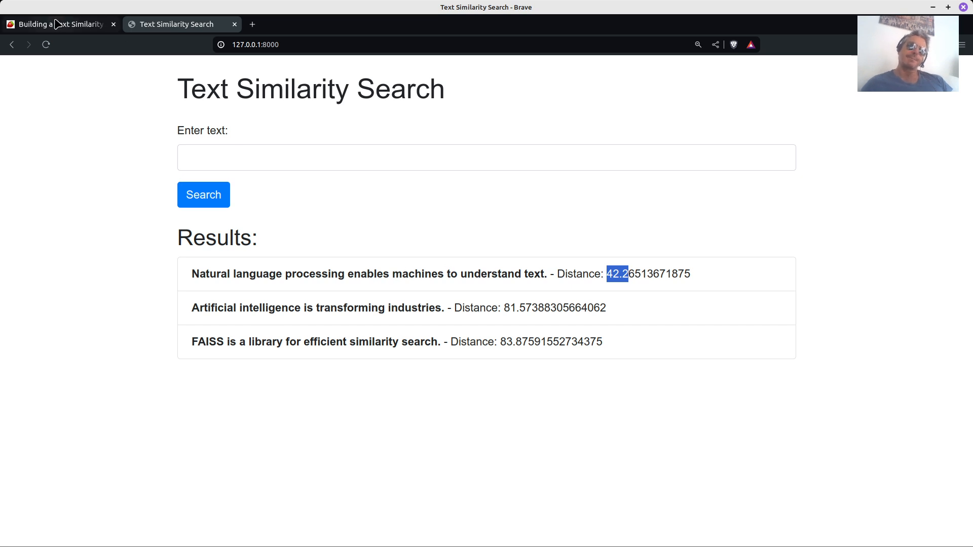
left_click(59, 24)
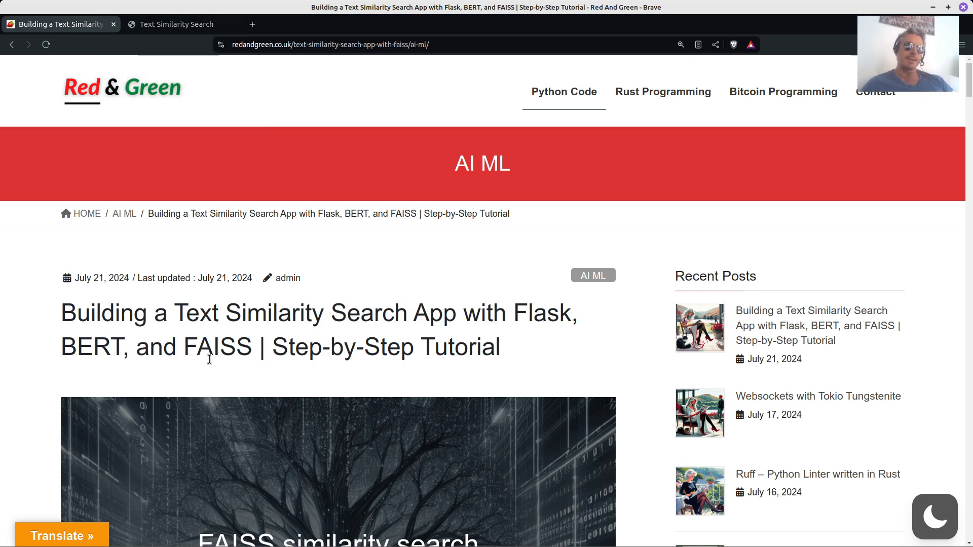
Scroll the tutorial past the Introduction and Section 1 to Section 2's Flask initialization code
scroll("down", 3)
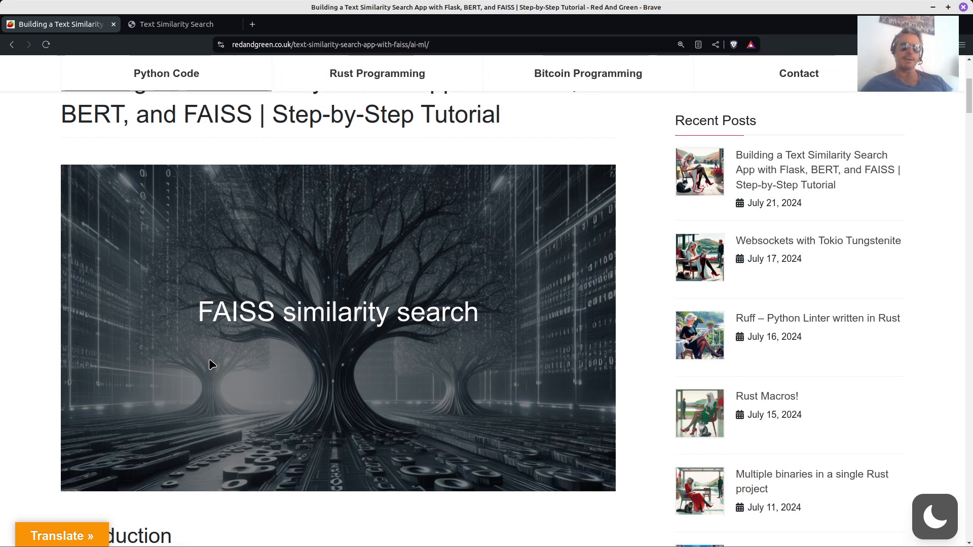
scroll("down", 3)
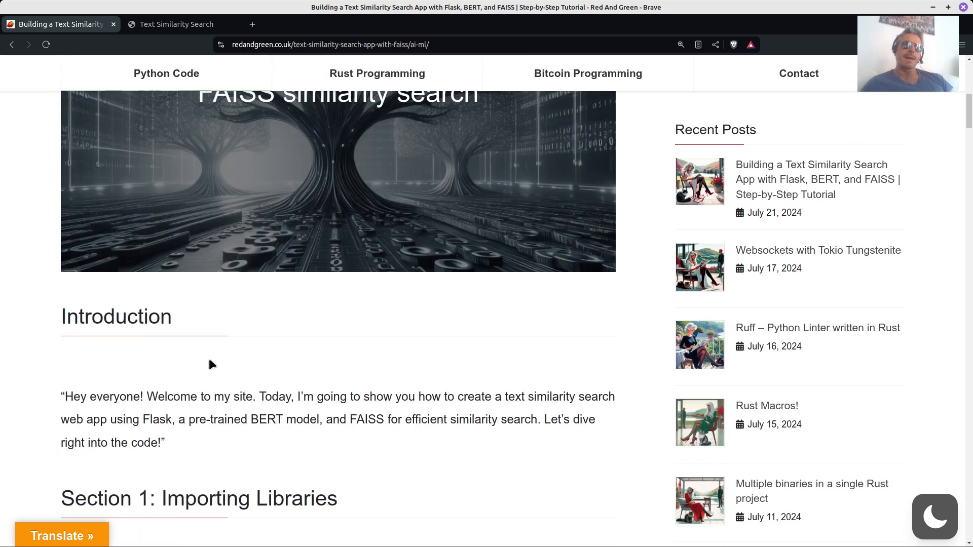
scroll("down", 3)
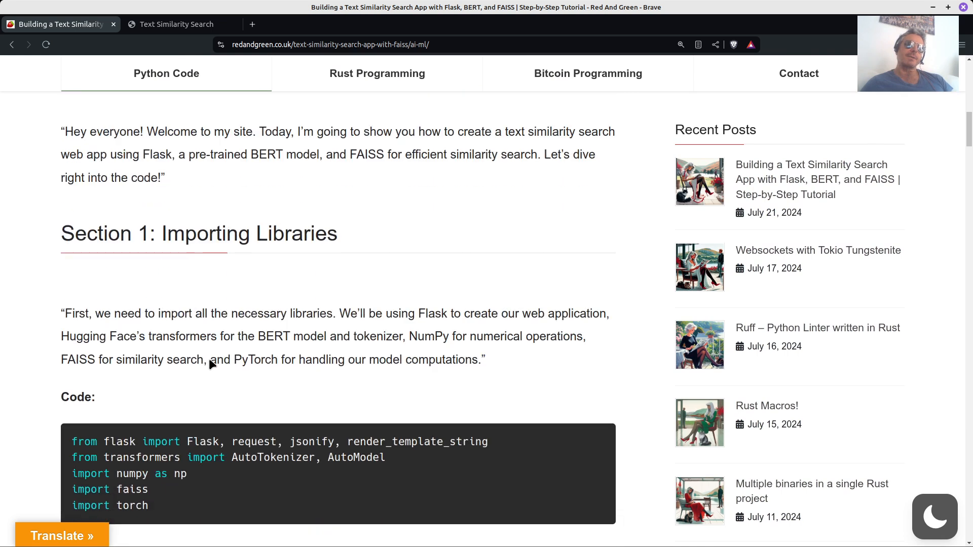
scroll("down", 3)
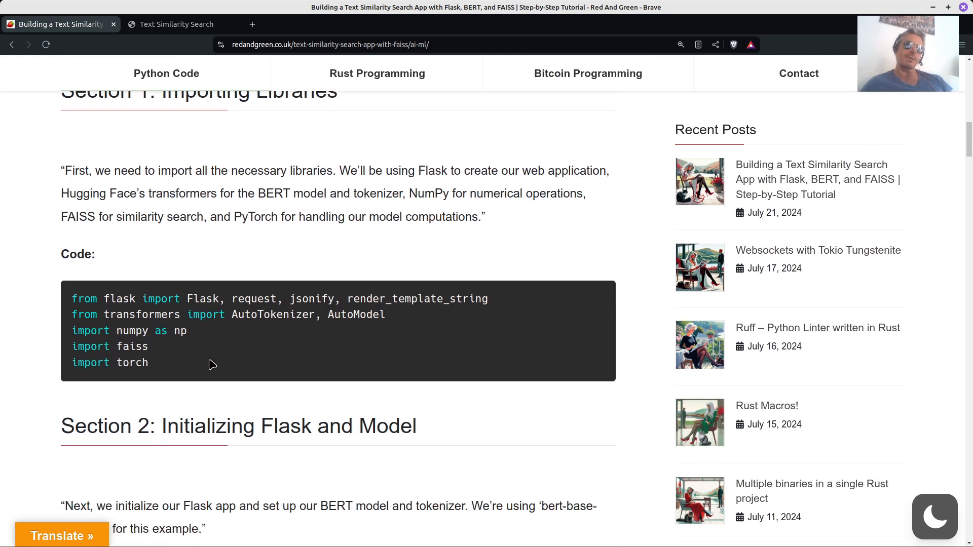
scroll("down", 3)
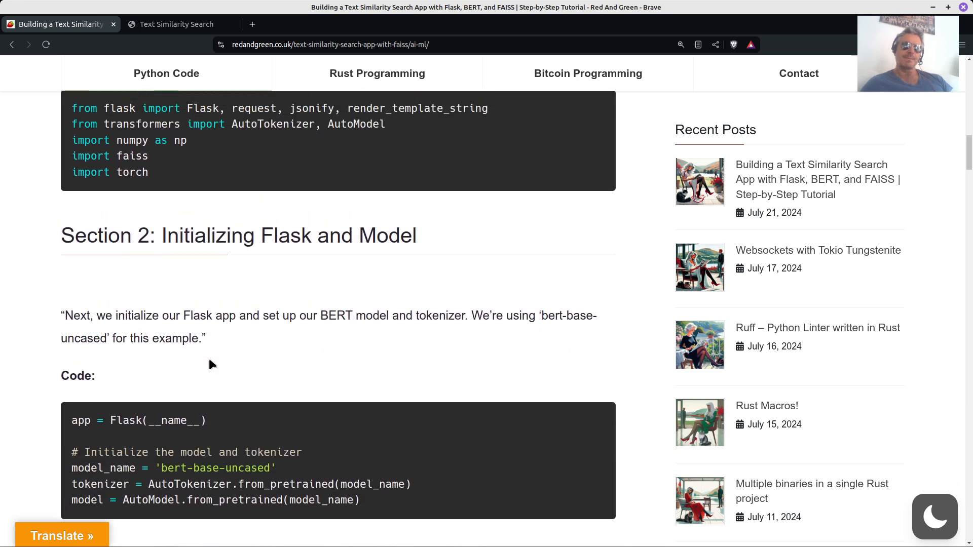
Run the 'food ideas' suggestion query, returning Recipes for Curry as the closest match
scroll("down", 3)
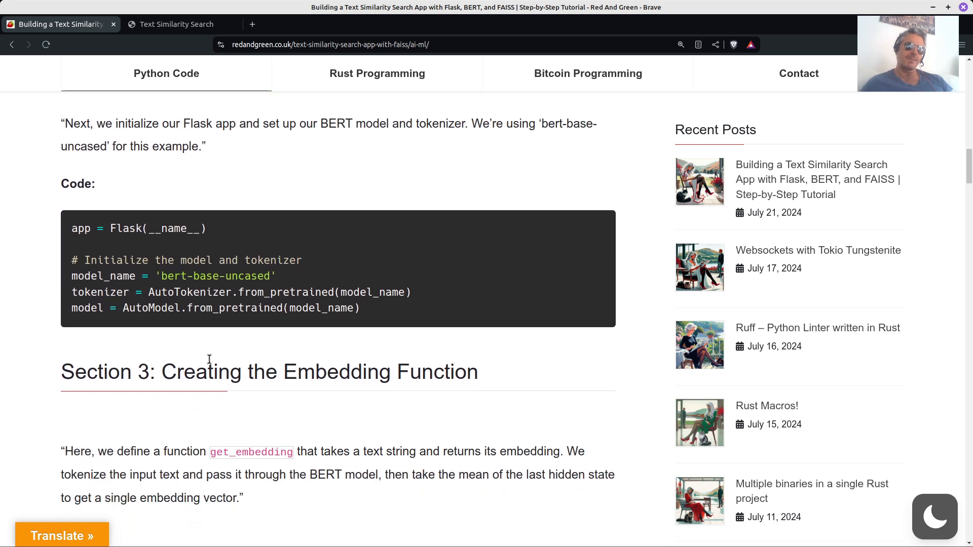
scroll("down", 3)
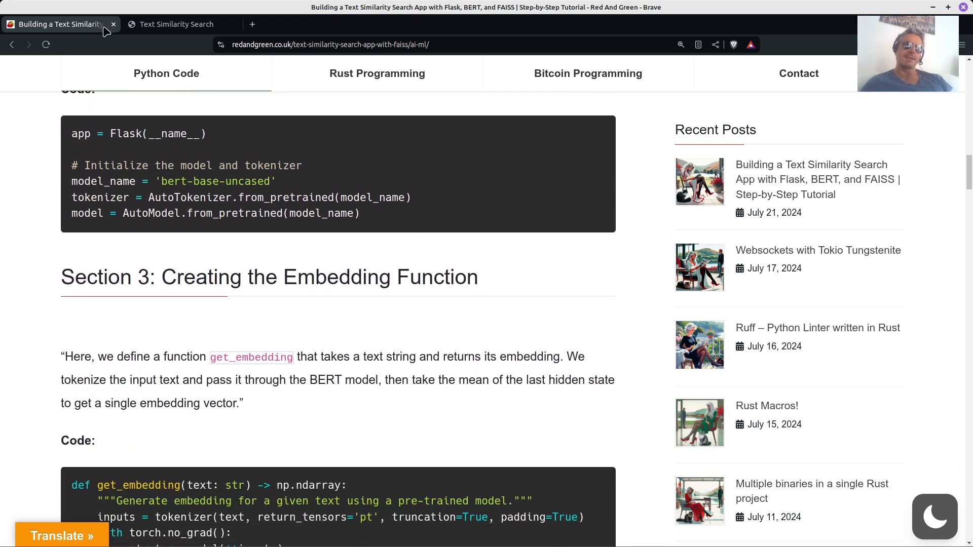
left_click(178, 24)
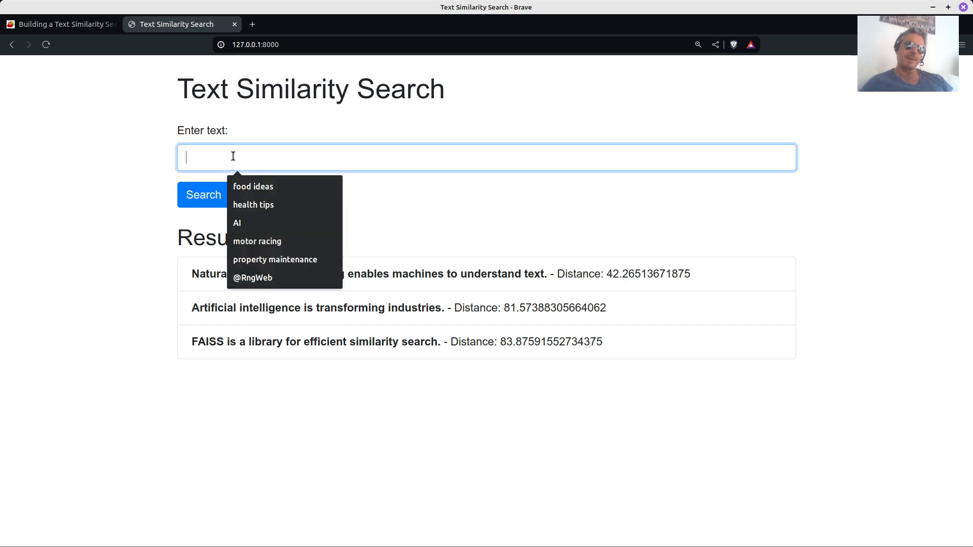
left_click(252, 186)
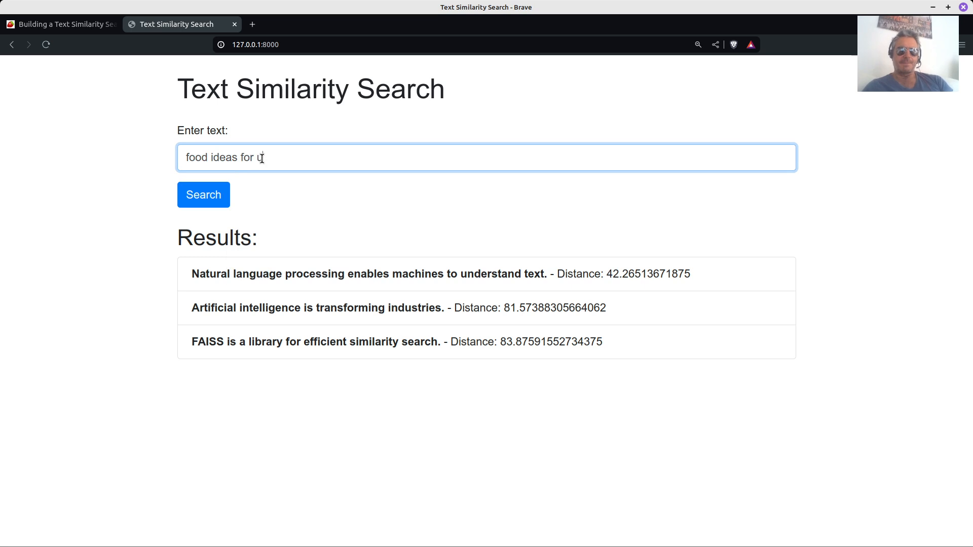
left_click(202, 194)
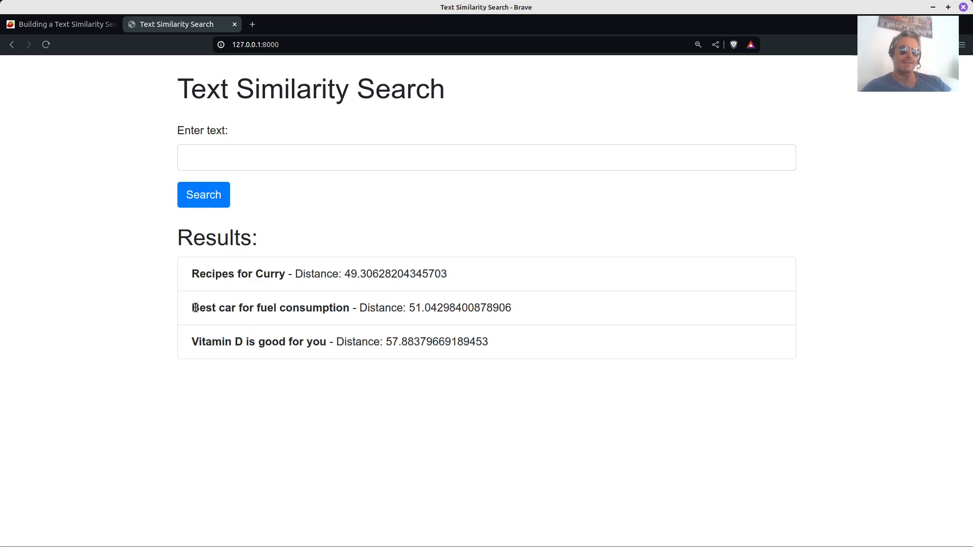
left_click(486, 157)
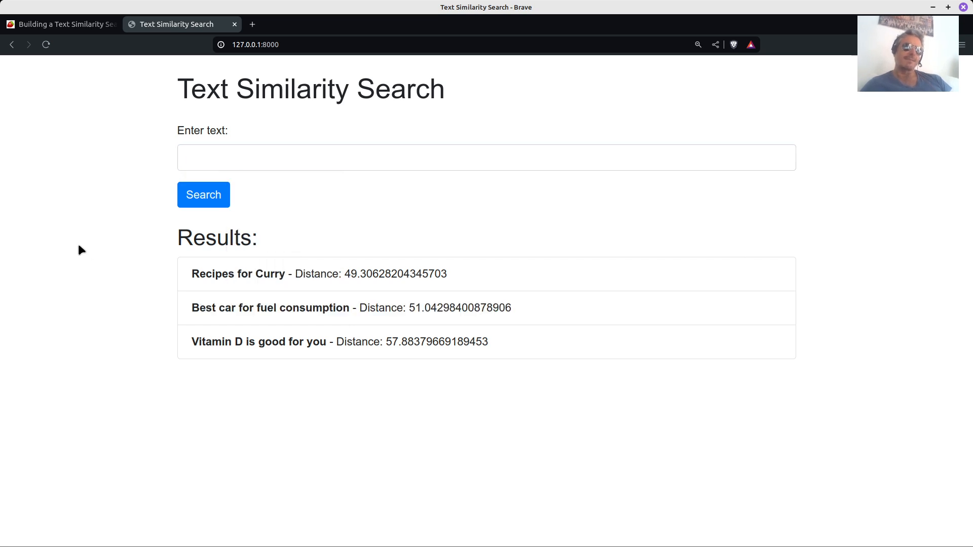
mouse_move(149, 344)
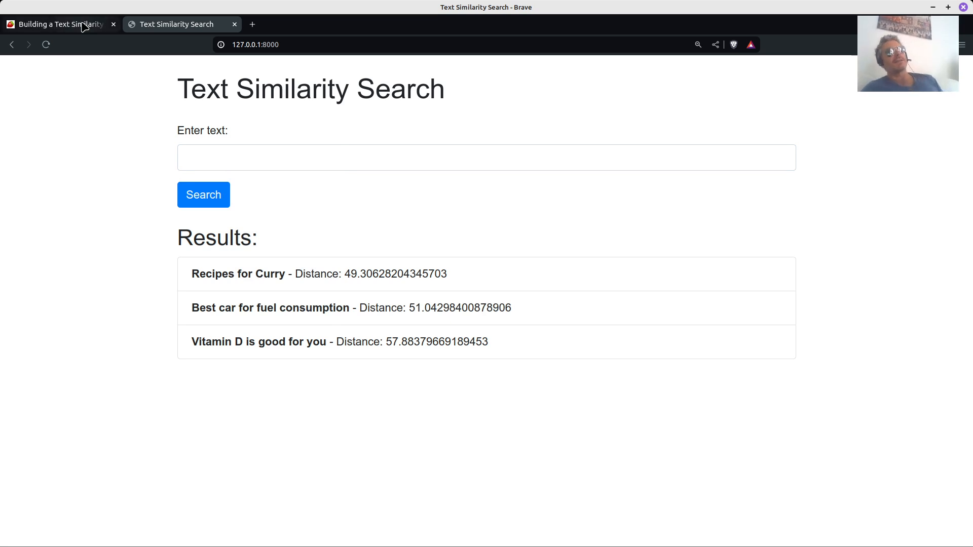
Return to the blog and scroll down to Section 3's get_embedding function code
left_click(59, 24)
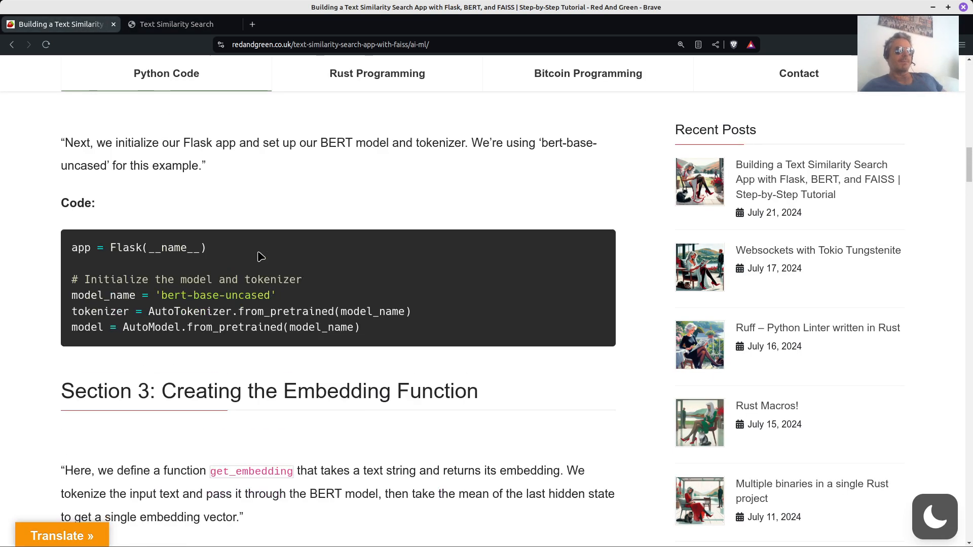
scroll("up", 3)
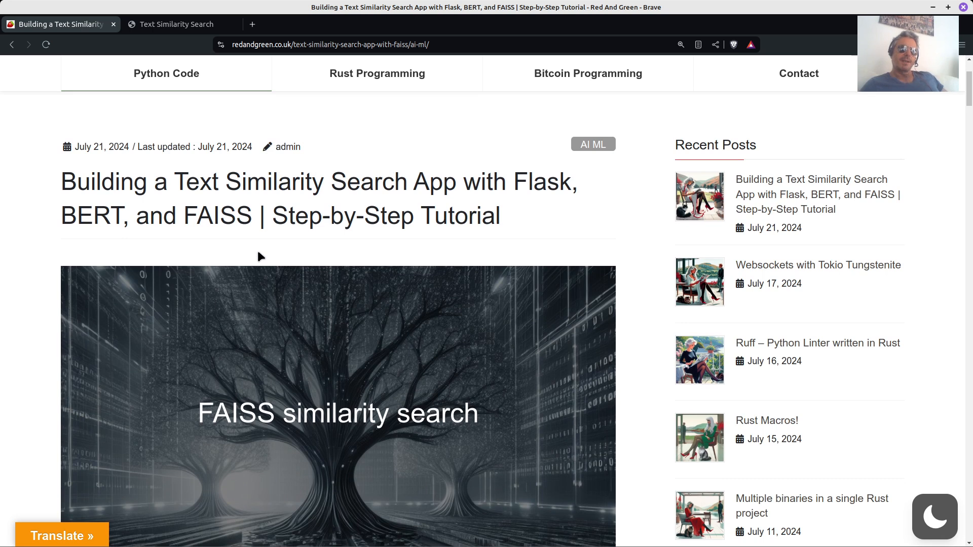
scroll("down", 3)
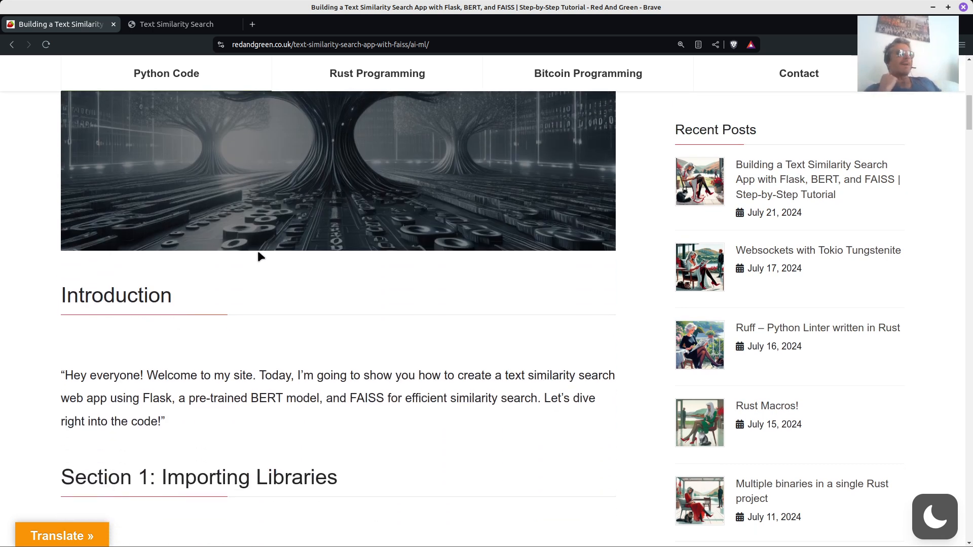
scroll("down", 3)
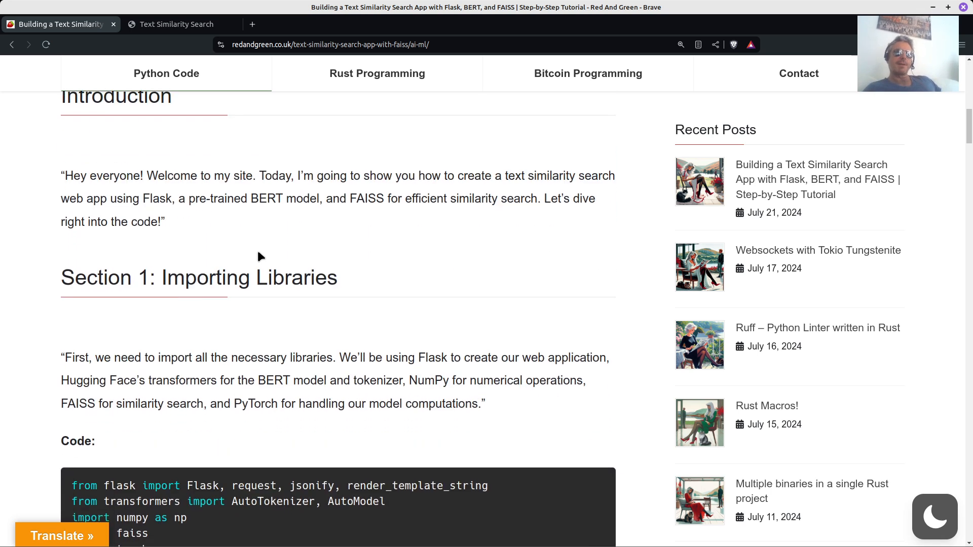
scroll("down", 3)
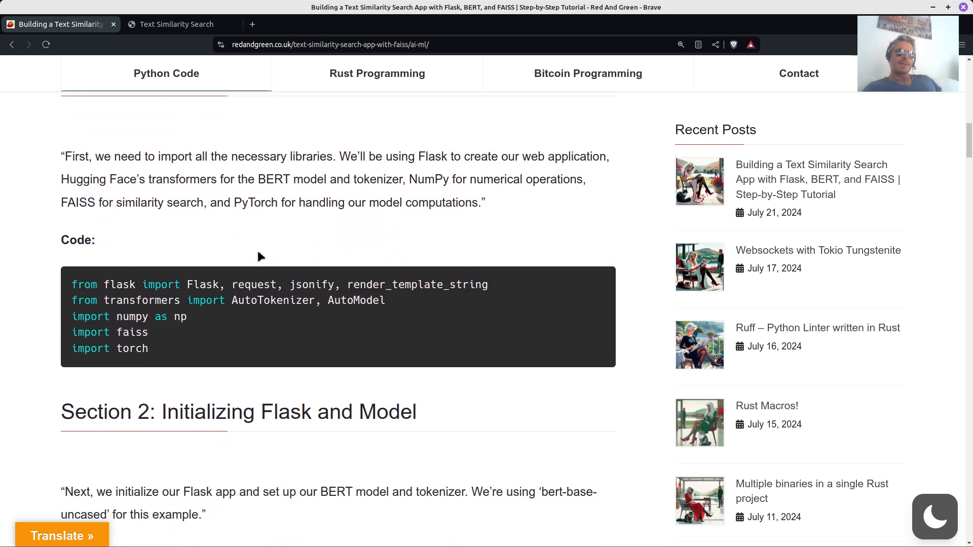
scroll("down", 3)
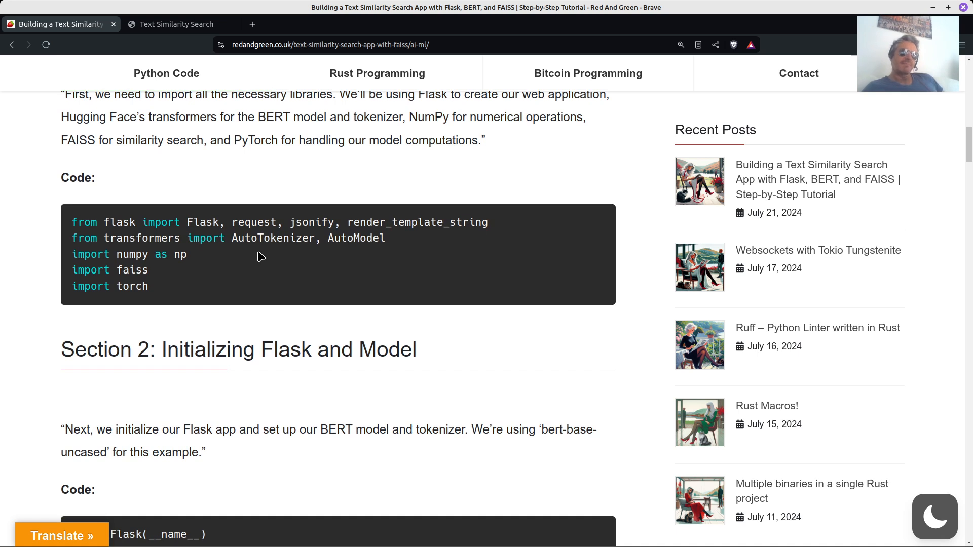
scroll("down", 3)
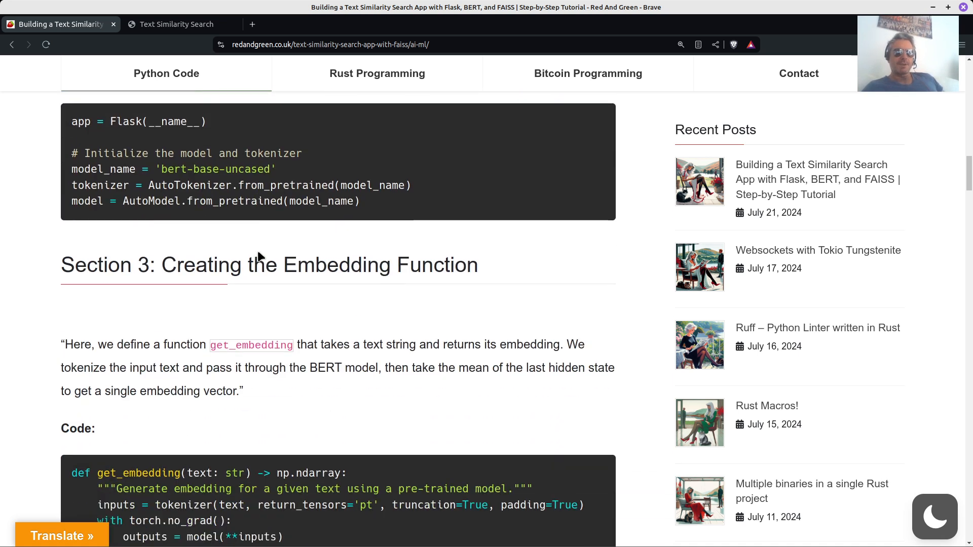
scroll("down", 3)
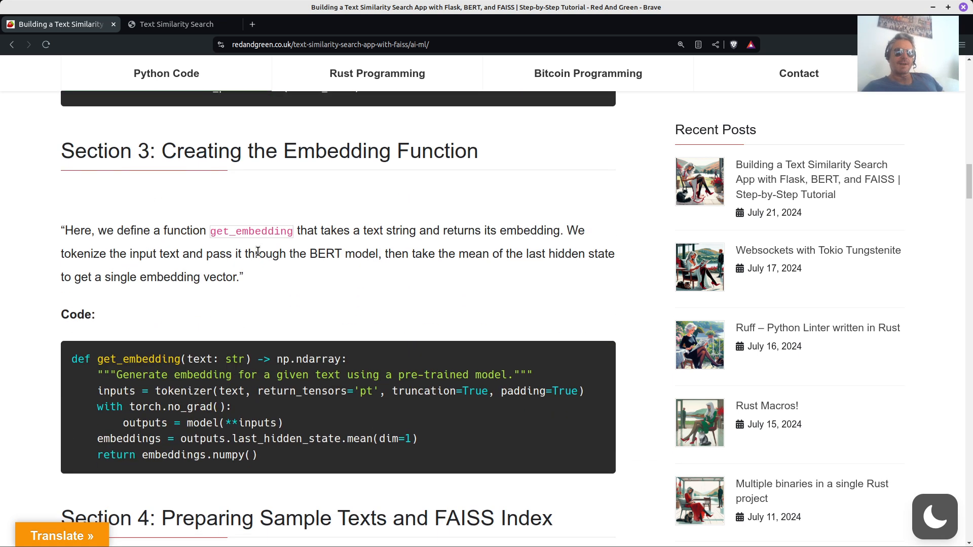
scroll("down", 3)
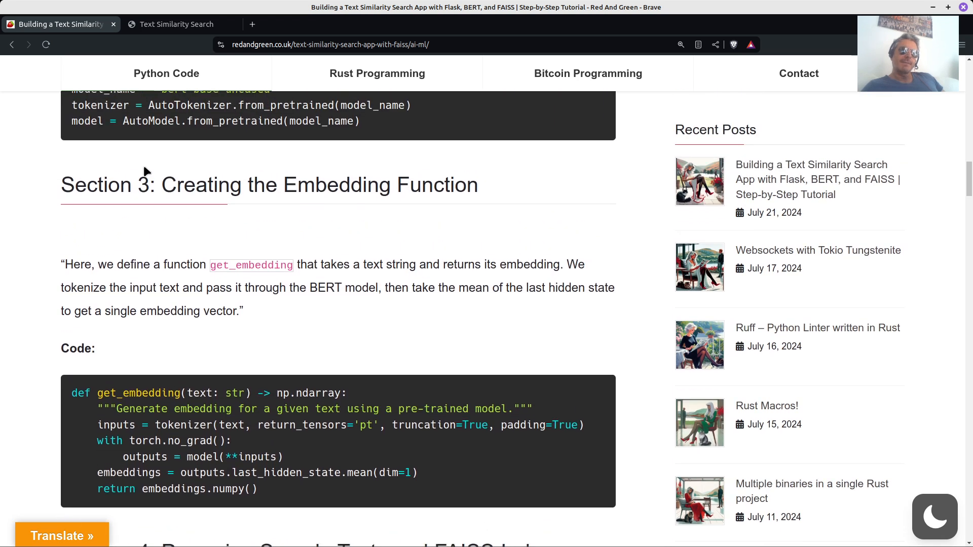
scroll("down", 3)
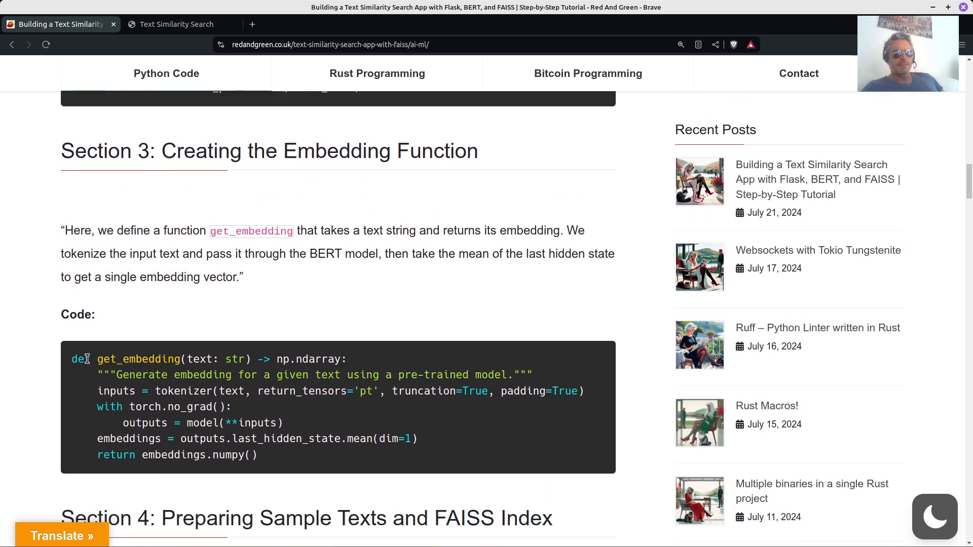
double_click(81, 359)
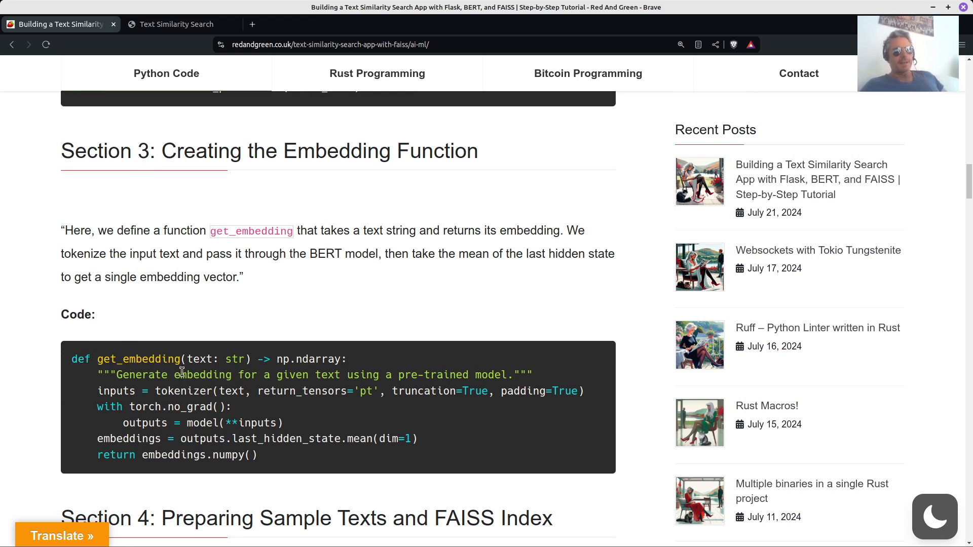
scroll("down", 3)
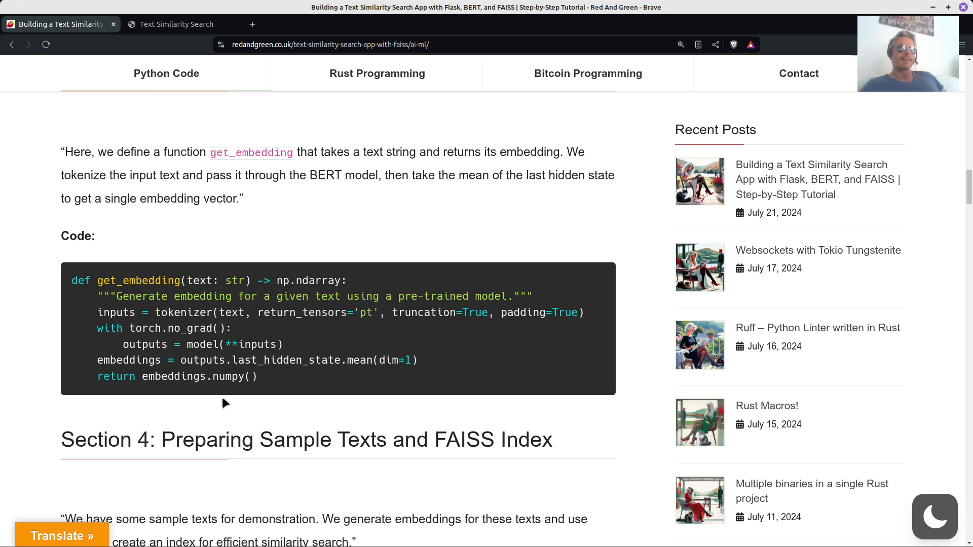
left_click_drag(127, 325, 257, 376)
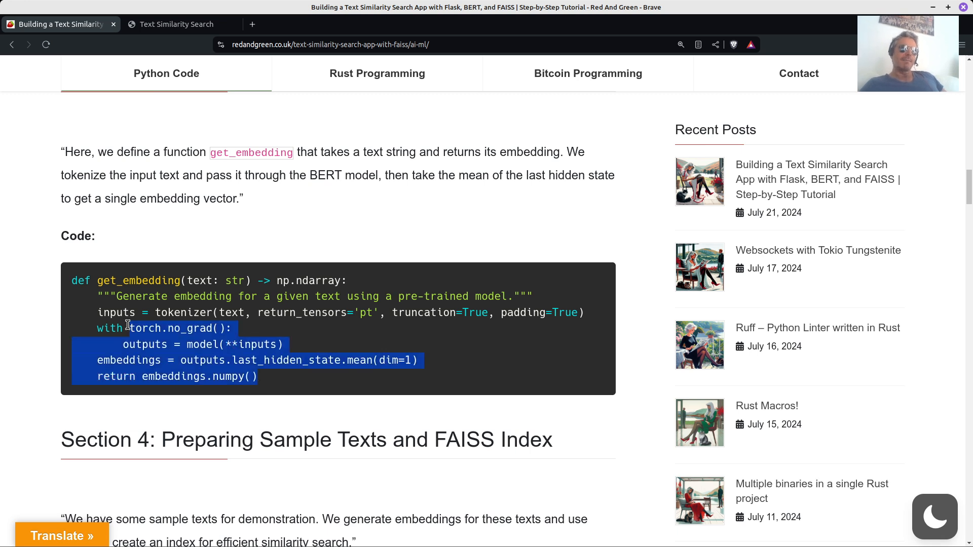
left_click_drag(129, 328, 72, 280)
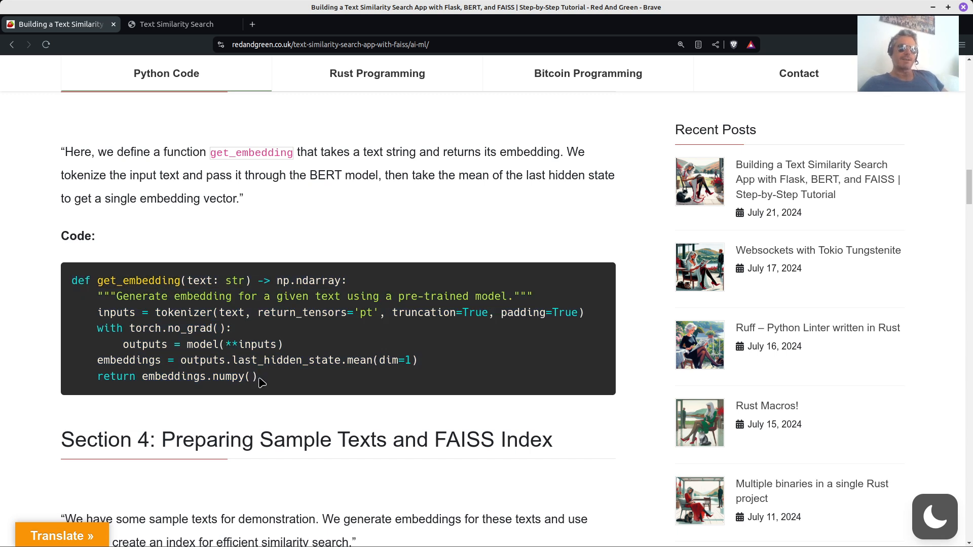
left_click_drag(98, 360, 257, 377)
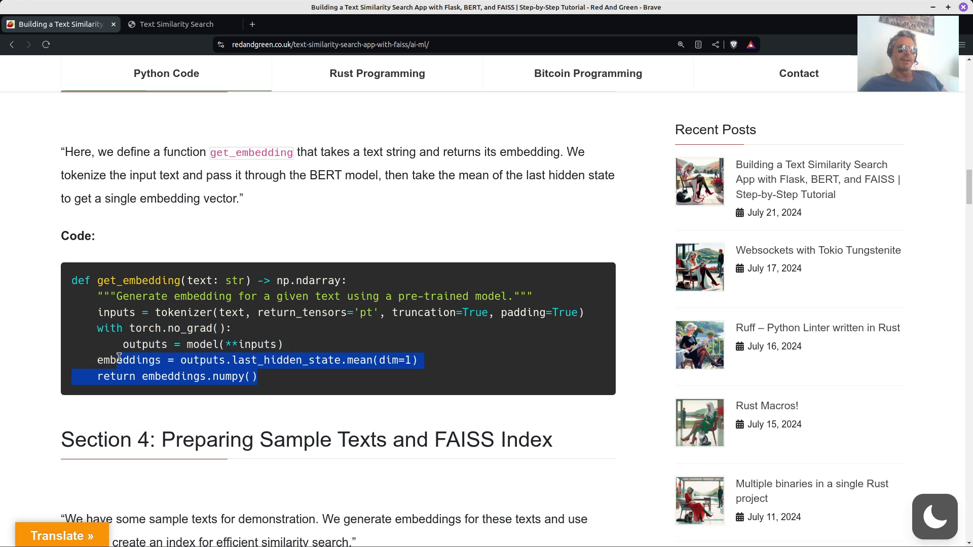
left_click_drag(118, 360, 72, 280)
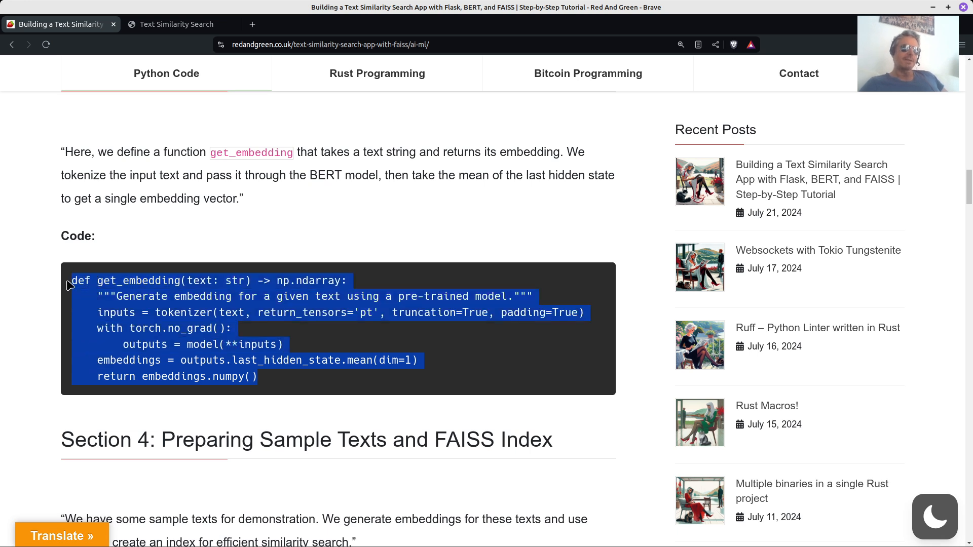
left_click(210, 281)
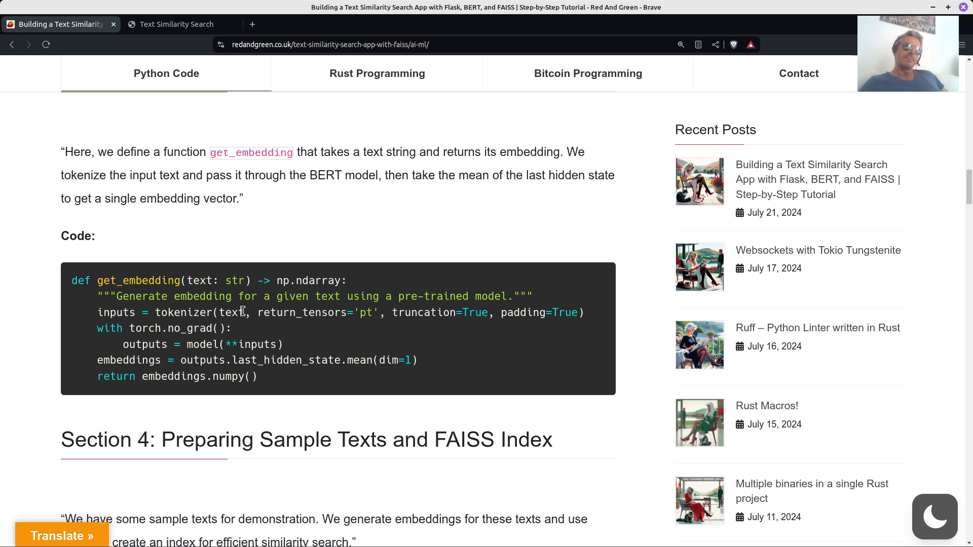
mouse_move(230, 315)
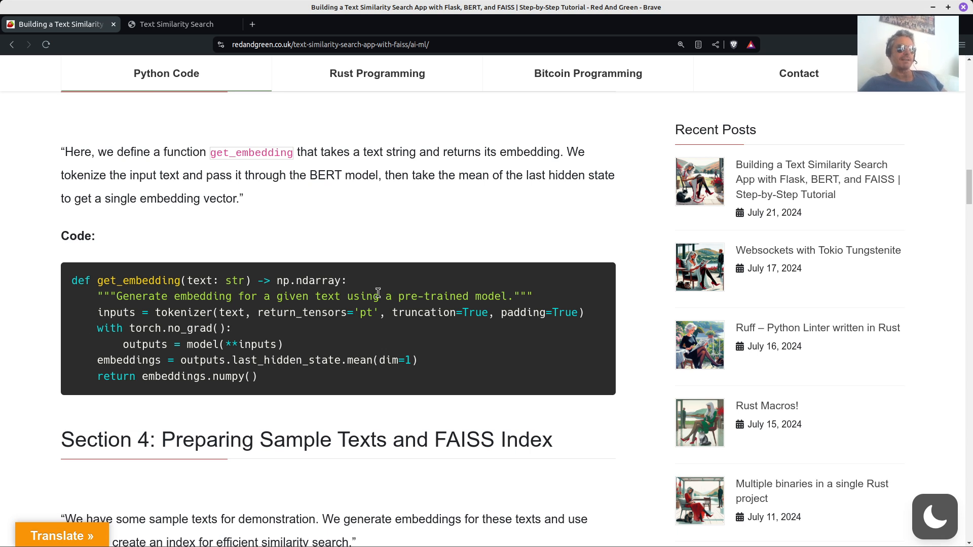
mouse_move(285, 374)
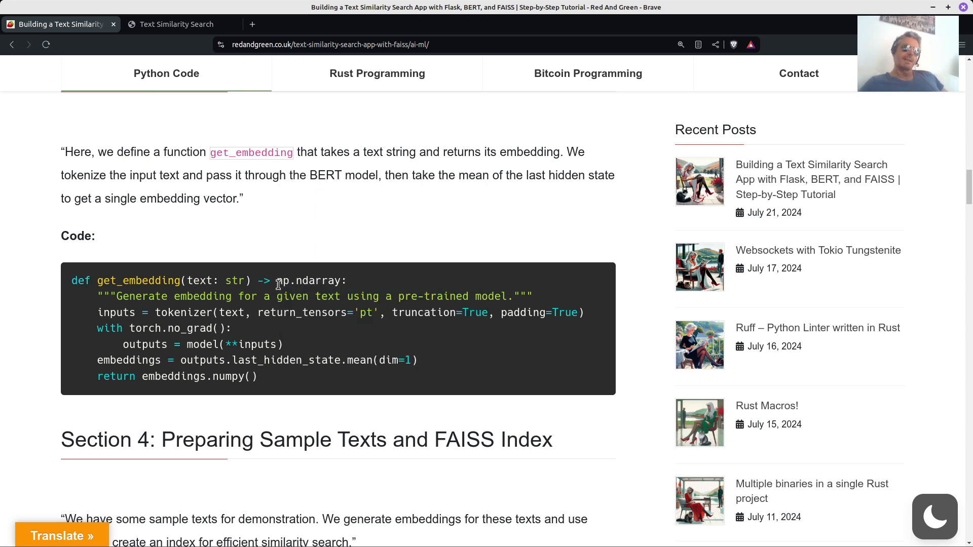
double_click(309, 280)
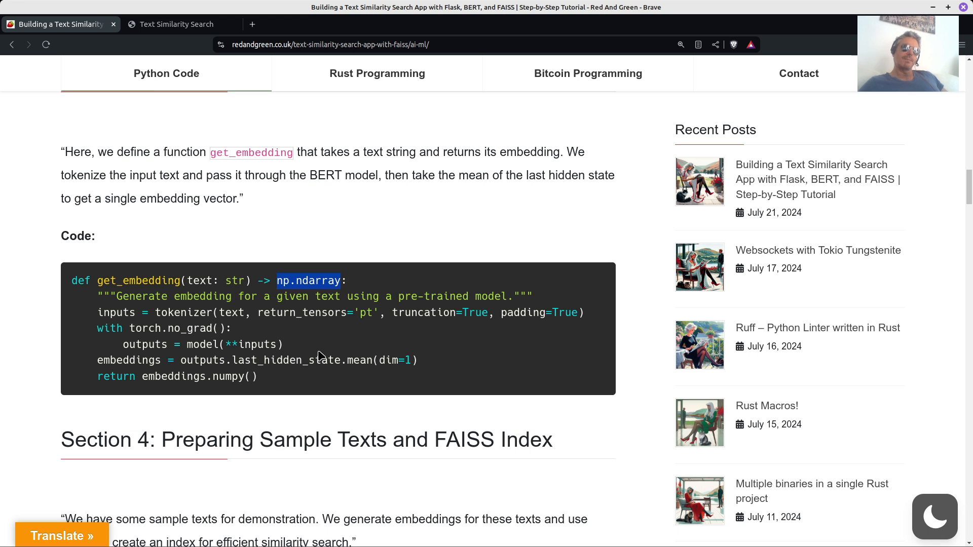
Scroll past Section 5's home route with 'k = 3' highlighted, ending at the post title
scroll("down", 3)
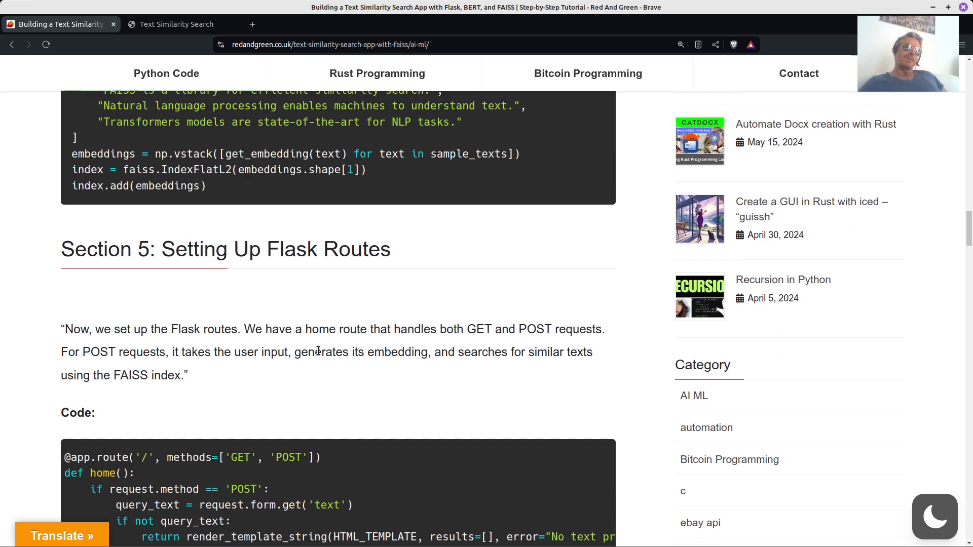
scroll("down", 3)
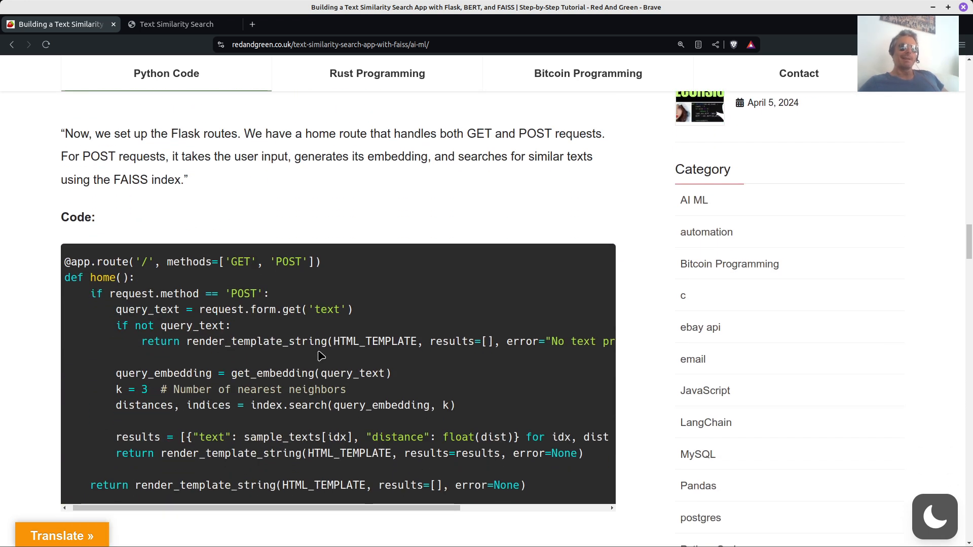
scroll("down", 3)
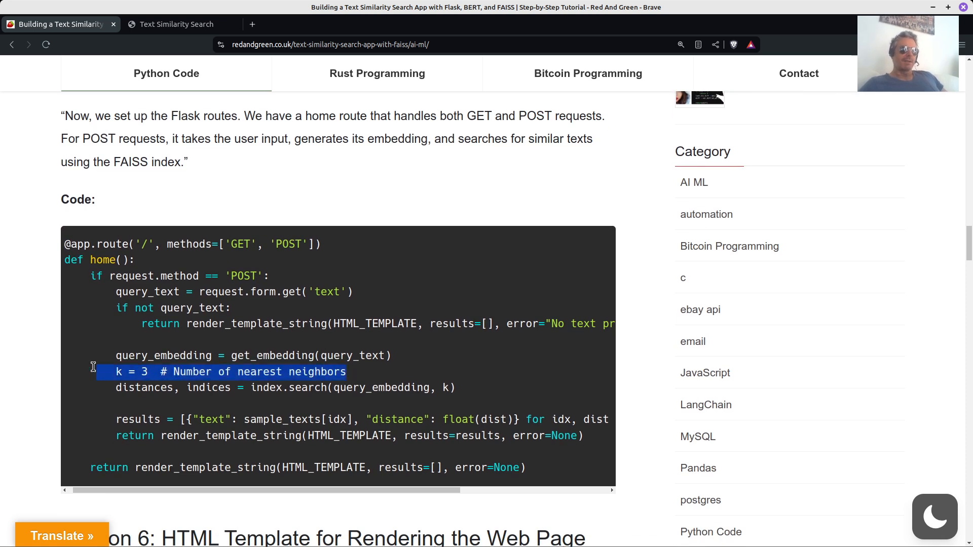
scroll("down", 3)
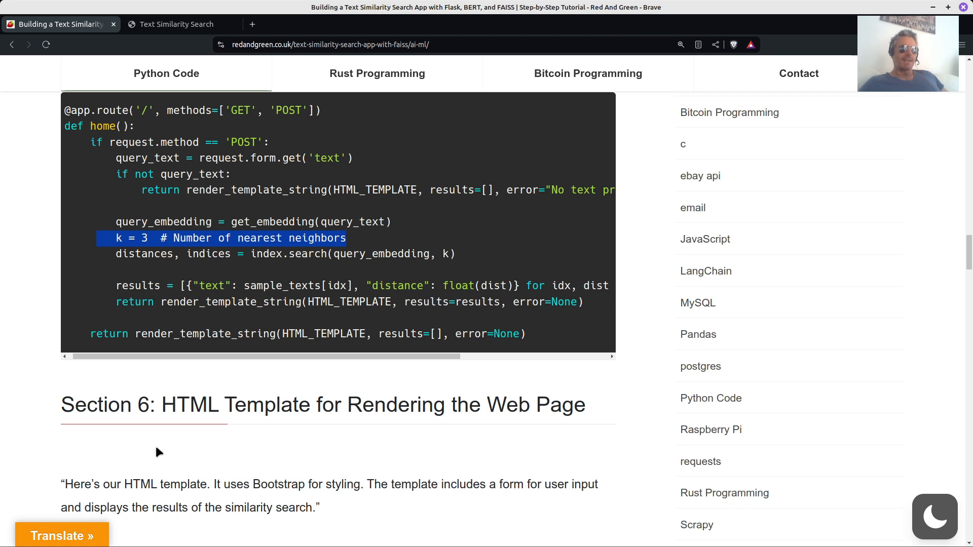
scroll("down", 3)
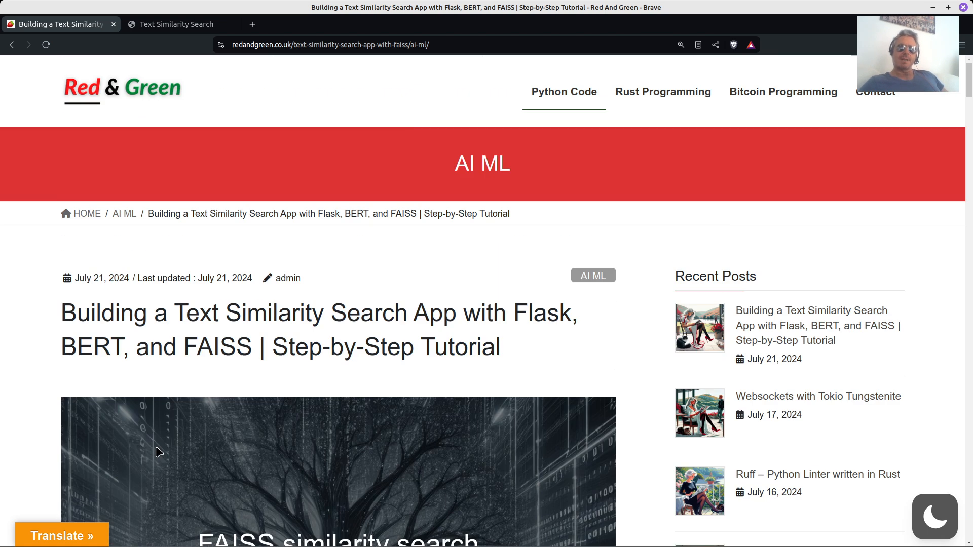
Scroll from Section 3 through Section 4's FAISS index code, then to the Introduction and Section 1
scroll("down", 3)
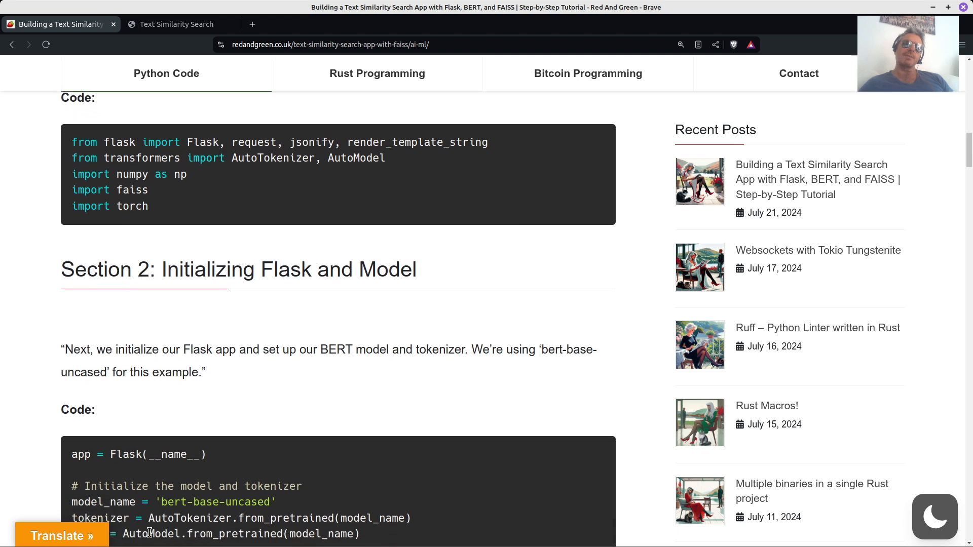
scroll("down", 3)
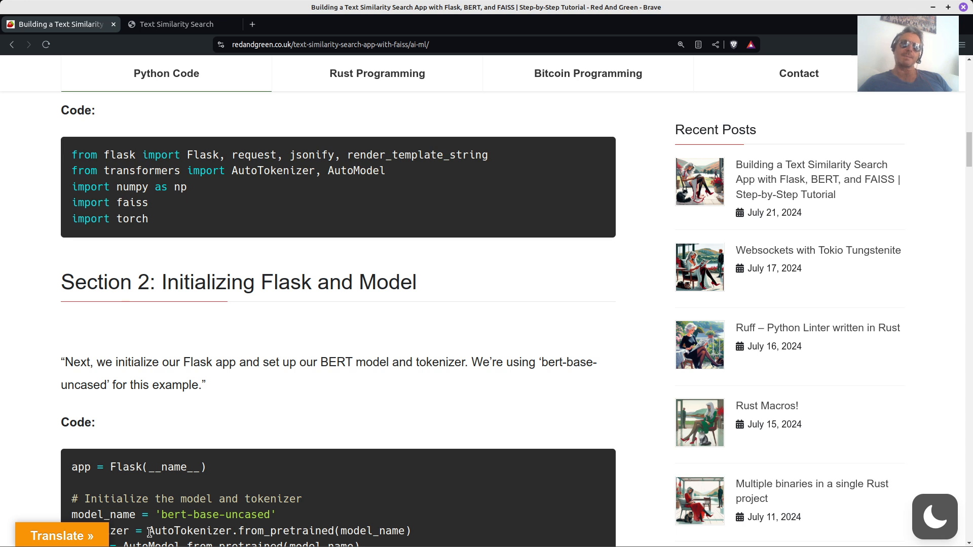
scroll("down", 3)
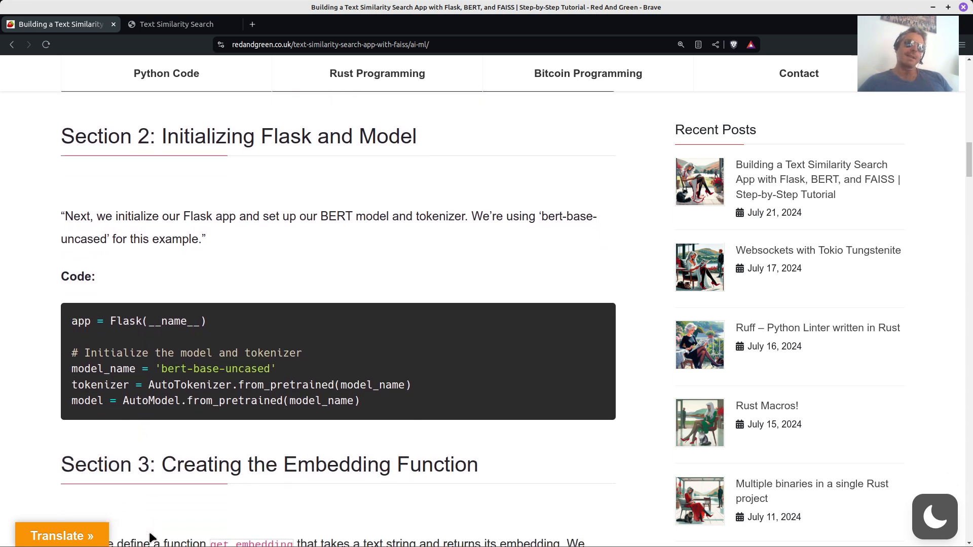
scroll("down", 3)
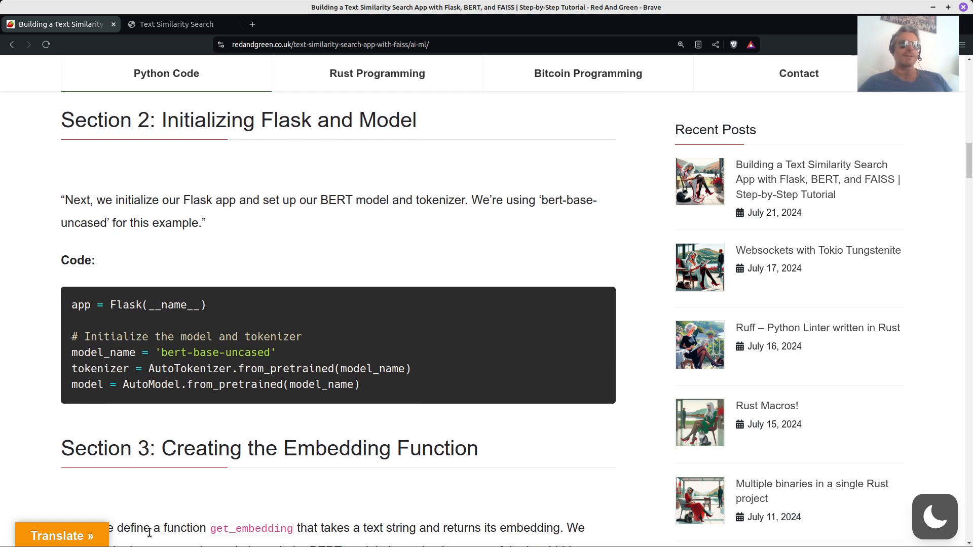
scroll("down", 3)
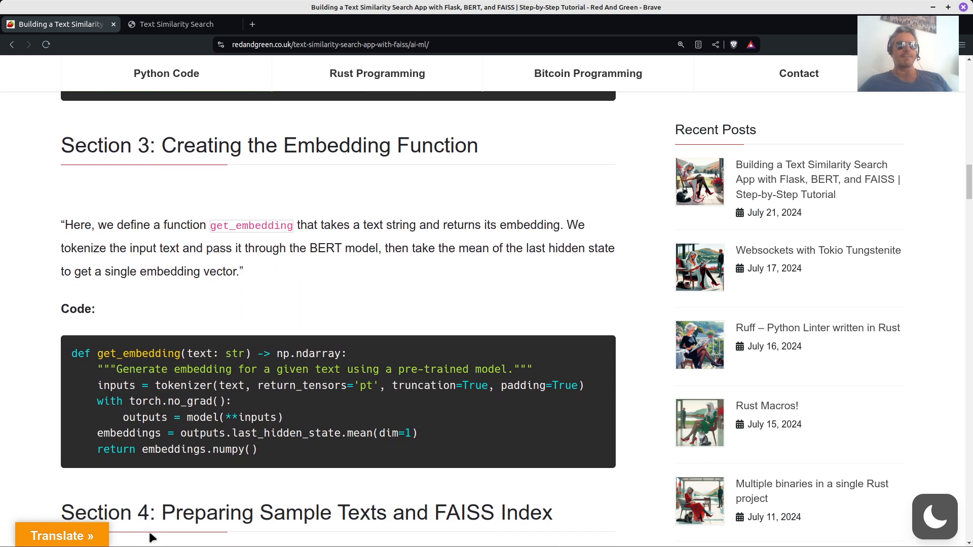
scroll("down", 3)
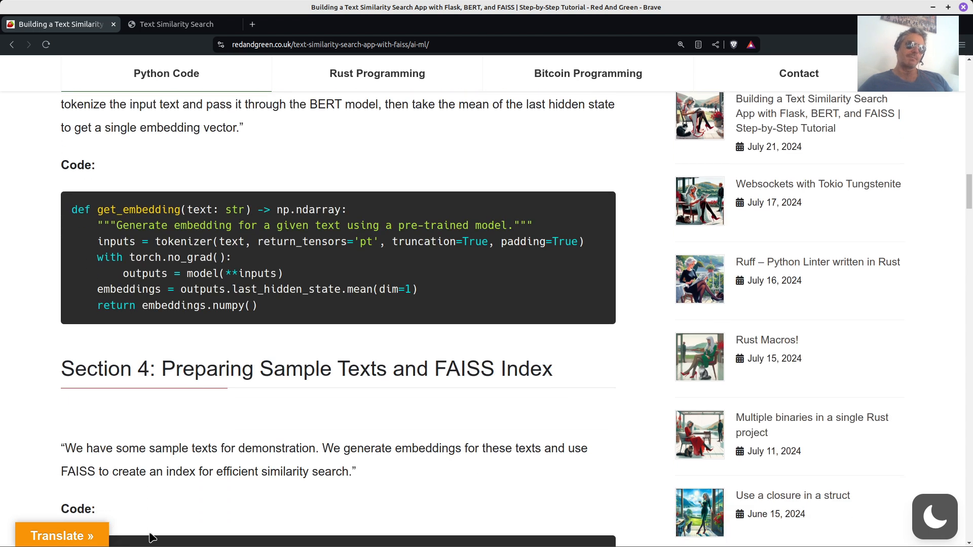
scroll("down", 3)
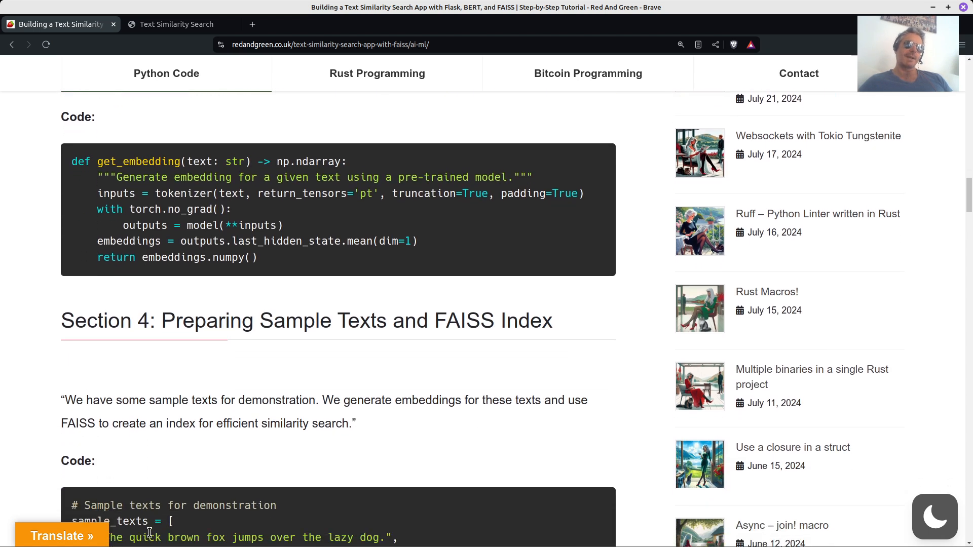
scroll("down", 3)
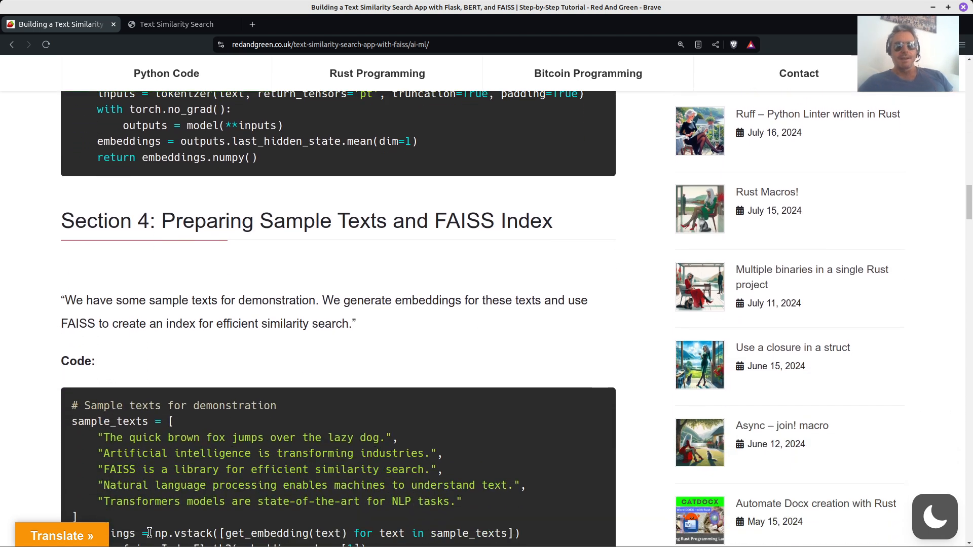
scroll("down", 3)
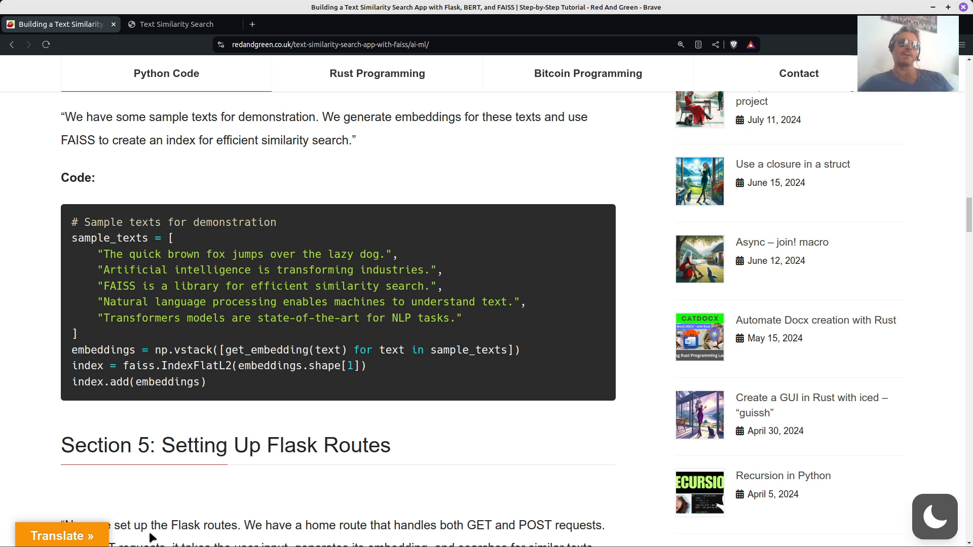
scroll("down", 3)
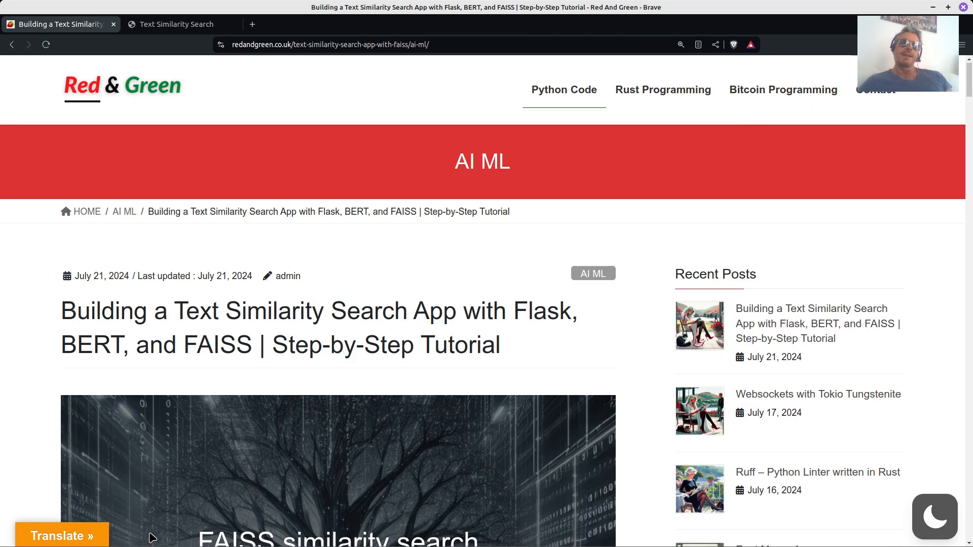
scroll("down", 3)
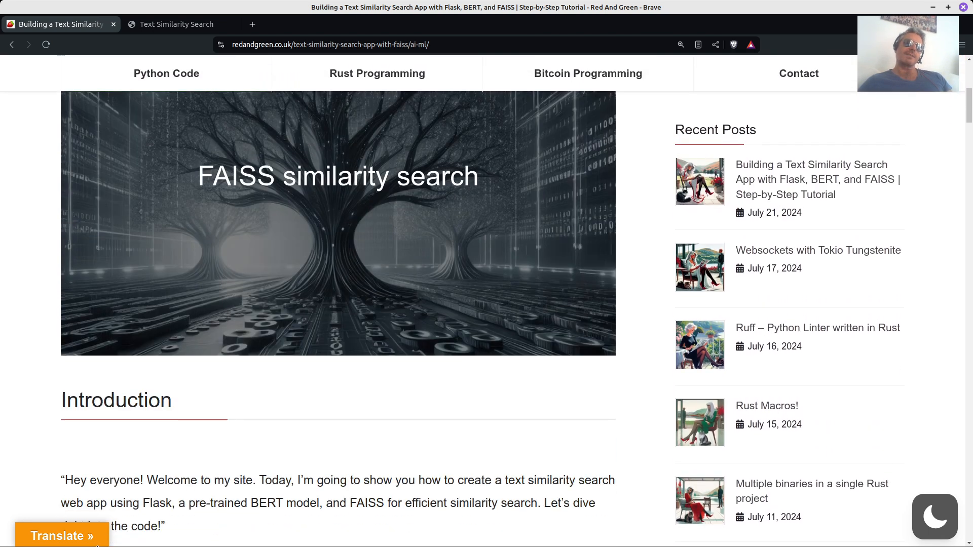
scroll("down", 3)
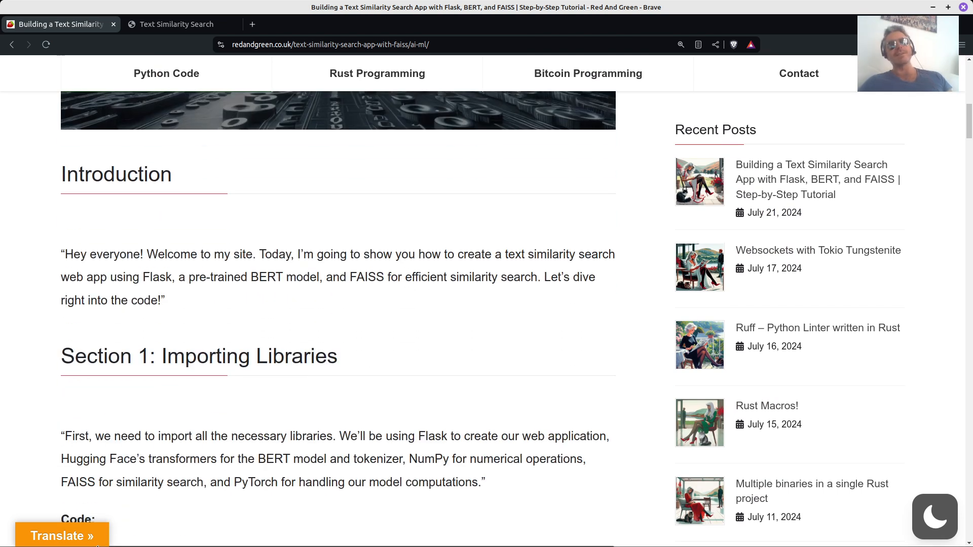